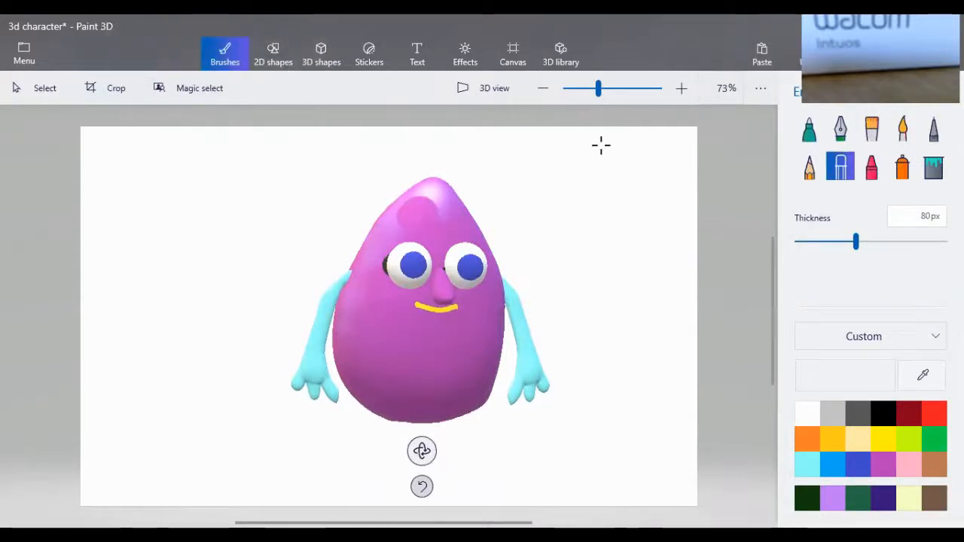
# - Select the purple character and shrink it to a small figure at the lower-left
pyautogui.click(272, 52)
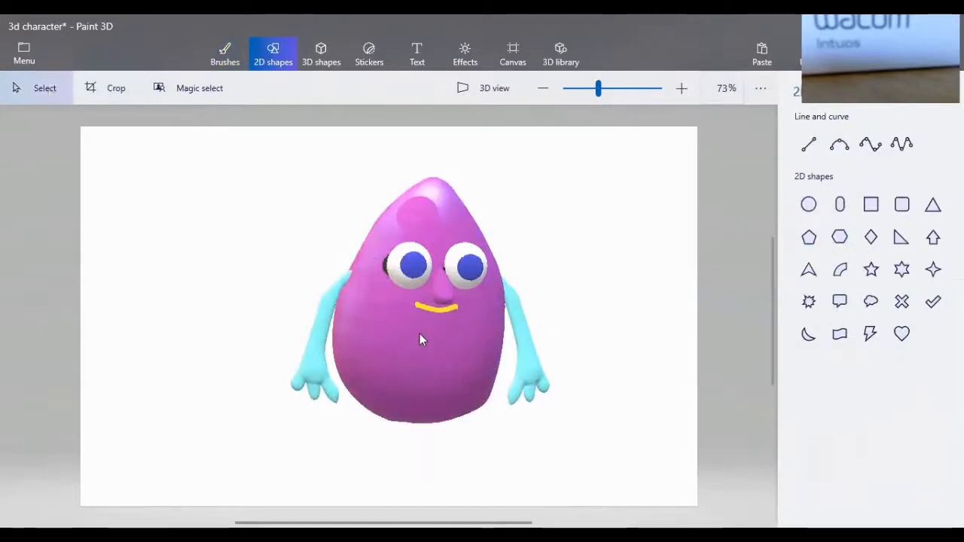
pyautogui.click(422, 339)
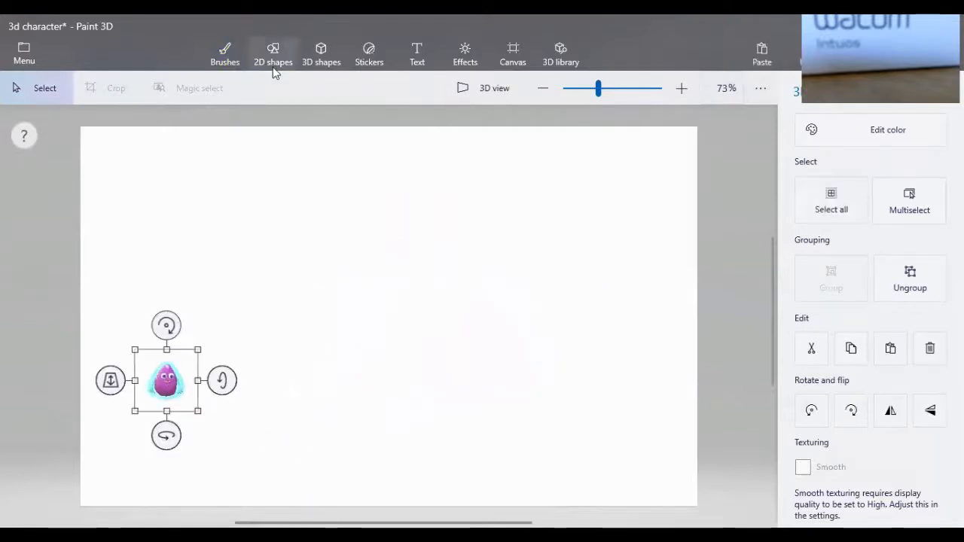
pyautogui.moveTo(320, 57)
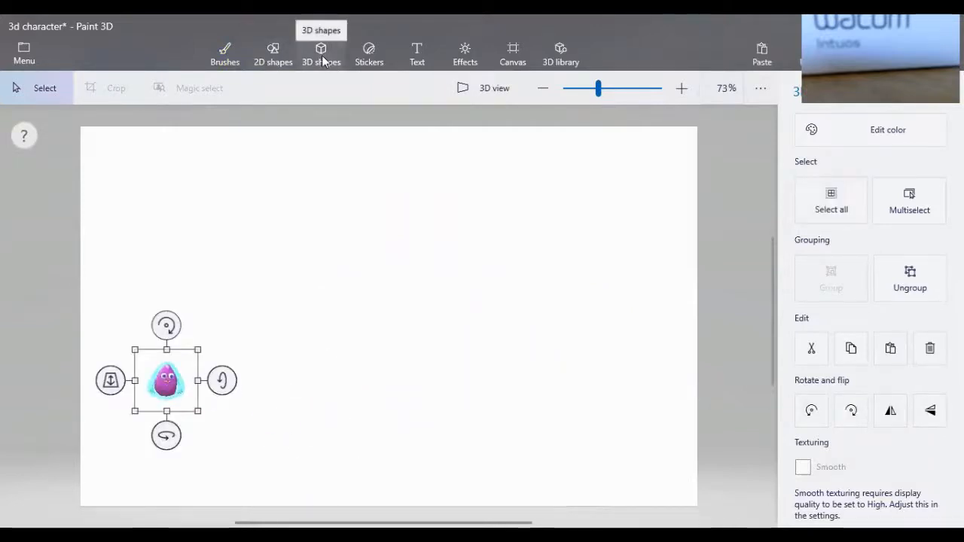
# - Try a Tube doodle stroke, remove it, and switch to the Soft edge 3D doodle
pyautogui.click(320, 53)
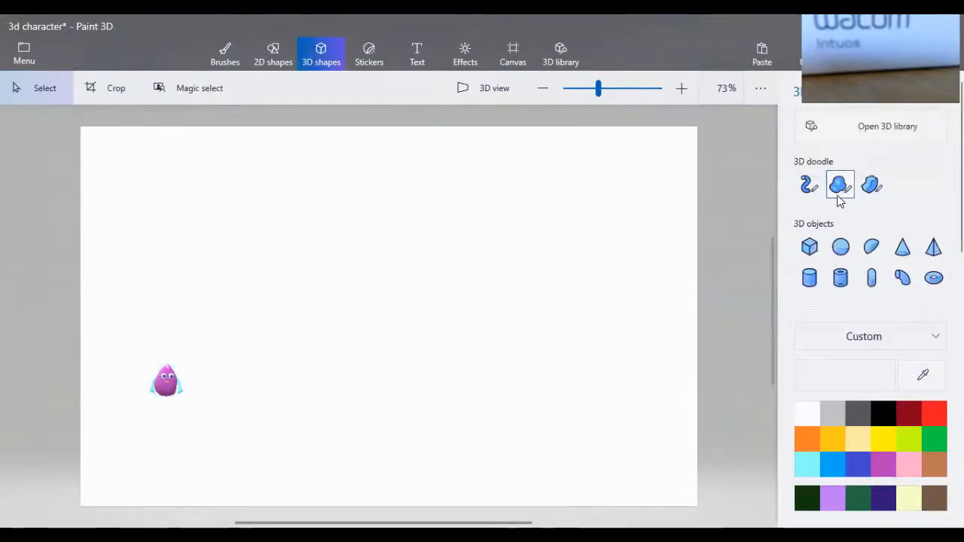
pyautogui.moveTo(839, 186)
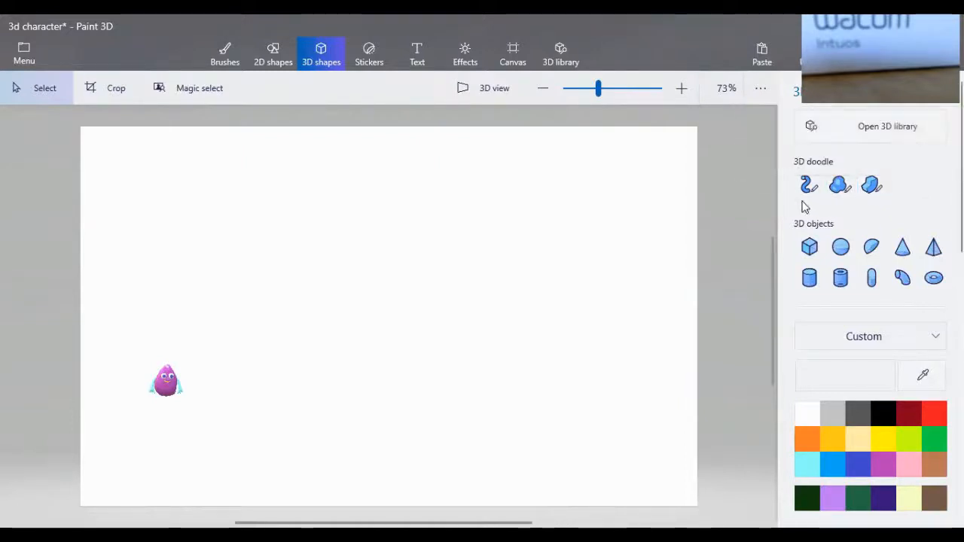
pyautogui.moveTo(807, 185)
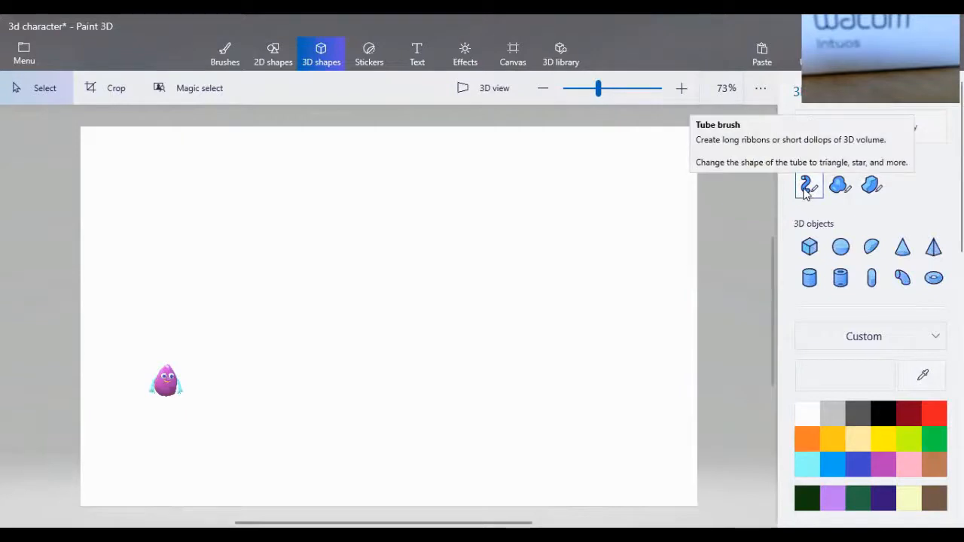
pyautogui.moveTo(610, 184)
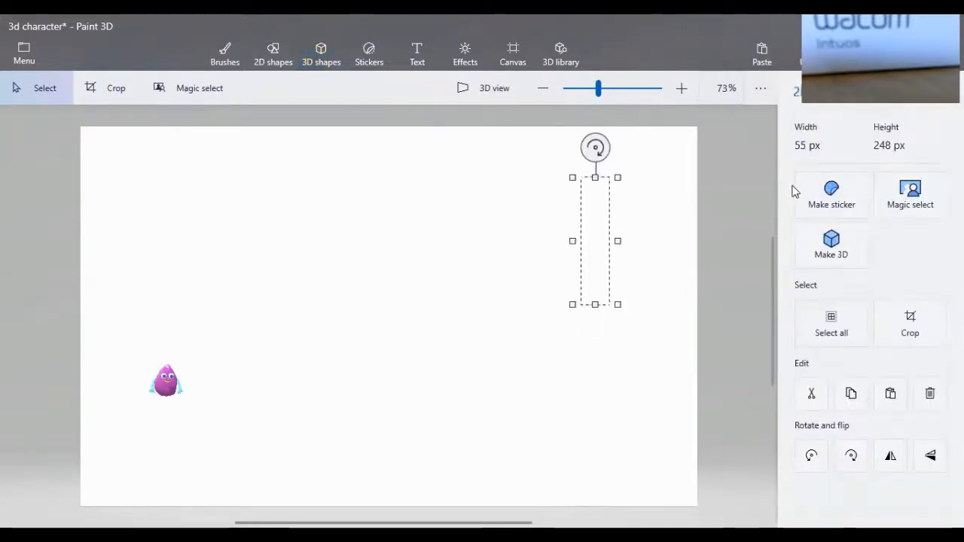
pyautogui.moveTo(685, 188)
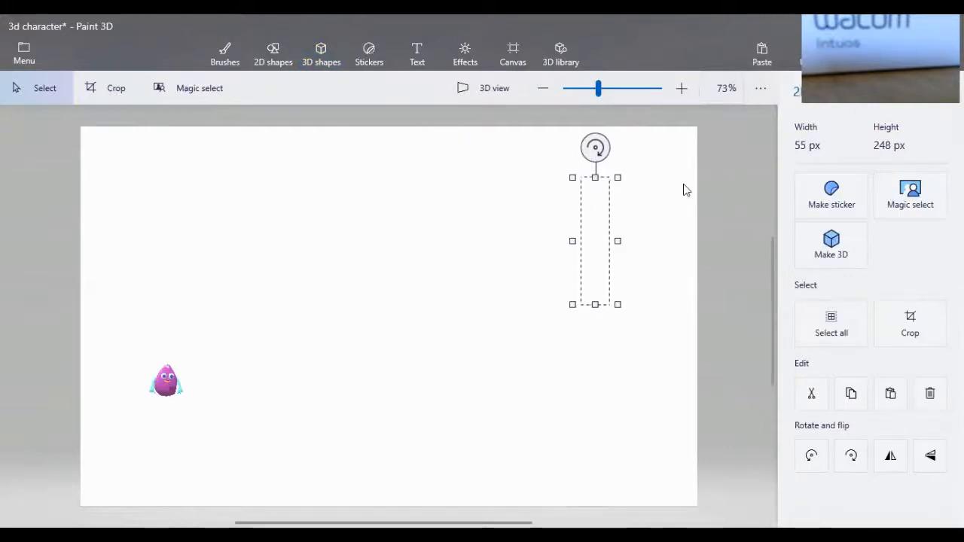
pyautogui.click(321, 53)
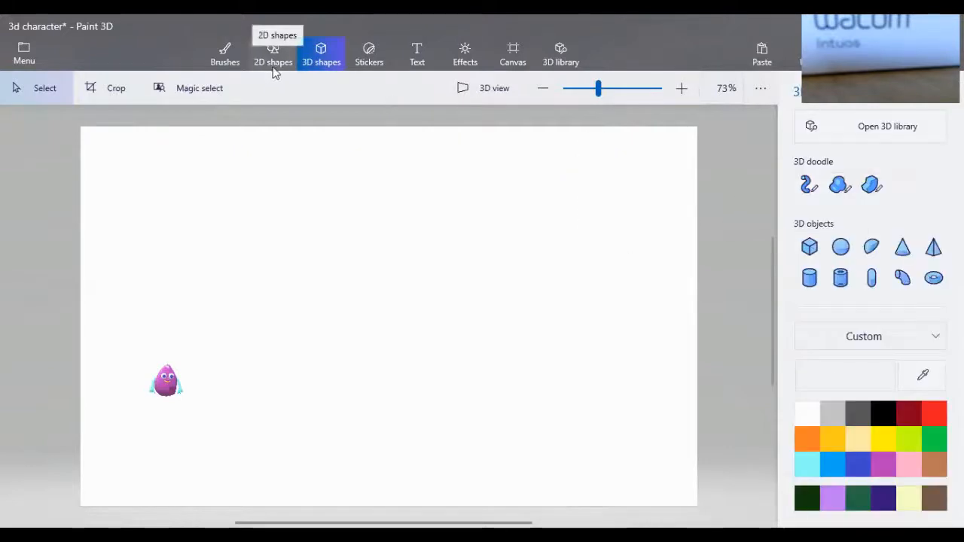
pyautogui.click(809, 184)
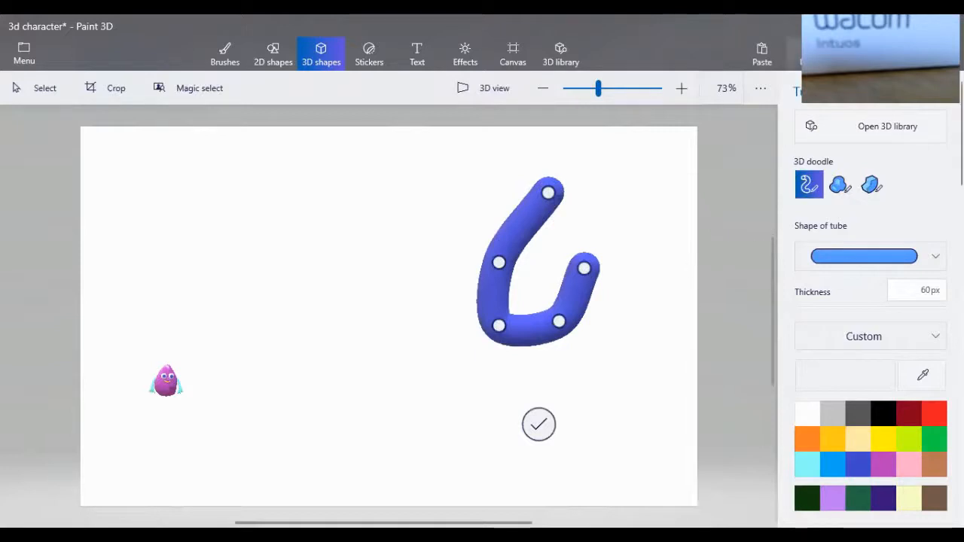
pyautogui.click(840, 184)
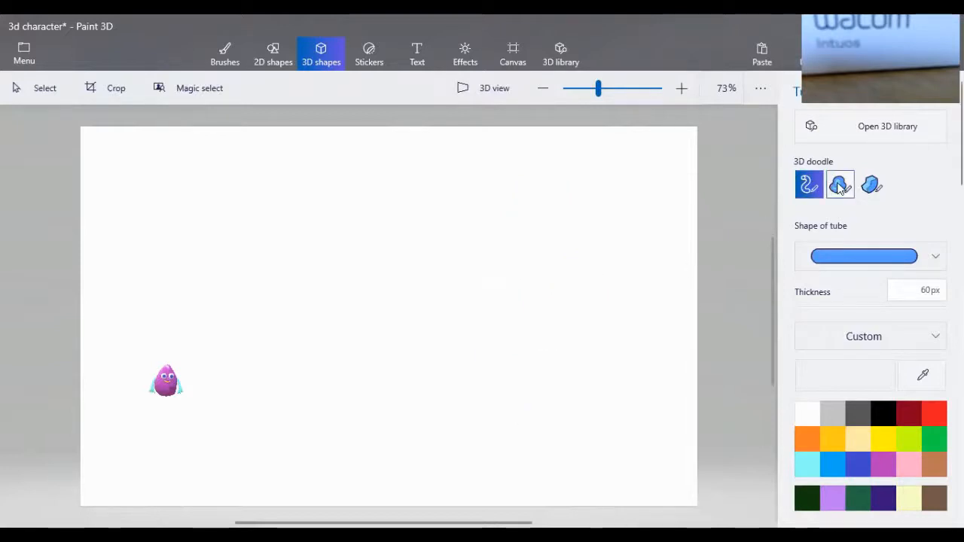
pyautogui.click(840, 185)
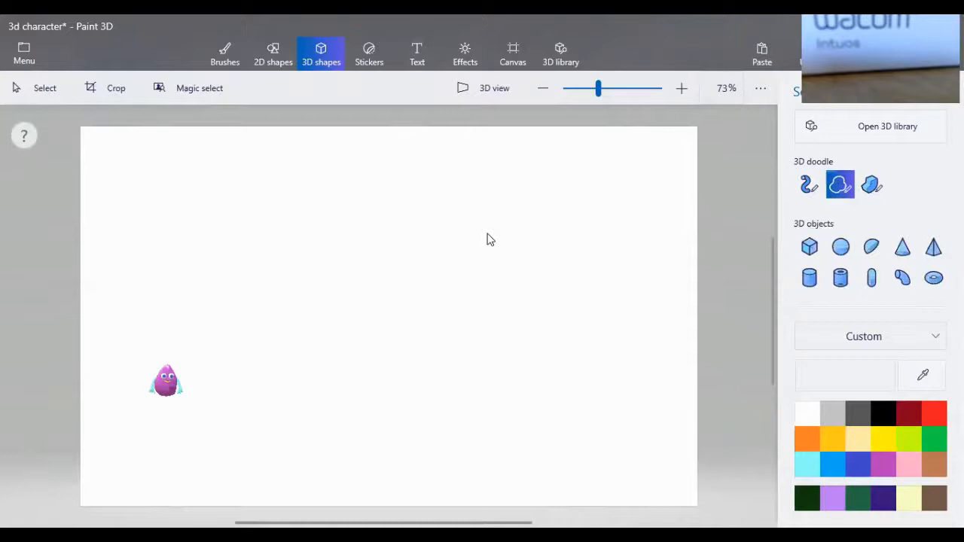
# - Draw a closed soft-edge outline into a large 3D blob body, check its depth and enlarge it
pyautogui.moveTo(368, 256); pyautogui.dragTo(436, 179)
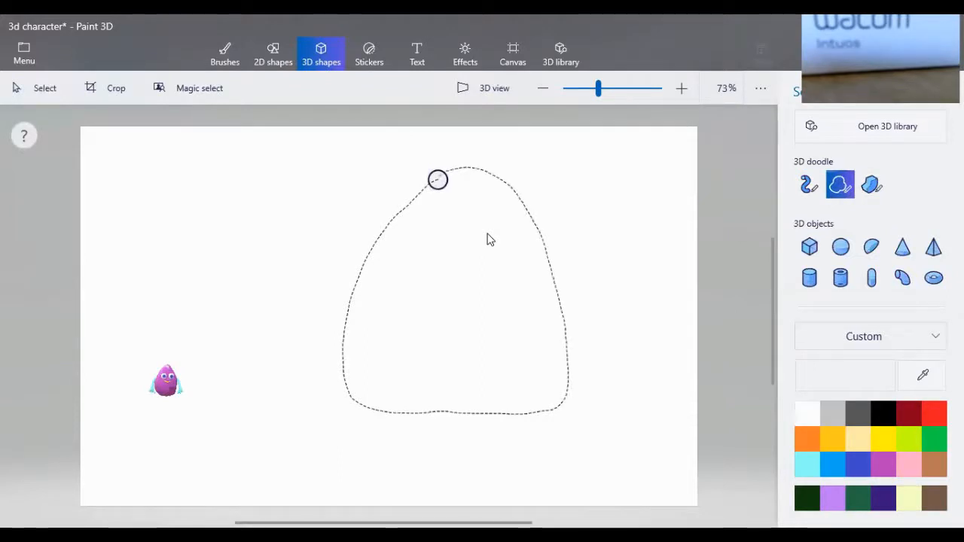
pyautogui.click(437, 179)
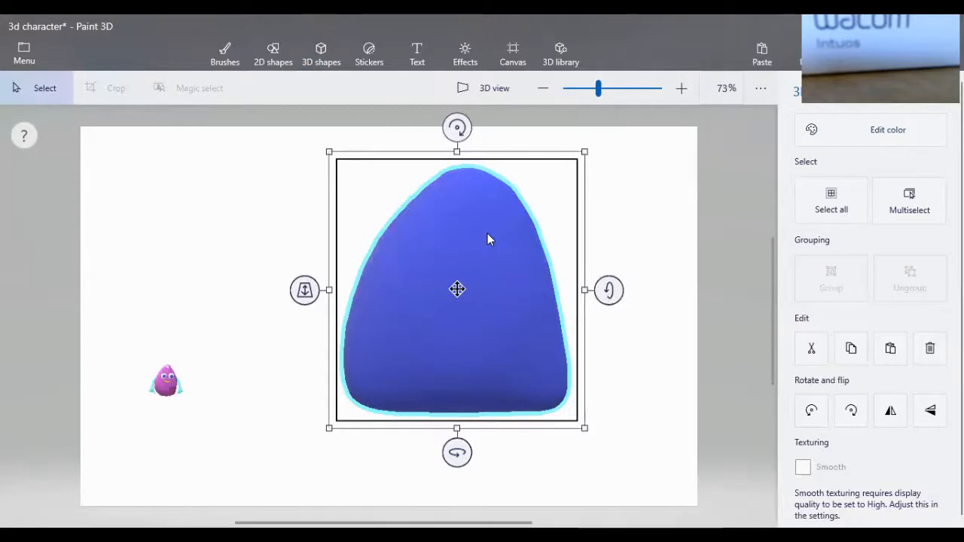
pyautogui.moveTo(456, 452); pyautogui.dragTo(343, 452)
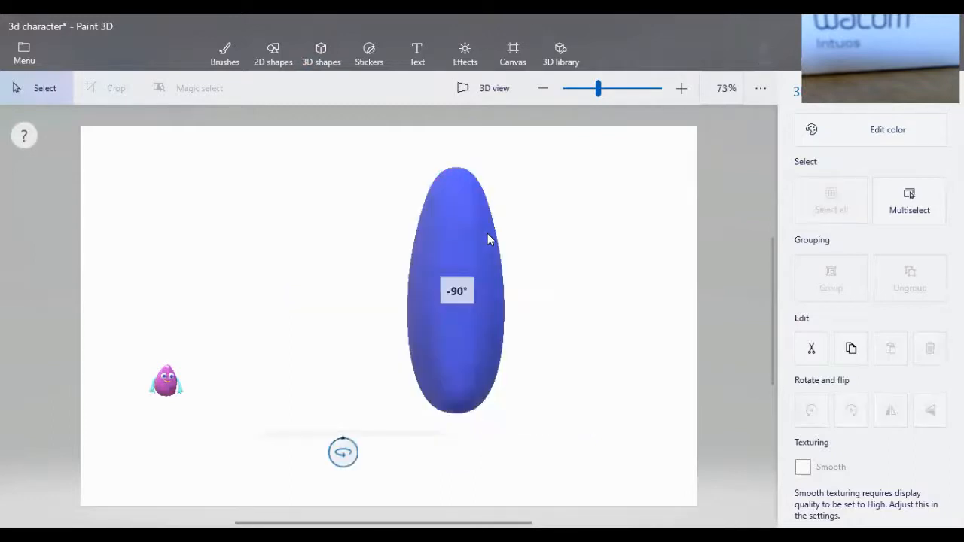
pyautogui.click(458, 289)
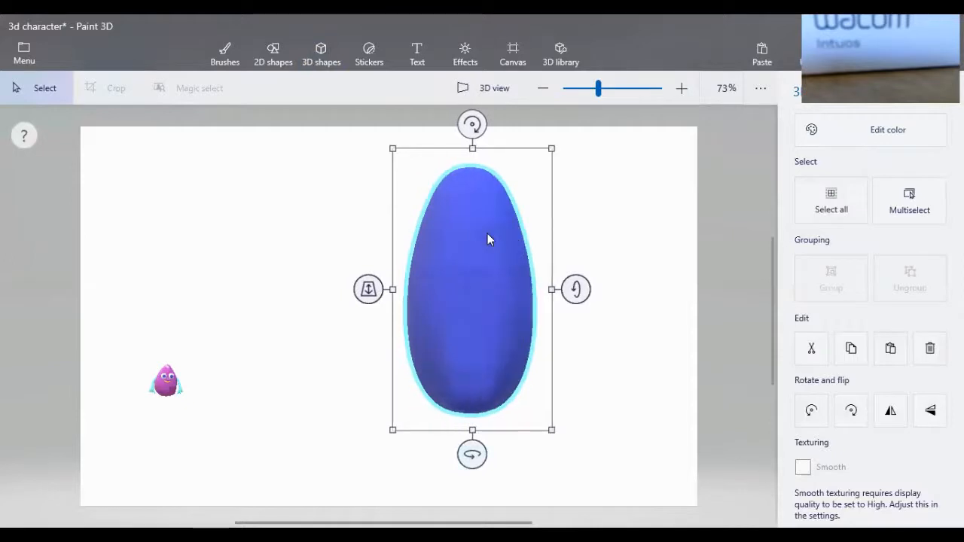
pyautogui.moveTo(471, 452); pyautogui.dragTo(545, 452)
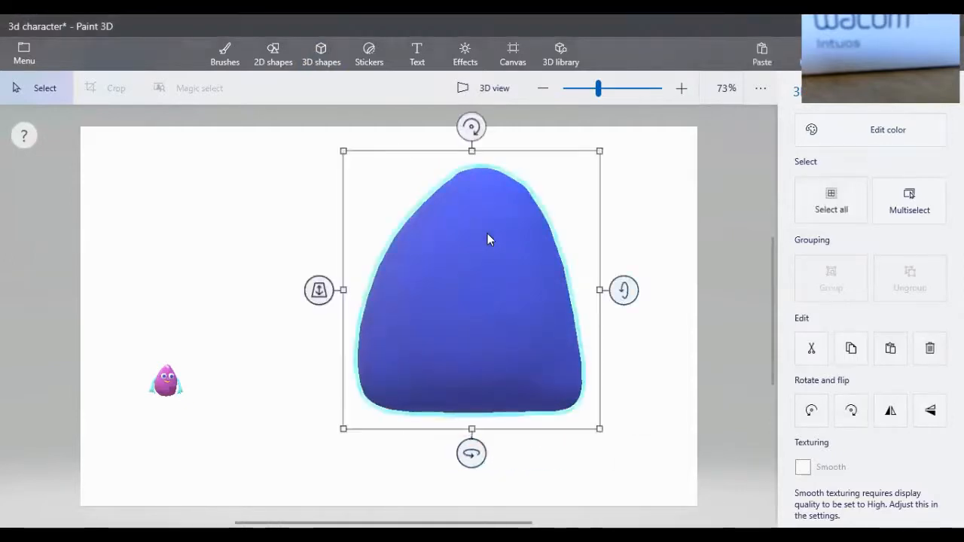
# - Recolour the blob body from blue to pinkish purple via Edit color
pyautogui.click(870, 129)
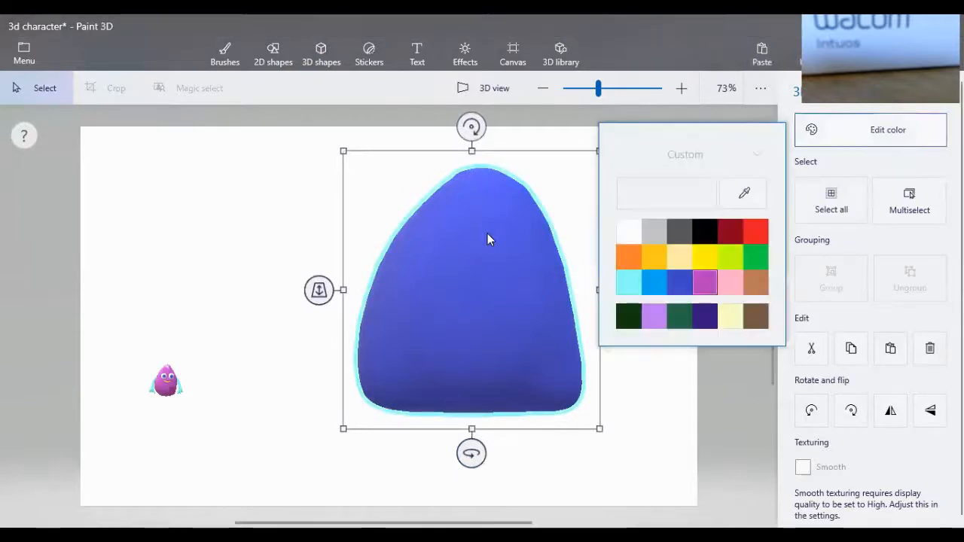
pyautogui.click(321, 53)
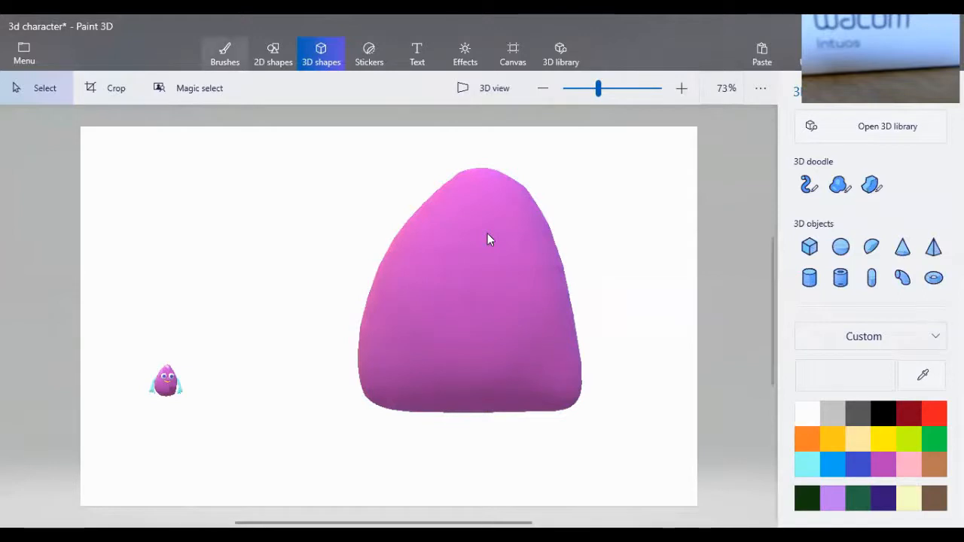
# - Paint two blue-outlined eyes with the Marker, fill them white, and add dark pupils
pyautogui.click(224, 53)
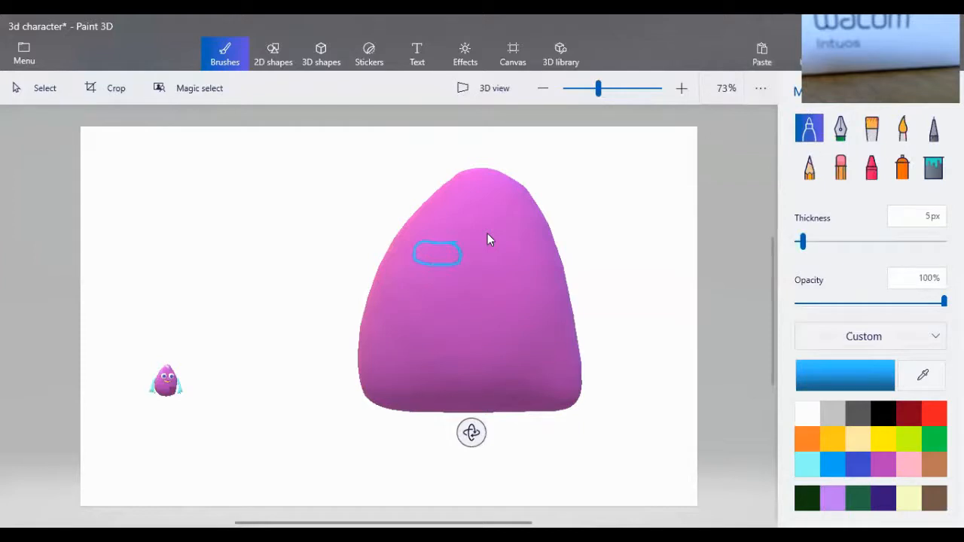
pyautogui.moveTo(482, 240); pyautogui.dragTo(520, 268)
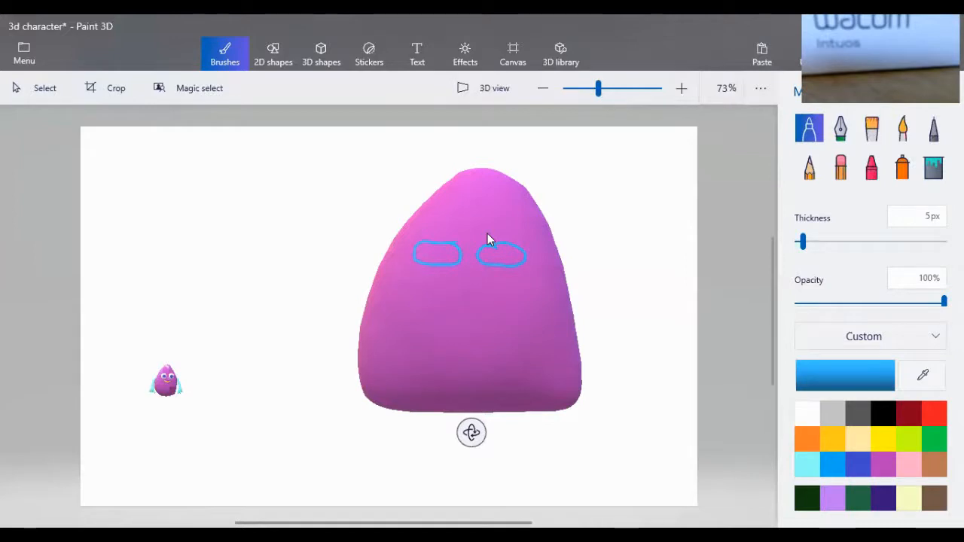
pyautogui.click(932, 166)
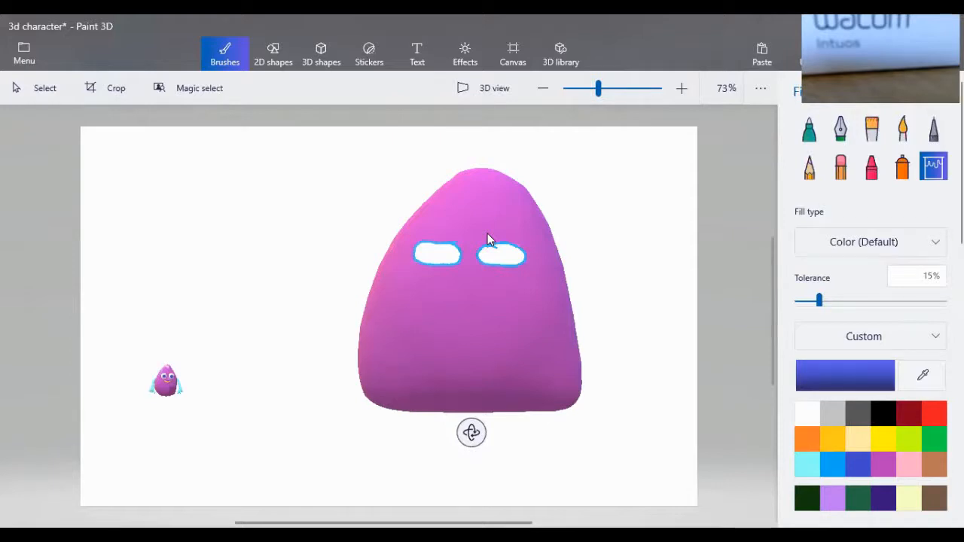
pyautogui.click(809, 126)
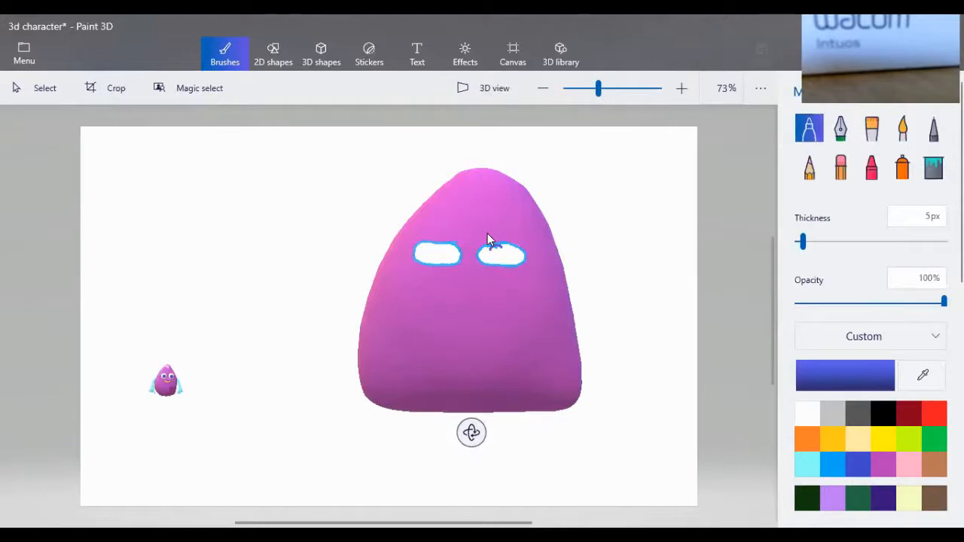
pyautogui.click(499, 254)
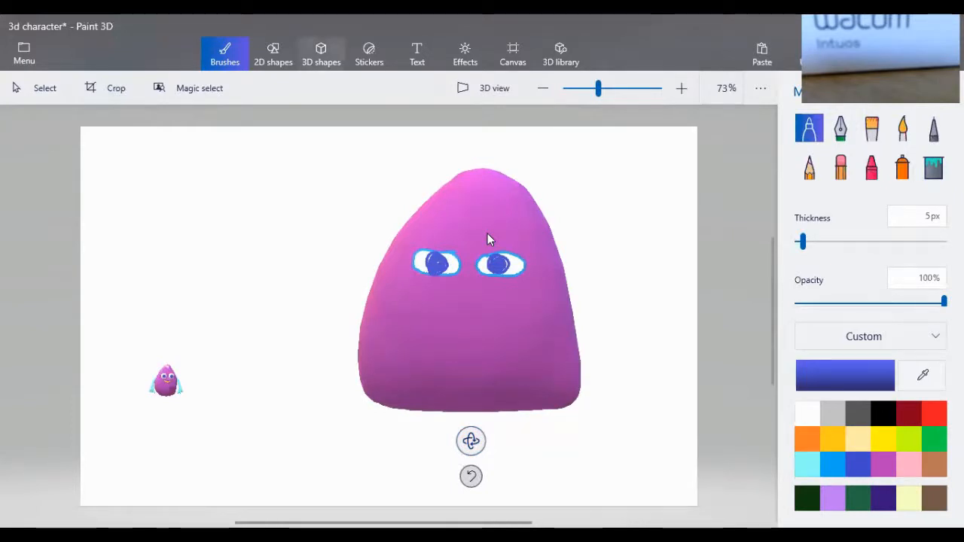
# - Colour the arm light blue, copy it, and place both arms at the blob's sides
pyautogui.click(321, 52)
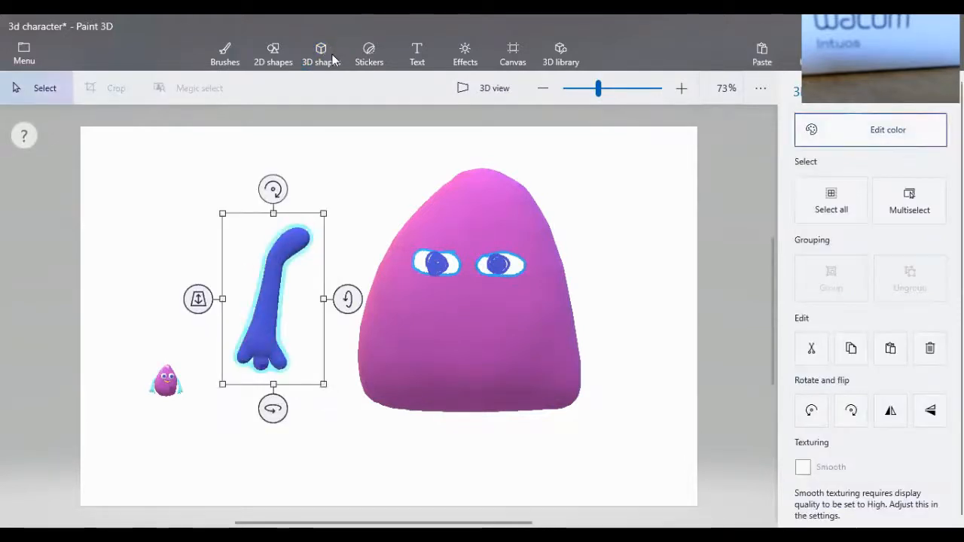
pyautogui.click(870, 130)
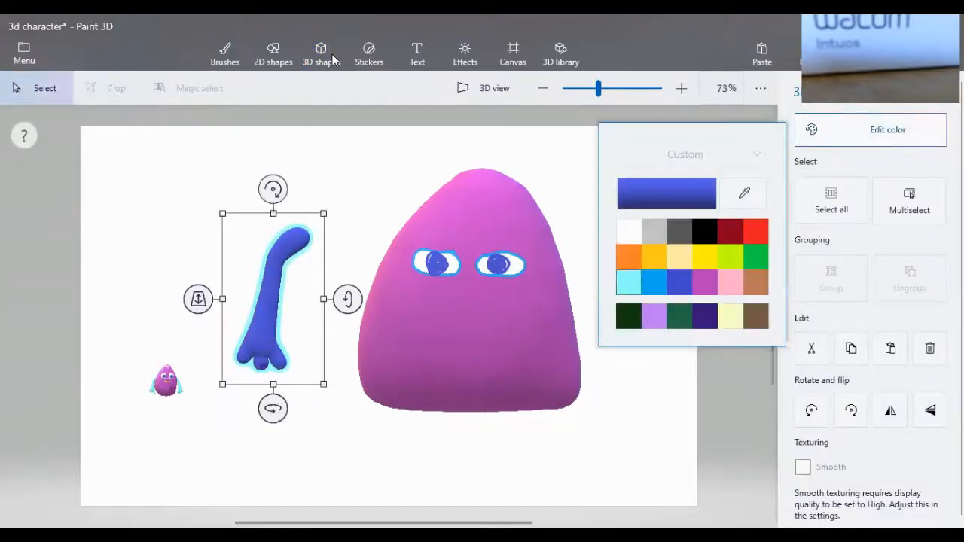
pyautogui.click(654, 282)
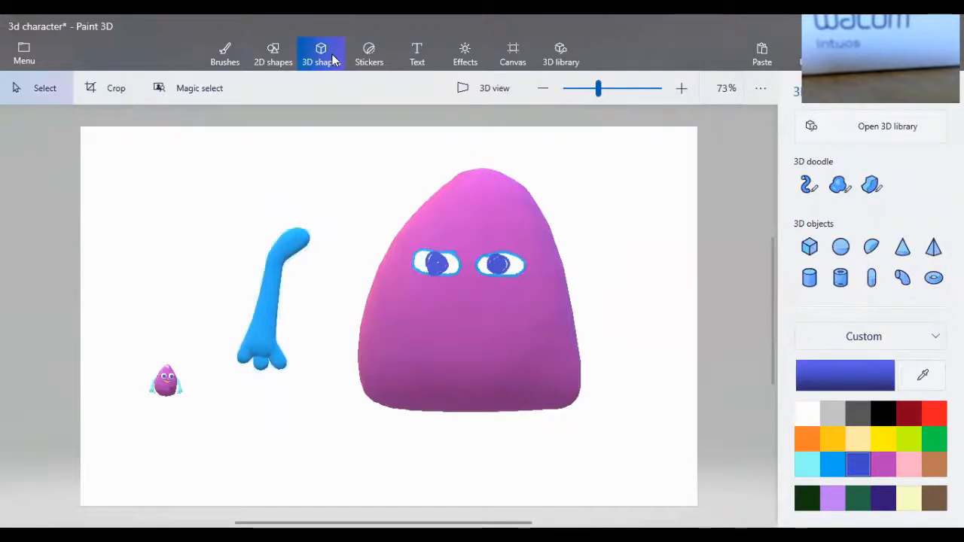
pyautogui.click(274, 301)
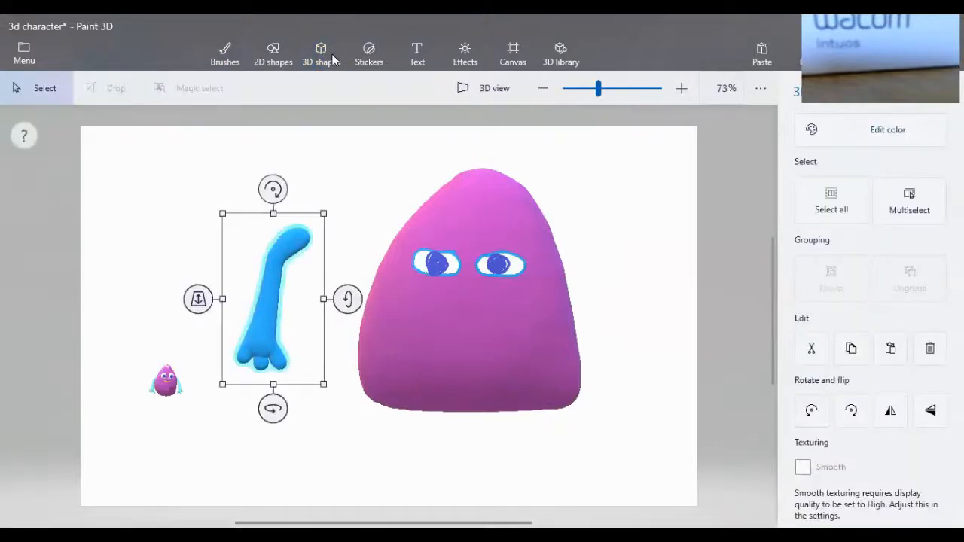
pyautogui.click(849, 348)
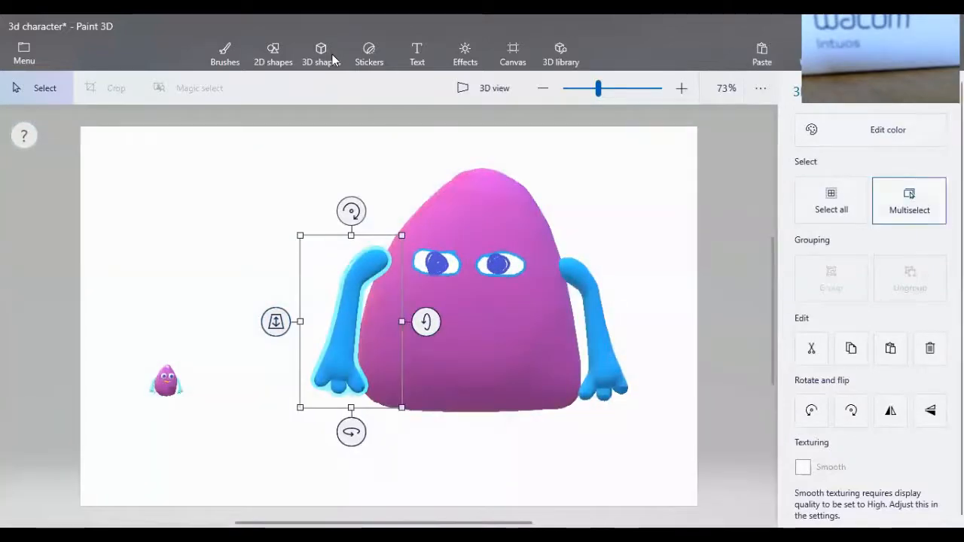
# - Multiselect body and arms, rotate sideways to align the arms in depth, and group them
pyautogui.click(910, 200)
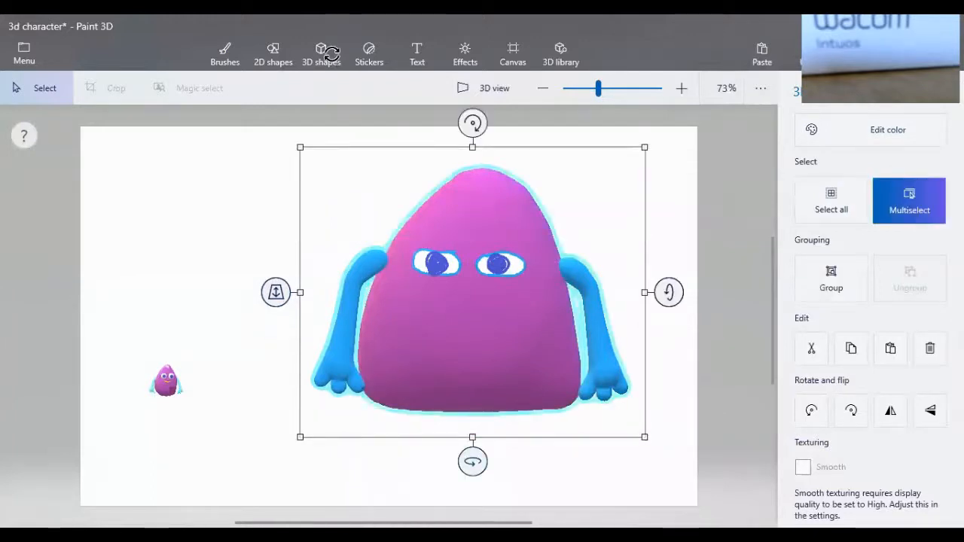
pyautogui.moveTo(473, 461); pyautogui.dragTo(343, 460)
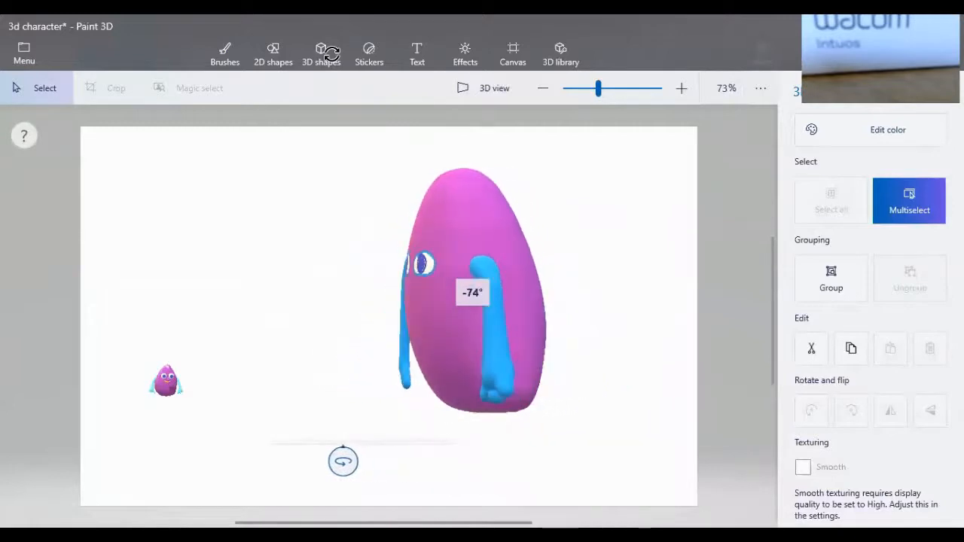
pyautogui.moveTo(344, 460); pyautogui.dragTo(599, 461)
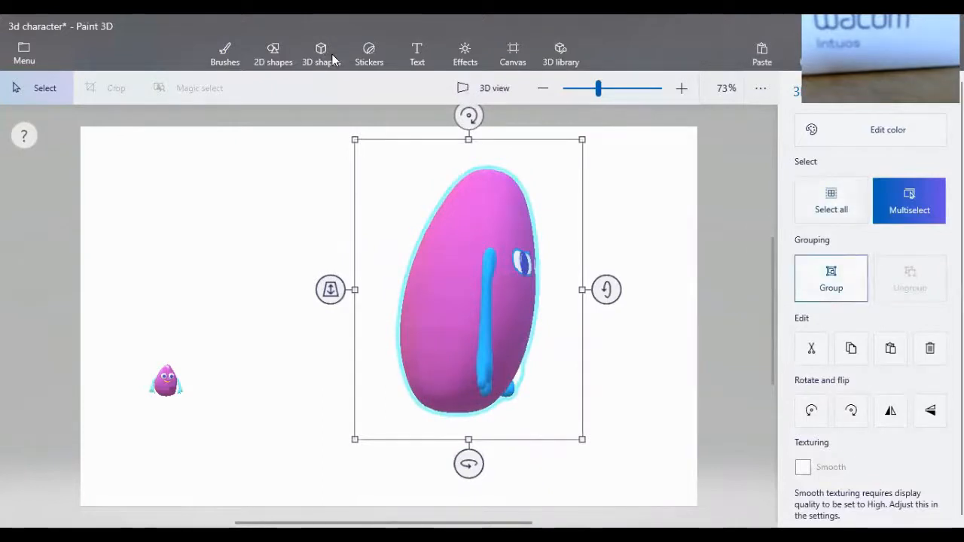
pyautogui.click(321, 53)
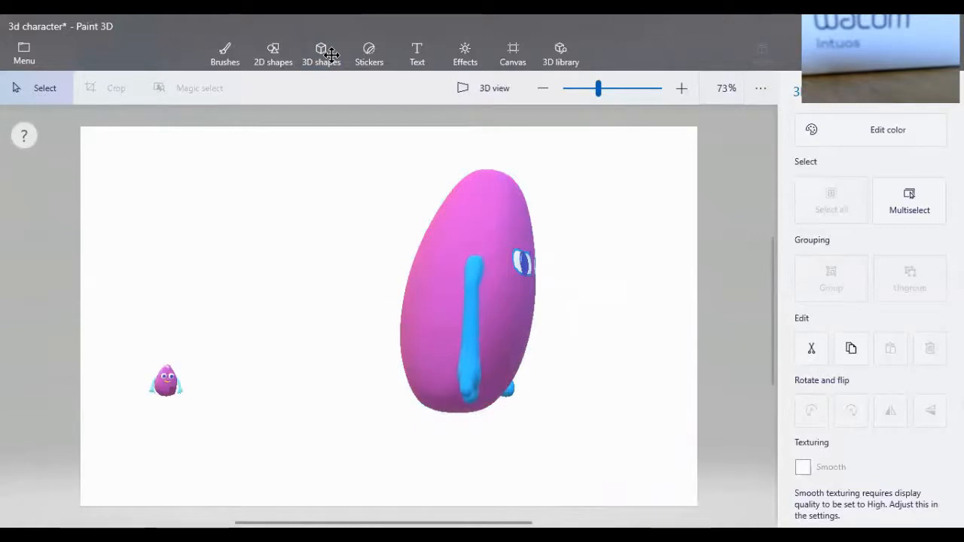
# - Rotate the grouped character back toward the front and ungroup it
pyautogui.click(469, 331)
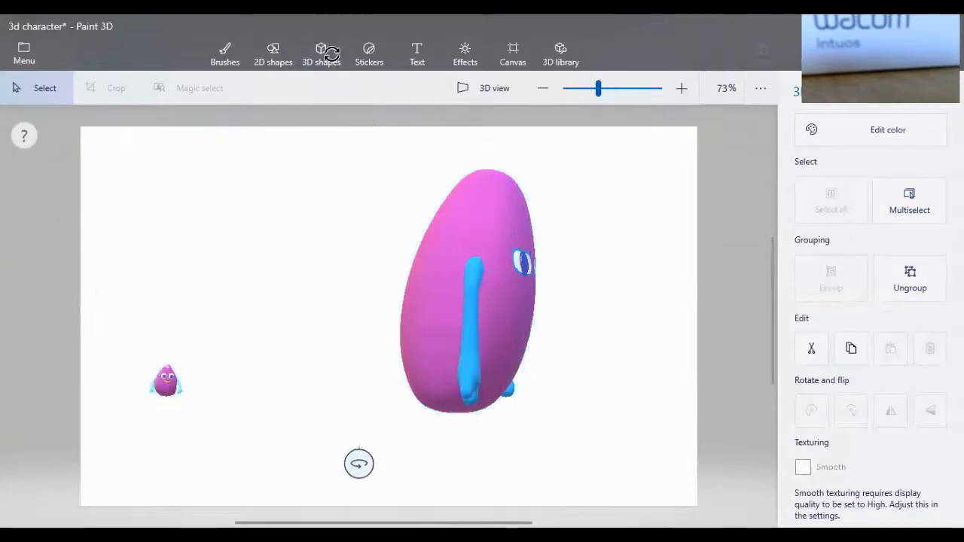
pyautogui.moveTo(359, 464); pyautogui.dragTo(229, 463)
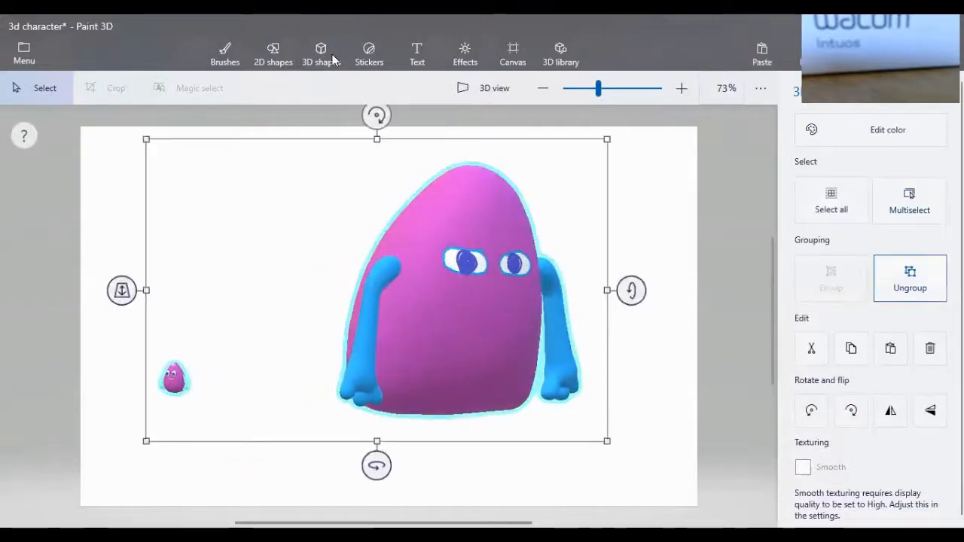
pyautogui.click(319, 52)
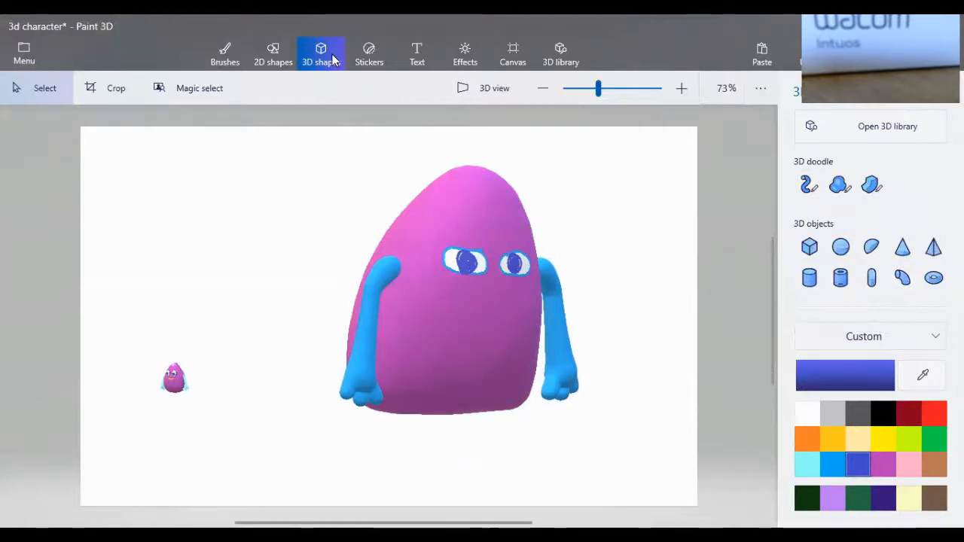
# - Multiselect the body and both arms and group them into one character
pyautogui.click(452, 301)
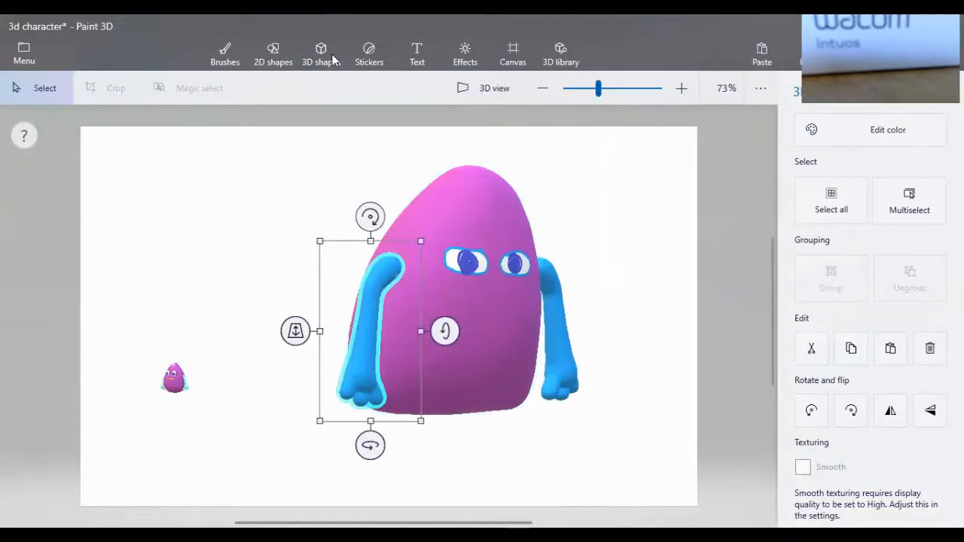
pyautogui.click(910, 200)
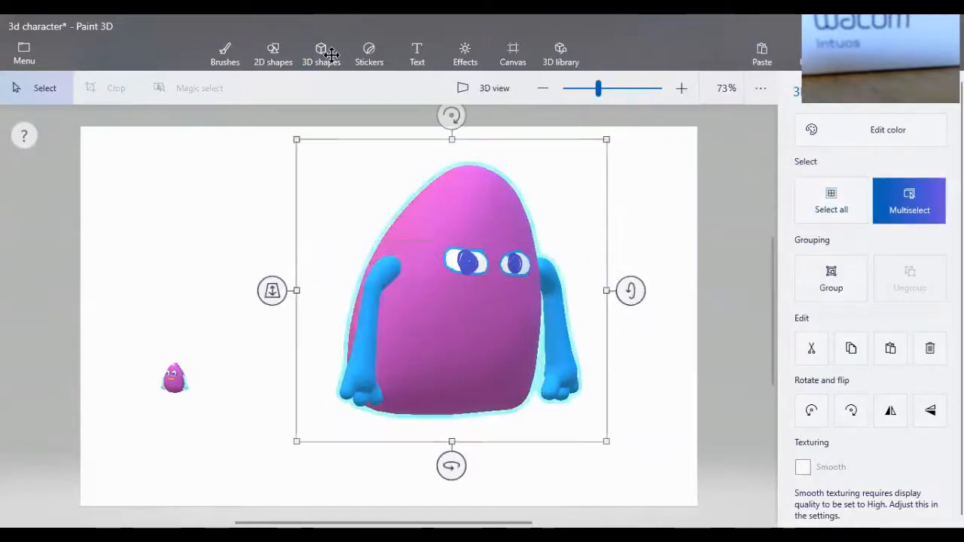
pyautogui.click(831, 277)
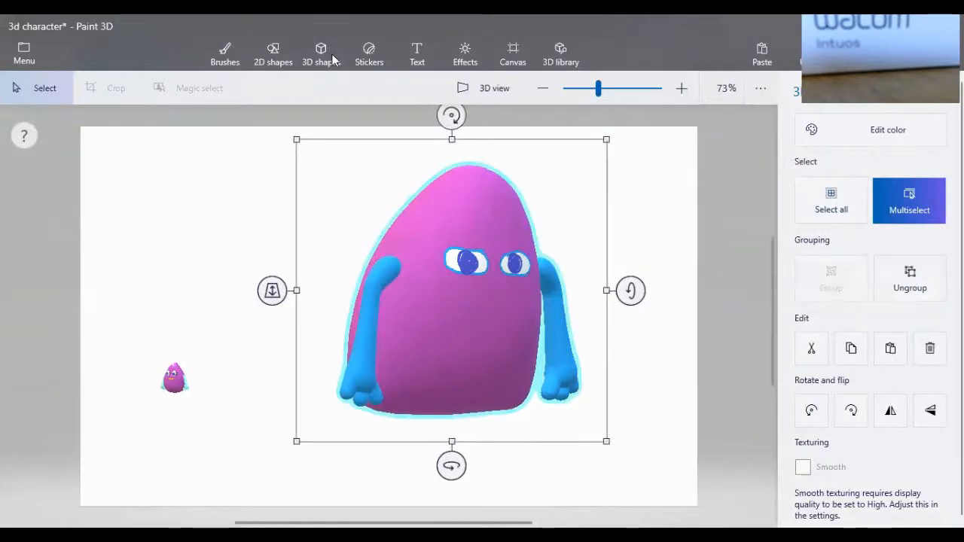
# - Rotate the grouped character until it faces straight ahead, then deselect it
pyautogui.moveTo(451, 464); pyautogui.dragTo(400, 464)
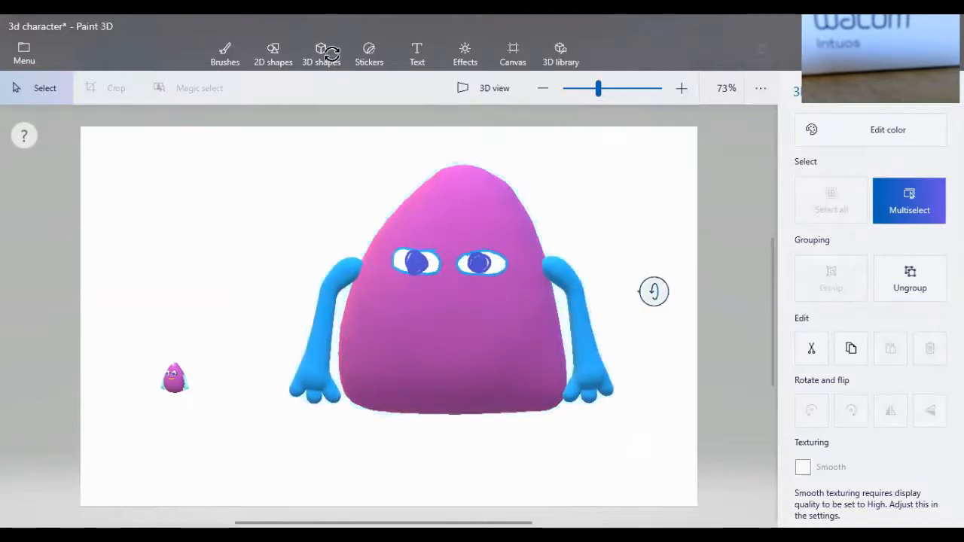
pyautogui.moveTo(653, 292); pyautogui.dragTo(654, 265)
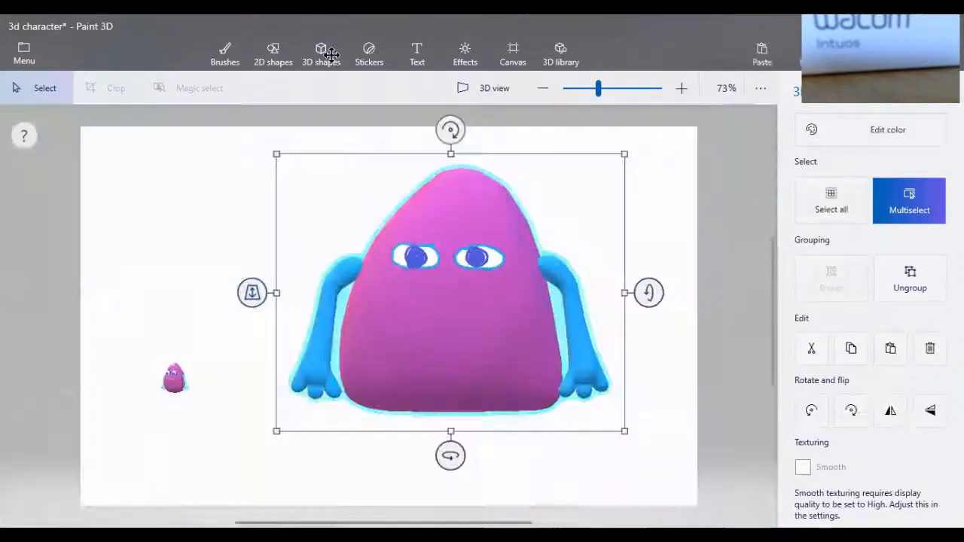
pyautogui.click(320, 52)
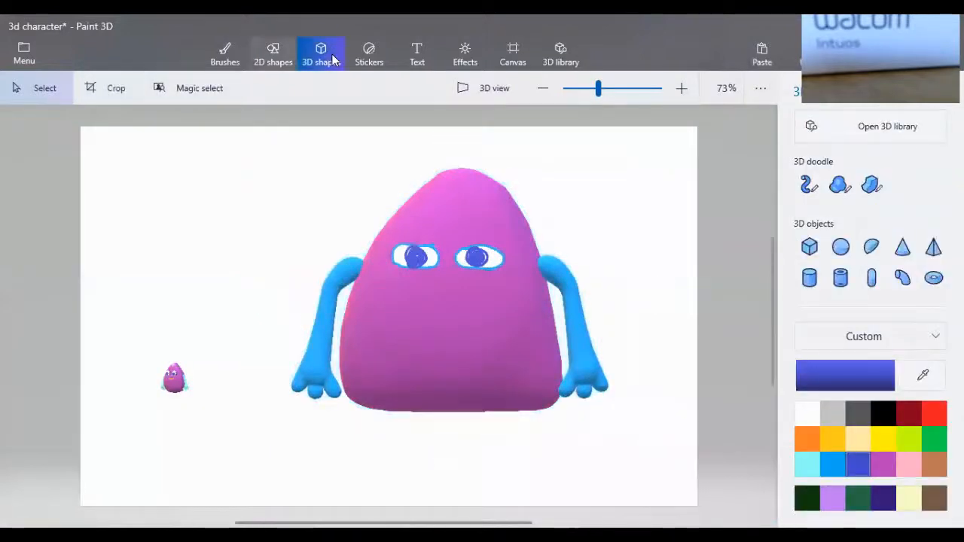
pyautogui.click(224, 53)
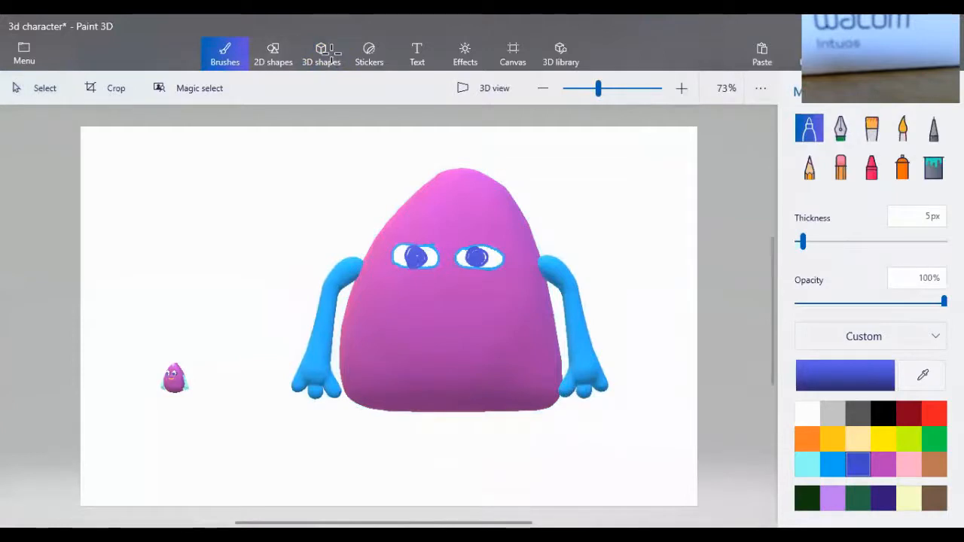
# - Paint a yellow curved smile below the eyes with an 8px marker
pyautogui.click(906, 438)
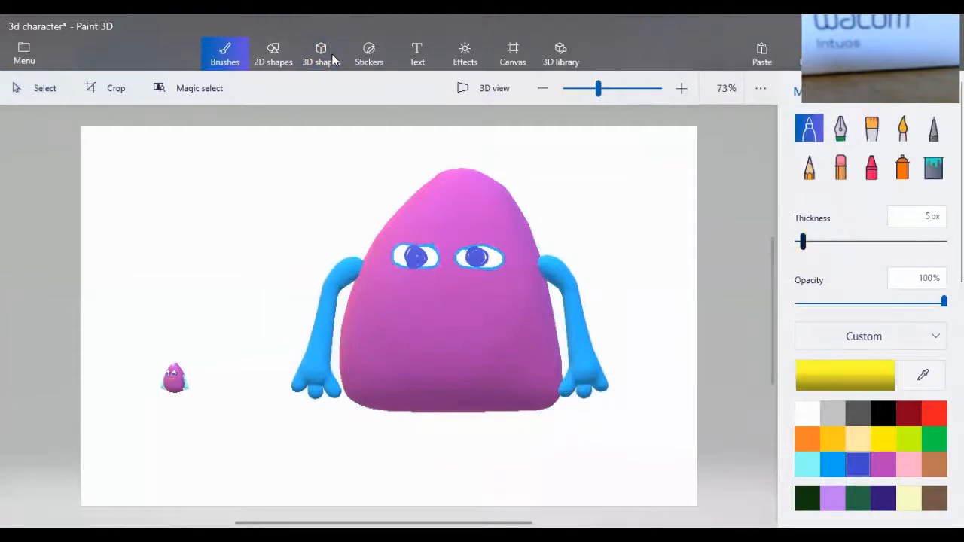
pyautogui.moveTo(801, 241); pyautogui.dragTo(811, 241)
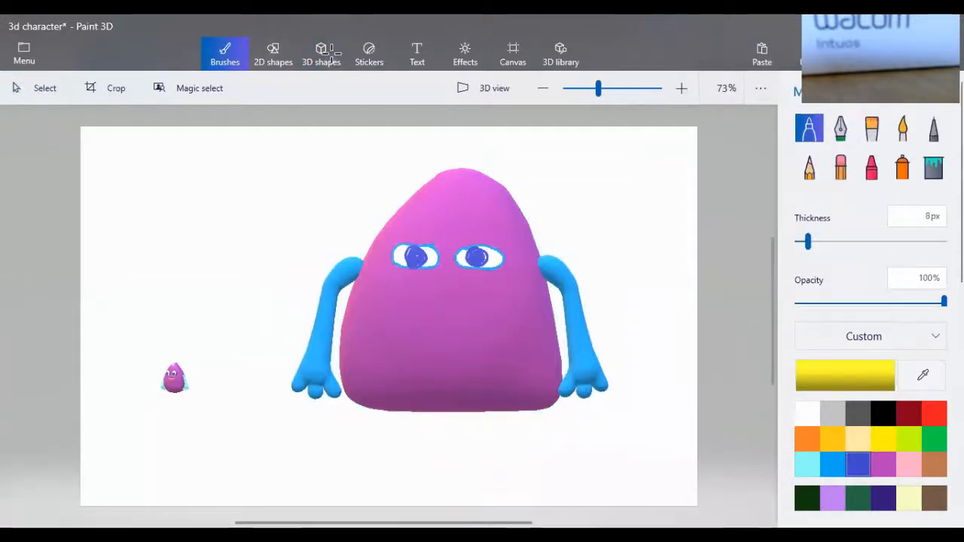
pyautogui.moveTo(424, 307); pyautogui.dragTo(464, 307)
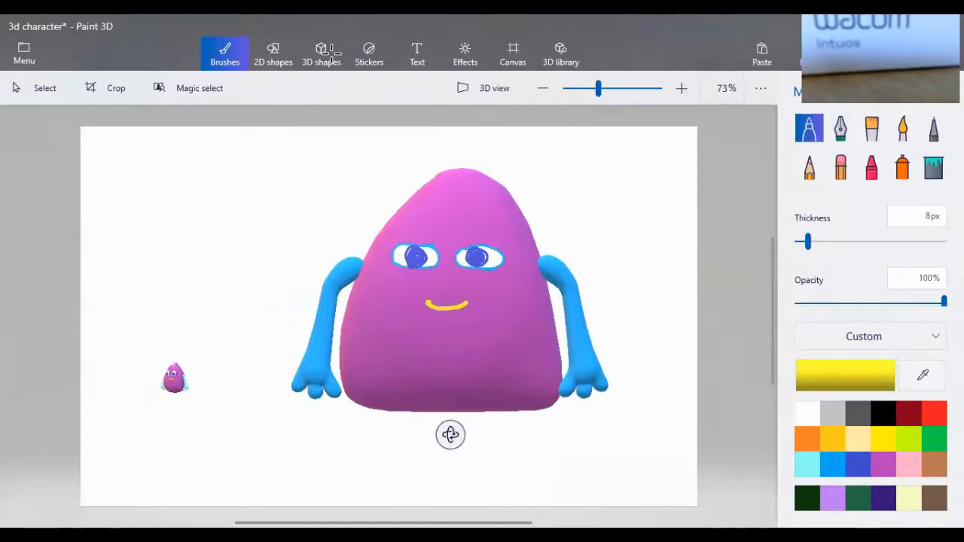
pyautogui.click(321, 53)
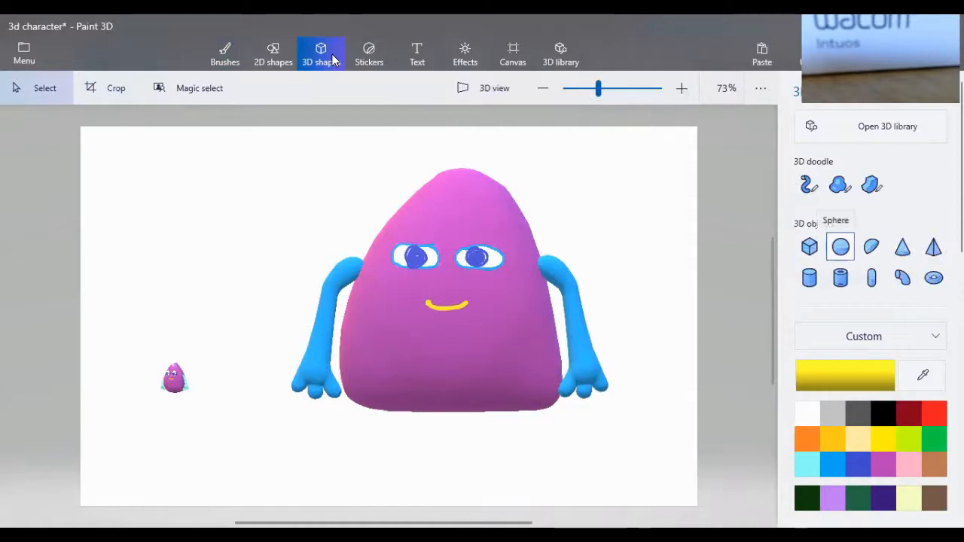
# - Add a yellow sphere, flatten it into an oval foot, and move it under the body
pyautogui.click(840, 247)
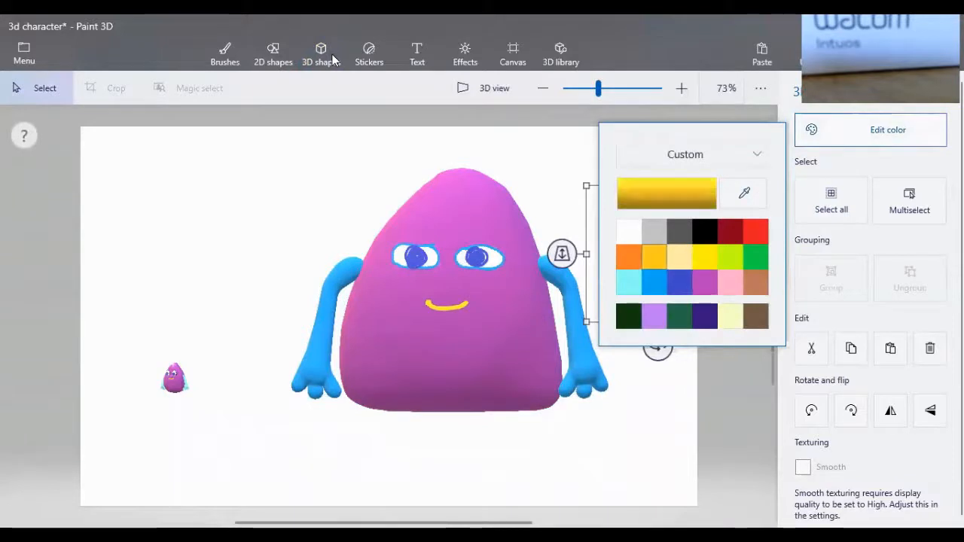
pyautogui.click(320, 52)
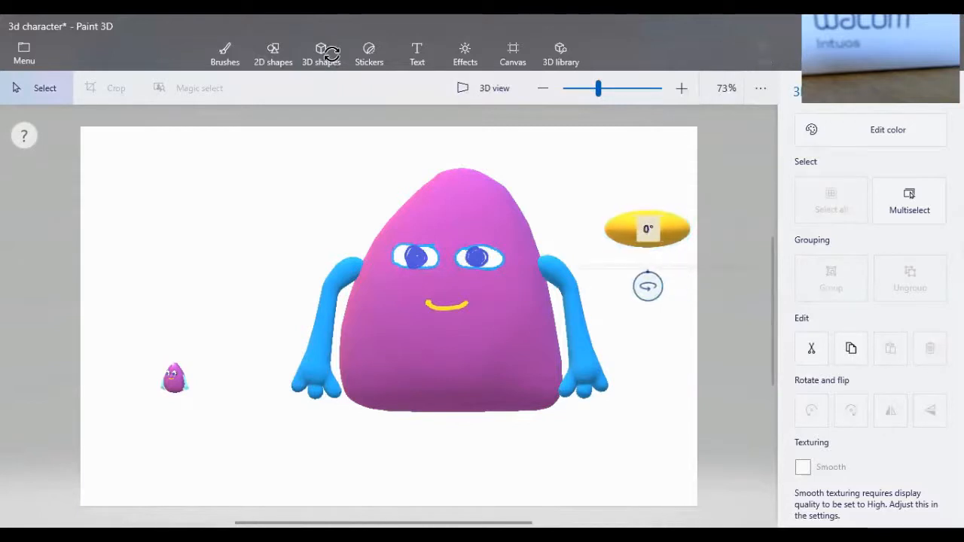
pyautogui.click(648, 229)
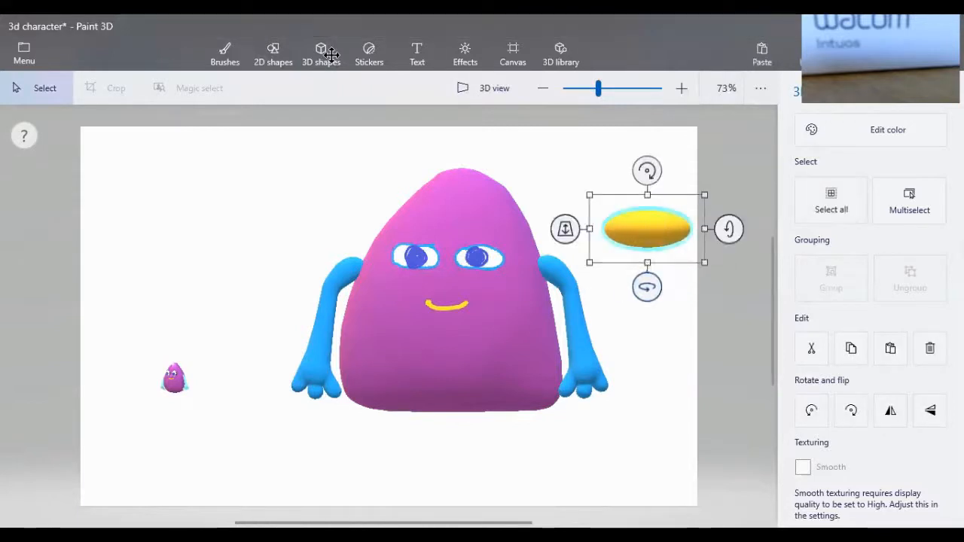
pyautogui.moveTo(646, 229); pyautogui.dragTo(538, 429)
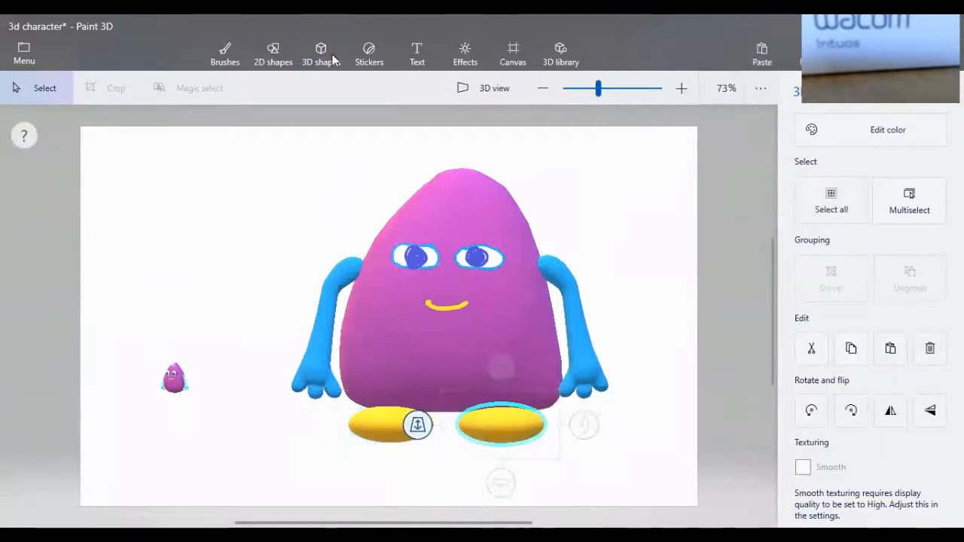
# - Multiselect the two yellow feet and group them together
pyautogui.click(500, 423)
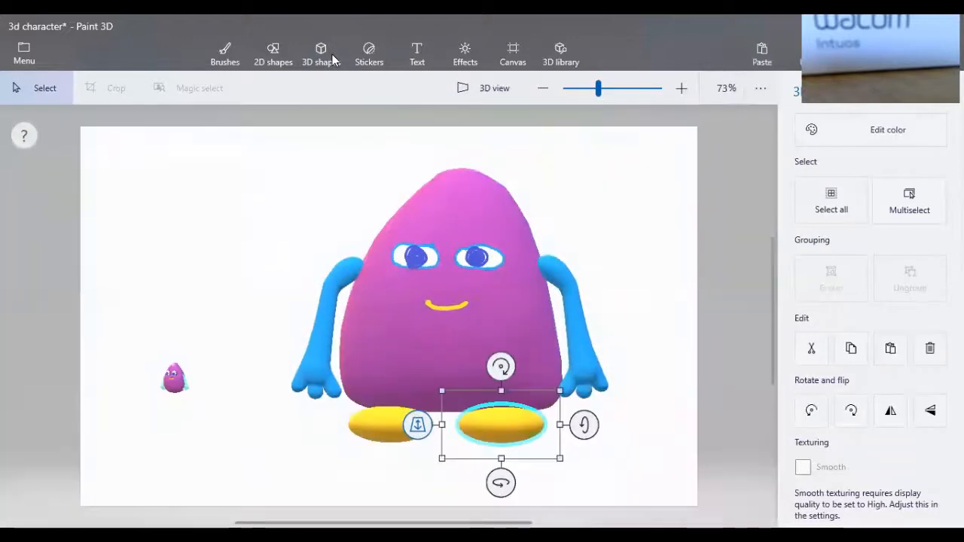
pyautogui.click(909, 201)
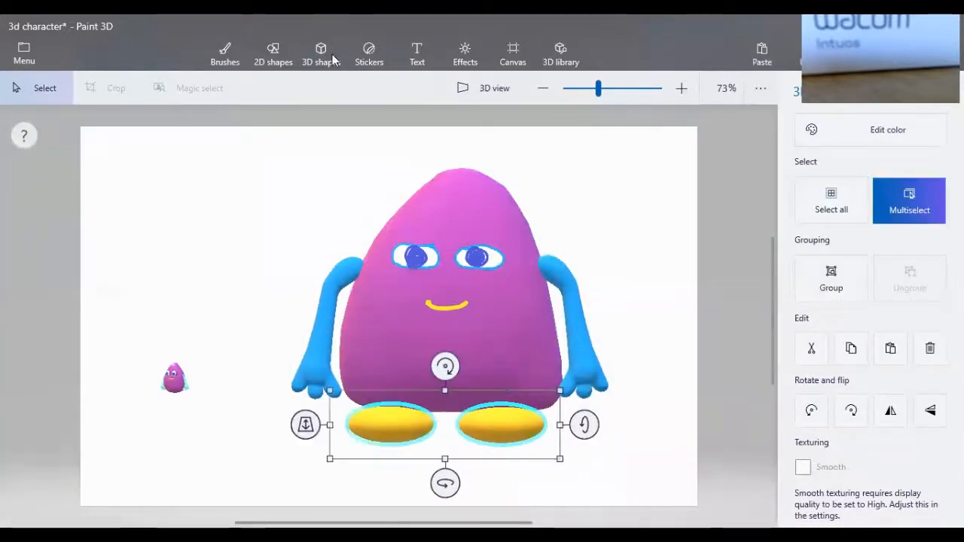
pyautogui.click(831, 278)
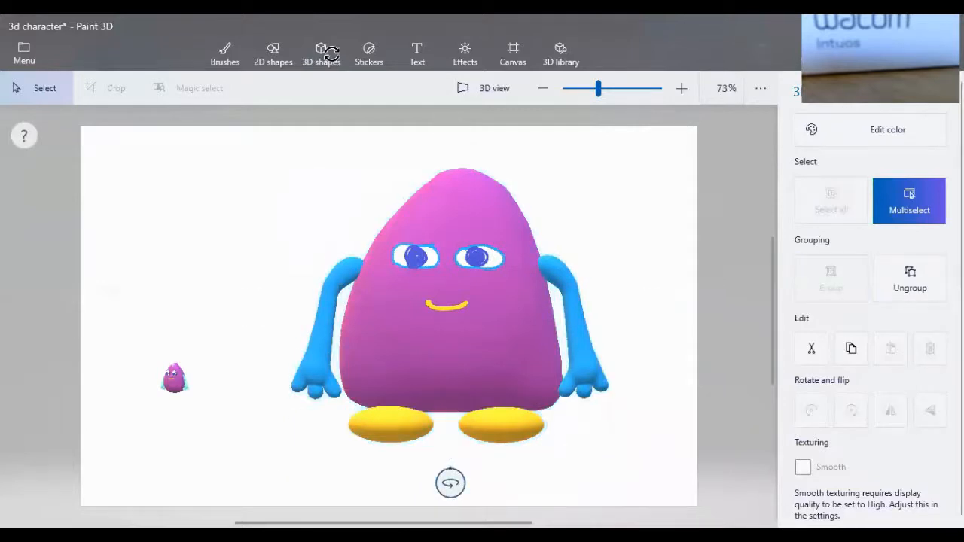
# - Rotate the character to check the feet from the side, then turn it back to the front
pyautogui.moveTo(450, 482); pyautogui.dragTo(290, 482)
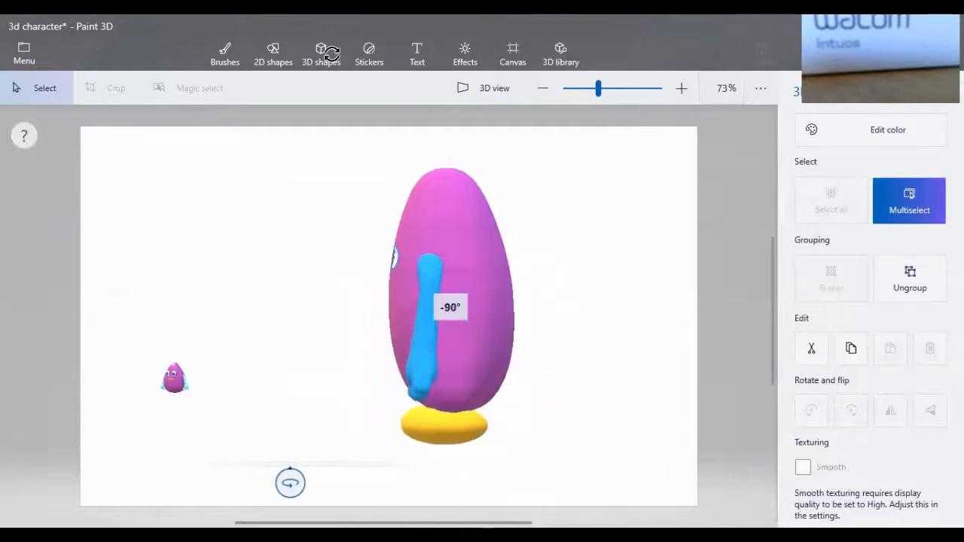
pyautogui.moveTo(289, 482); pyautogui.dragTo(383, 482)
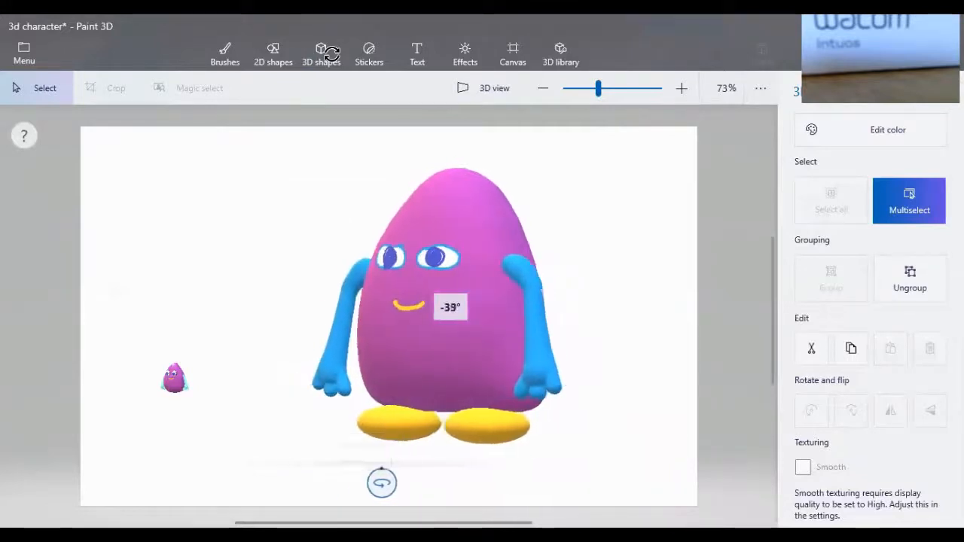
pyautogui.moveTo(381, 482); pyautogui.dragTo(334, 482)
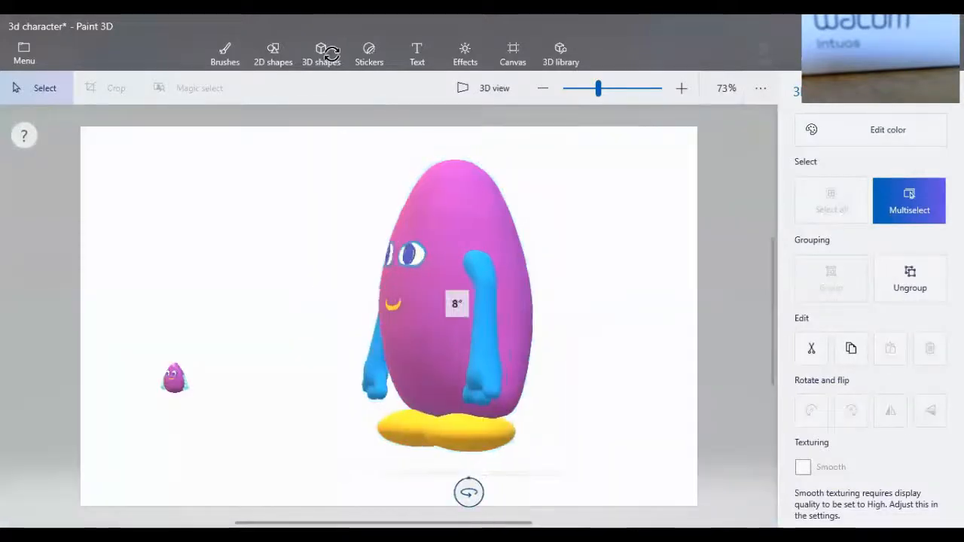
pyautogui.moveTo(468, 493); pyautogui.dragTo(578, 493)
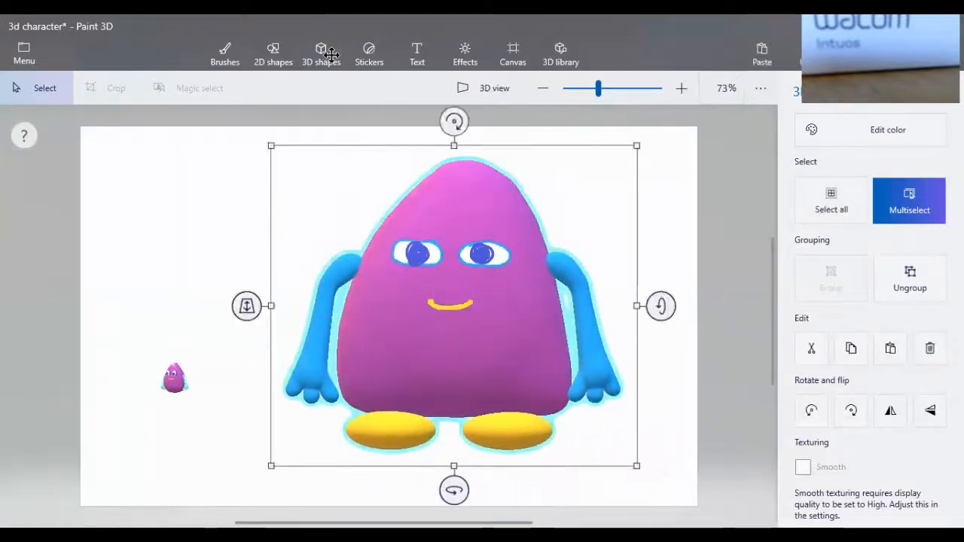
# - Select the pink body, blue arms and yellow feet together using Multiselect
pyautogui.click(320, 52)
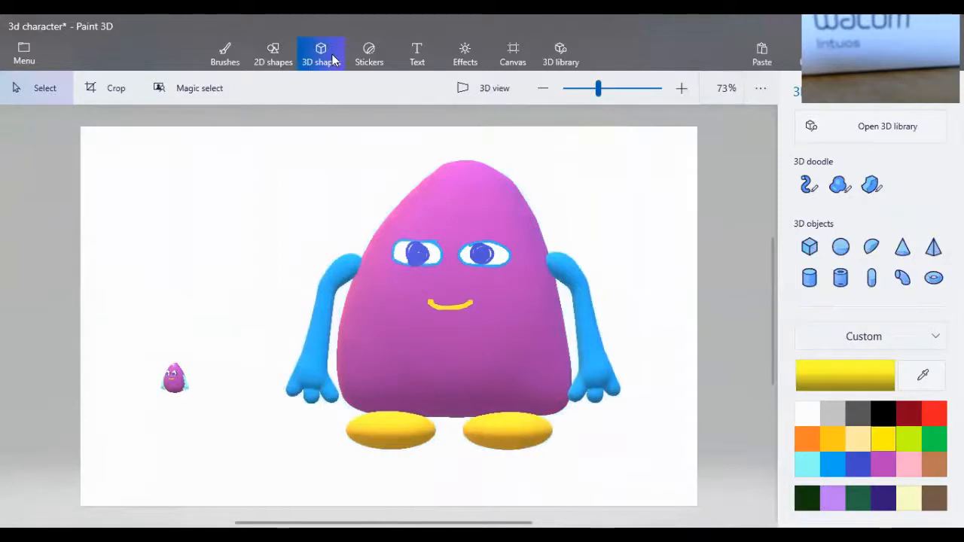
pyautogui.click(452, 301)
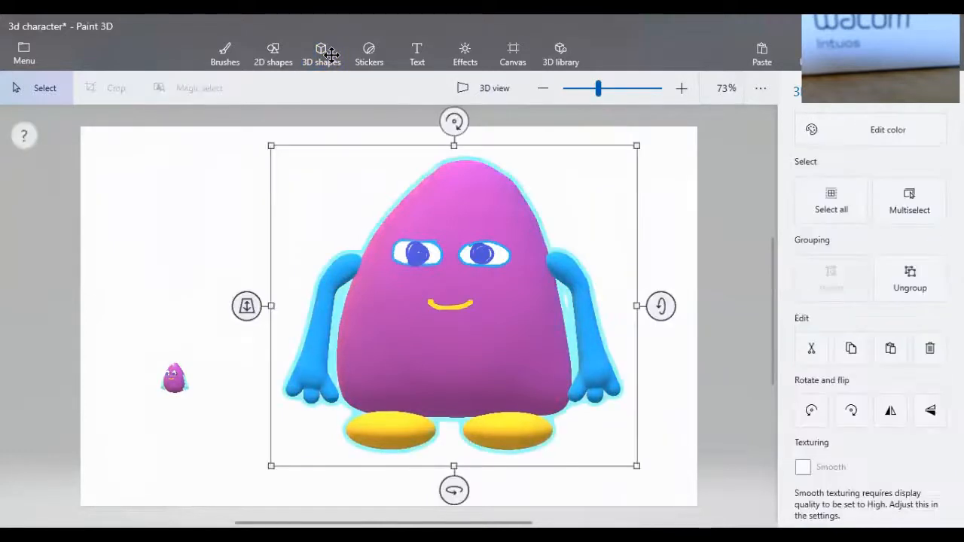
pyautogui.click(910, 278)
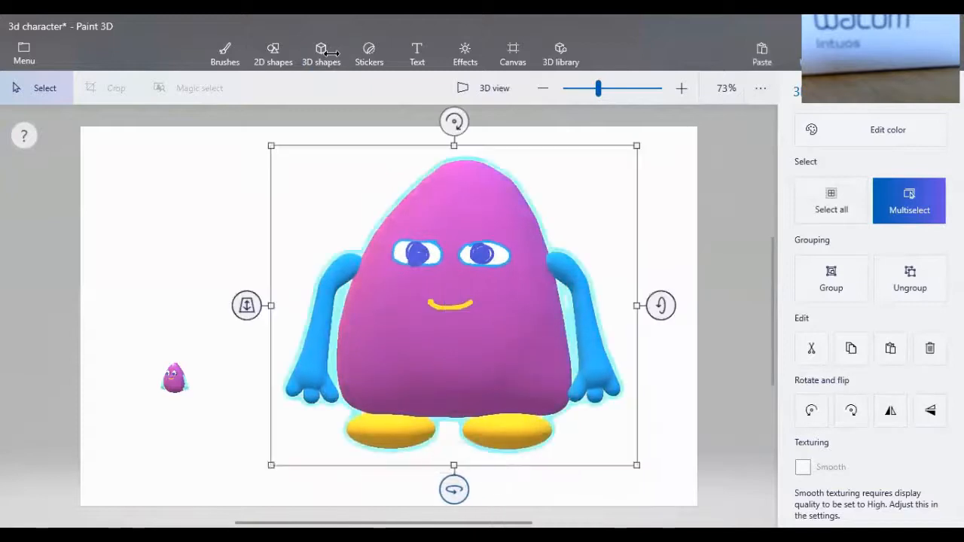
# - Rotate the selected character to inspect it, then return to the 3D shapes collection
pyautogui.moveTo(660, 304); pyautogui.dragTo(659, 334)
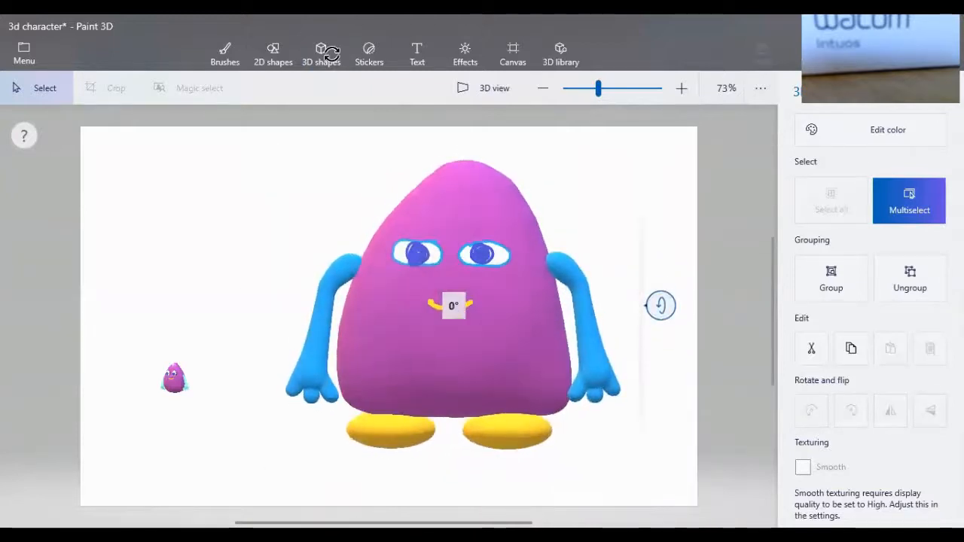
pyautogui.click(453, 301)
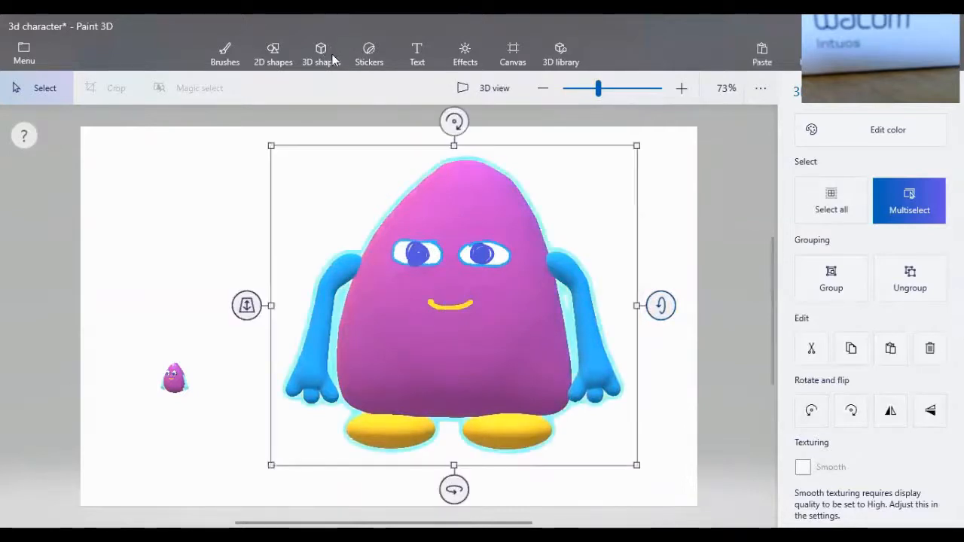
pyautogui.click(320, 53)
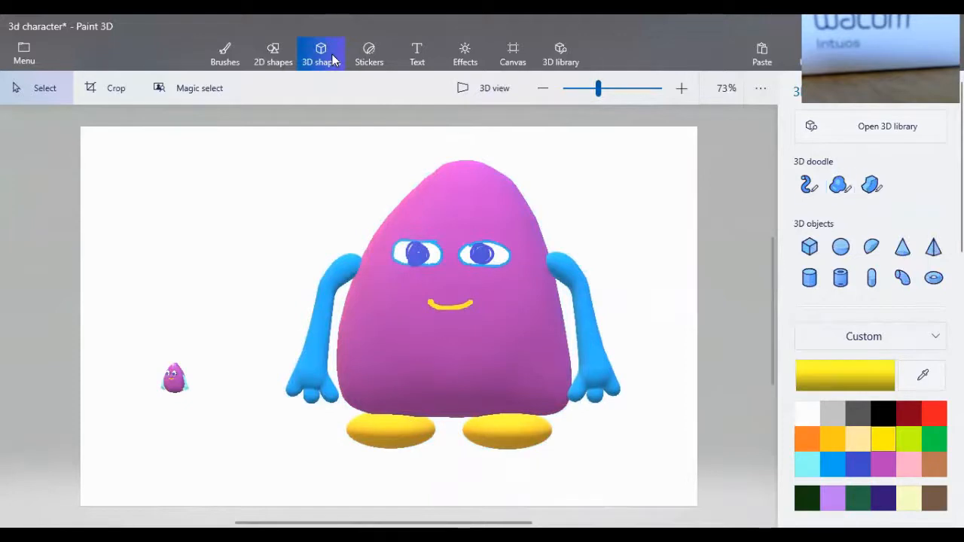
# - Add a pink cone and shape it into a nose between the eyes and mouth
pyautogui.click(840, 184)
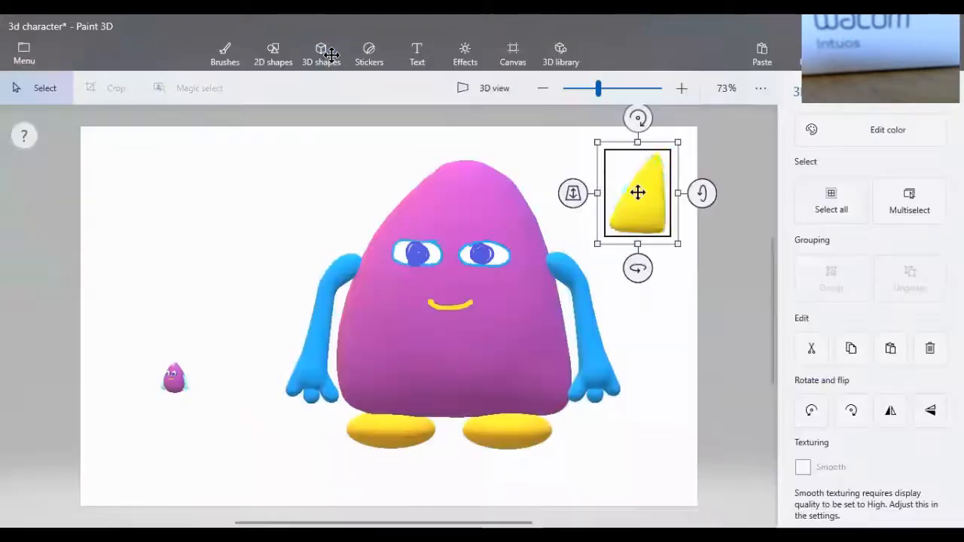
pyautogui.click(871, 130)
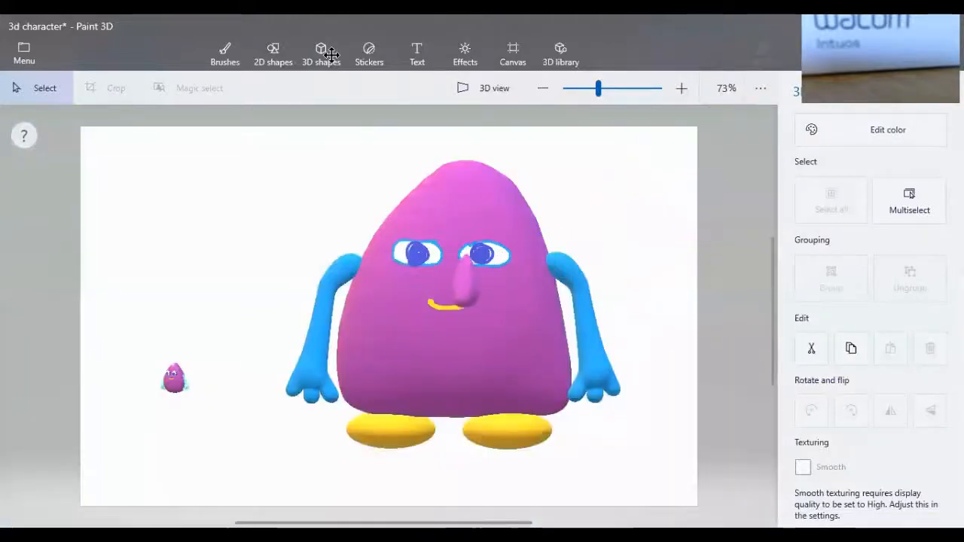
# - Multiselect the nose with the rest of the character and turn it to check from the side
pyautogui.click(448, 283)
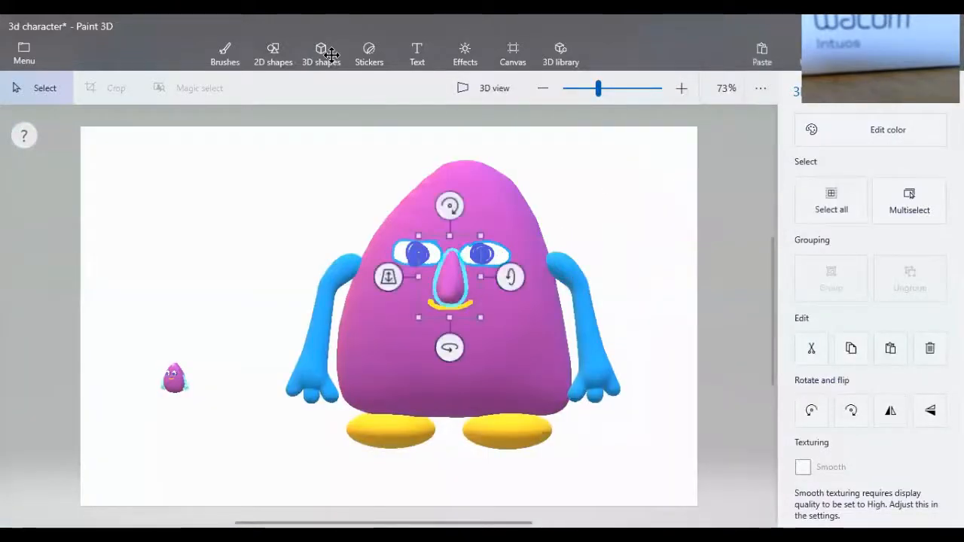
pyautogui.click(909, 201)
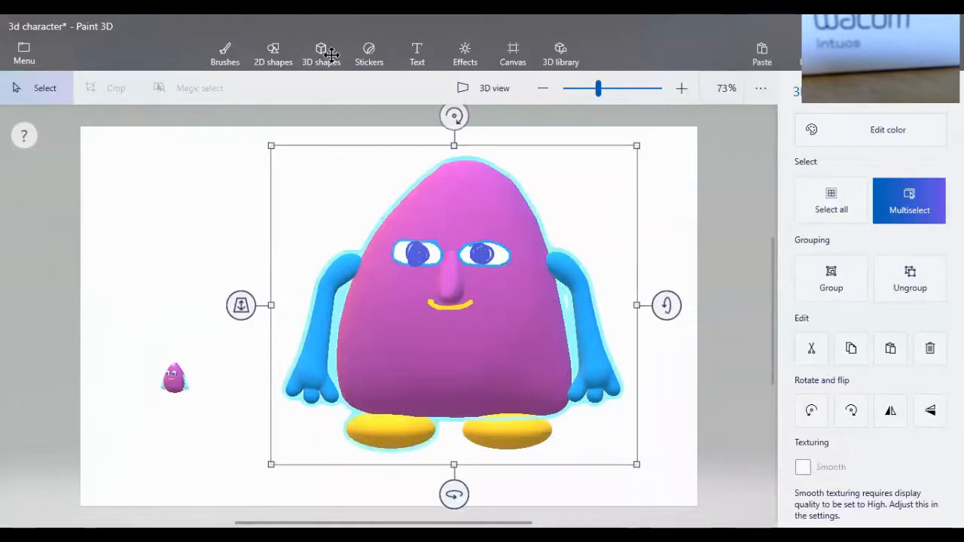
pyautogui.moveTo(453, 494); pyautogui.dragTo(398, 494)
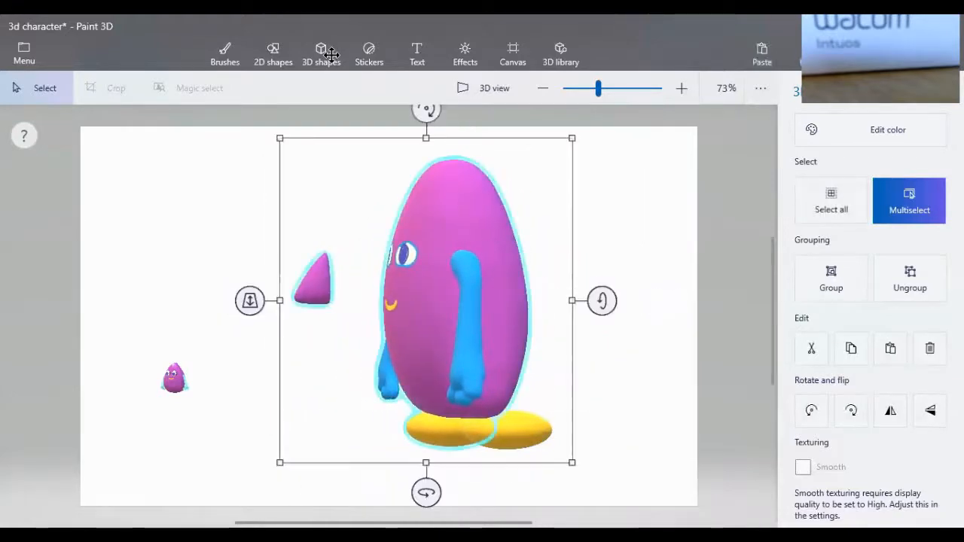
# - Push the nose back along the depth axis against the face, then select everything
pyautogui.click(320, 53)
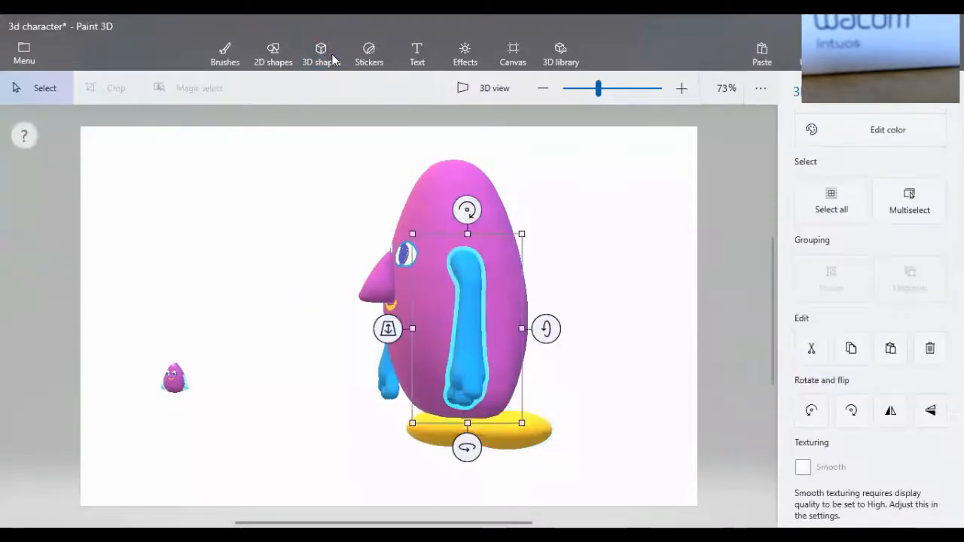
pyautogui.click(320, 53)
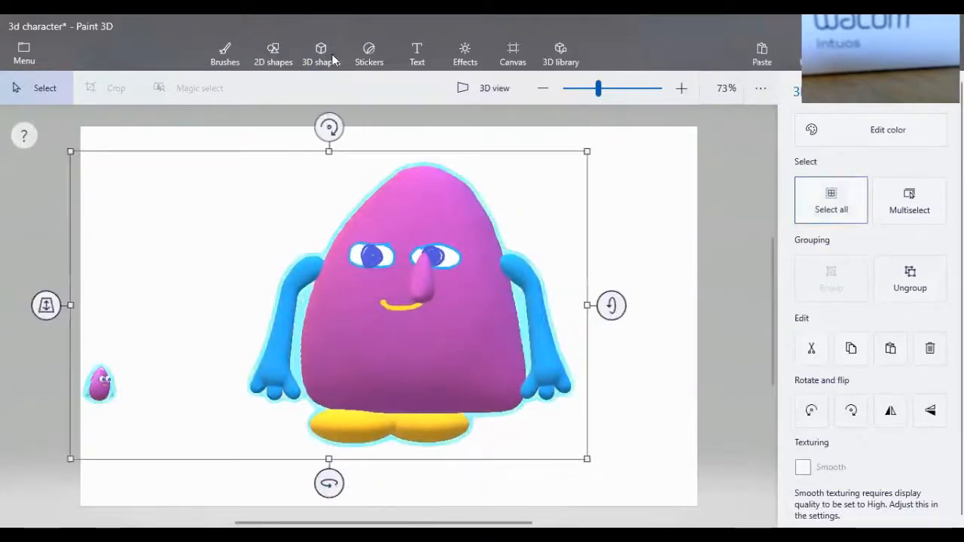
pyautogui.click(321, 54)
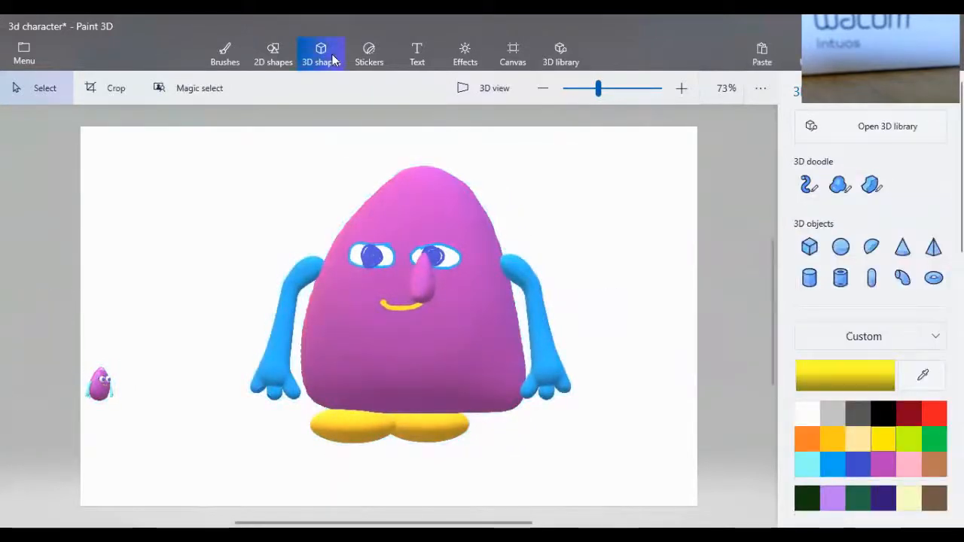
pyautogui.click(410, 301)
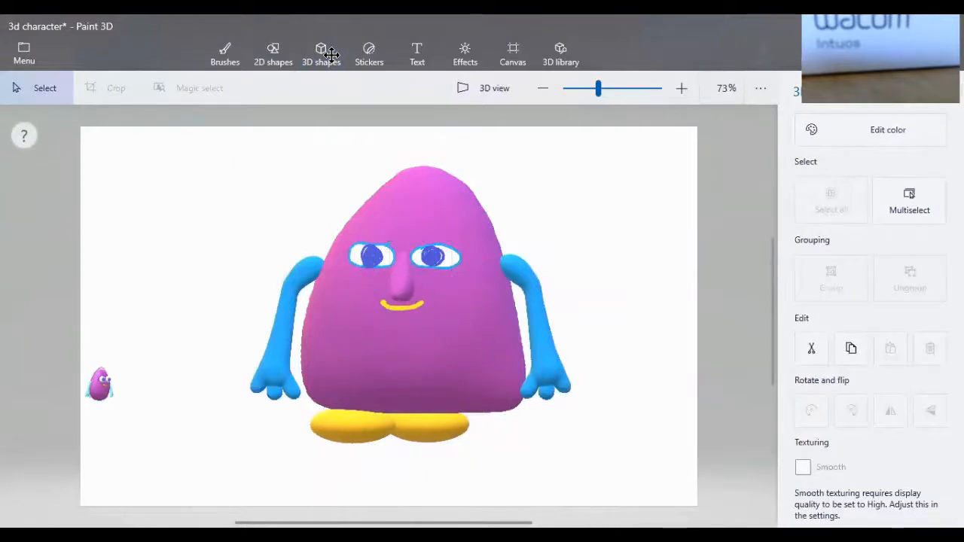
pyautogui.click(401, 289)
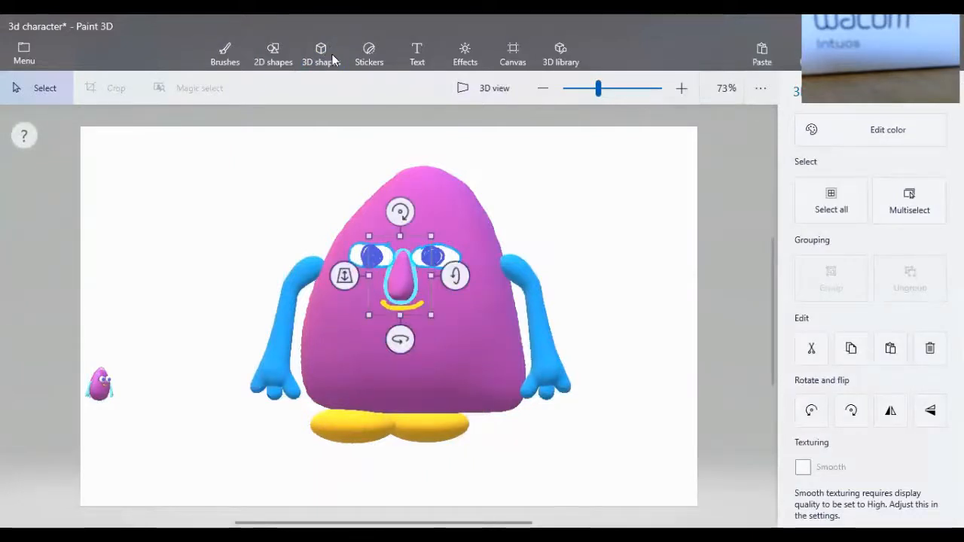
pyautogui.click(910, 200)
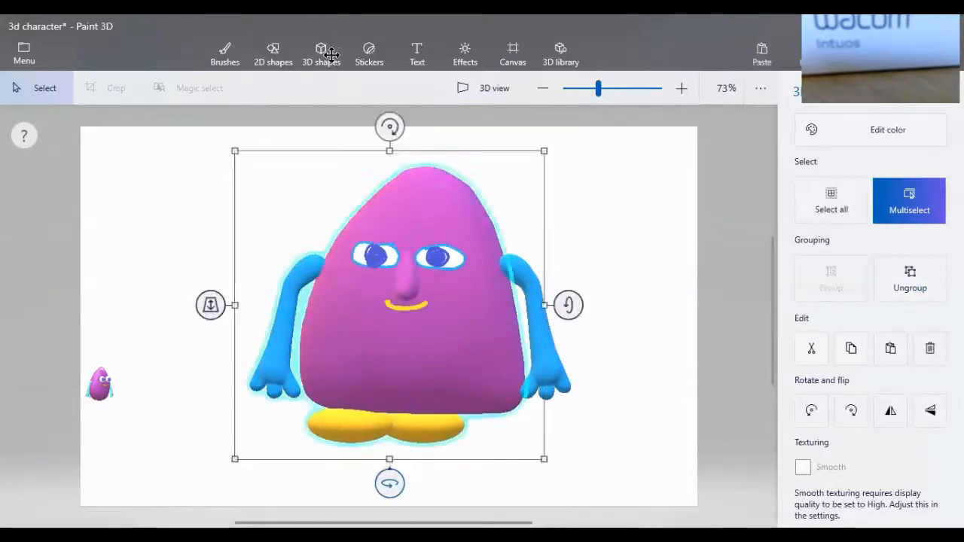
pyautogui.click(320, 54)
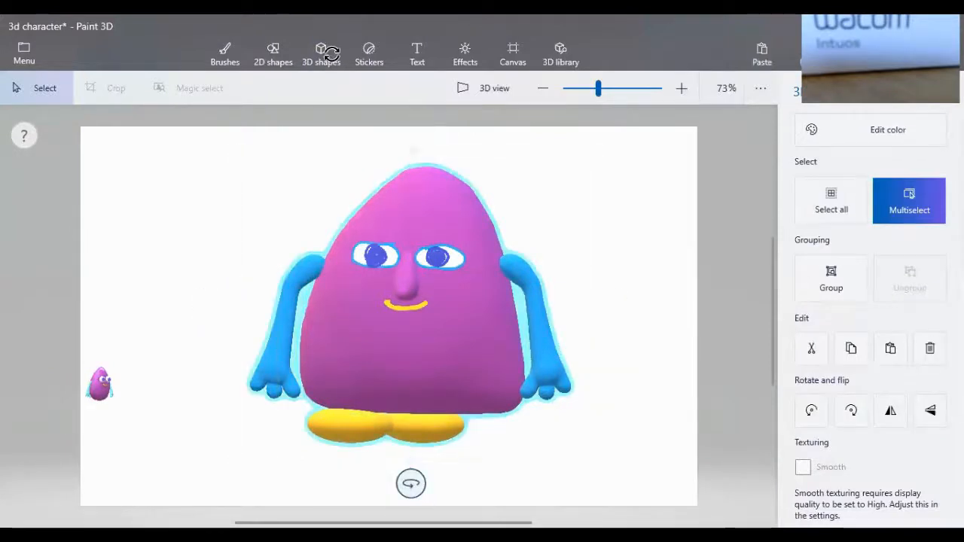
pyautogui.click(409, 302)
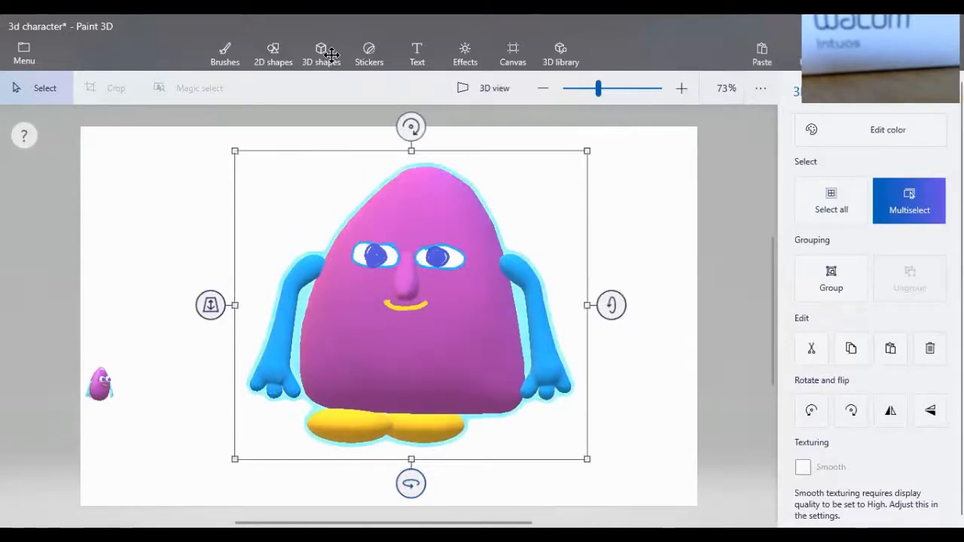
pyautogui.click(831, 278)
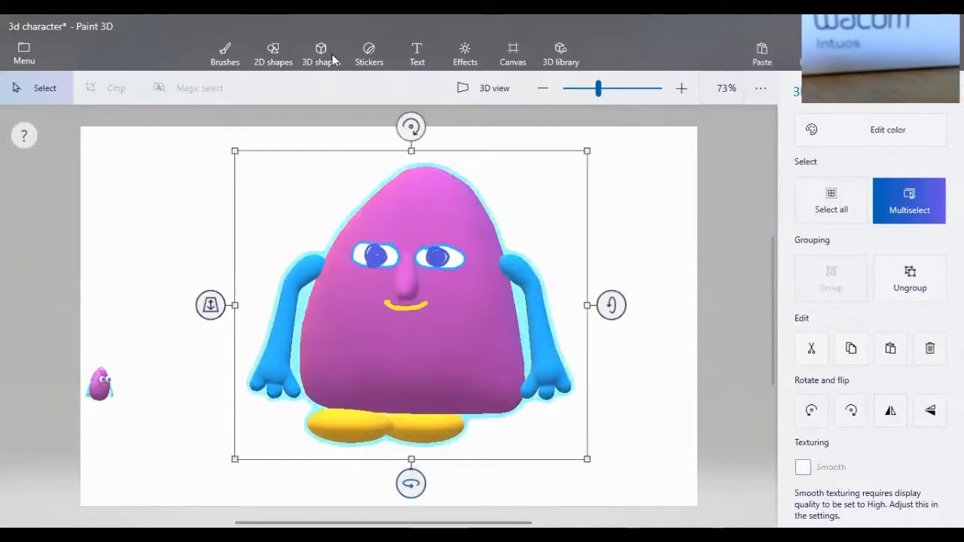
pyautogui.click(909, 200)
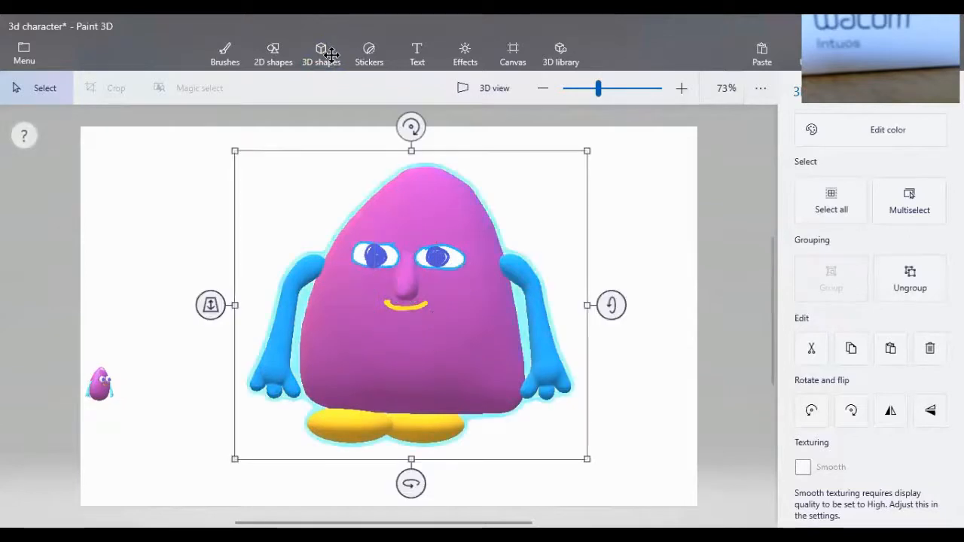
pyautogui.click(320, 53)
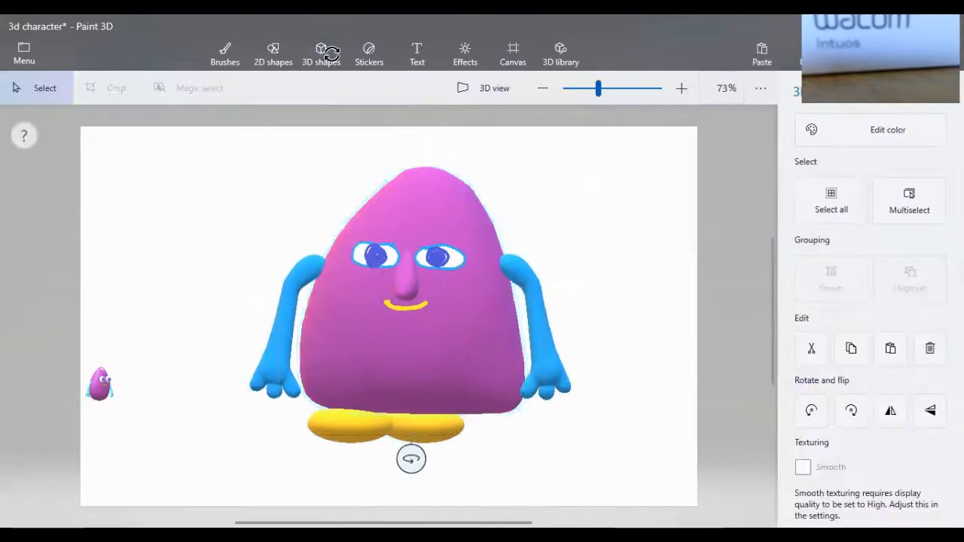
pyautogui.click(409, 301)
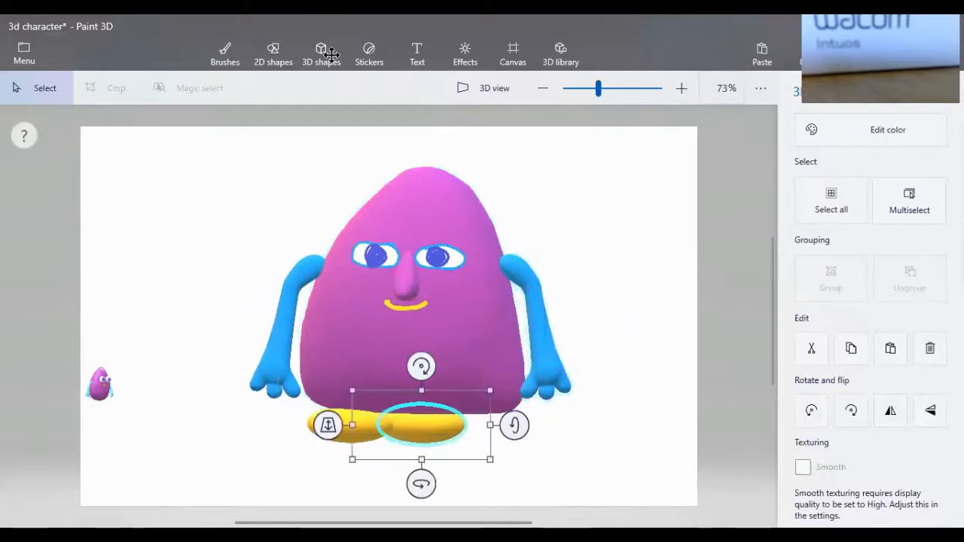
# - Multiselect all the character's body parts and group them into one object
pyautogui.click(321, 53)
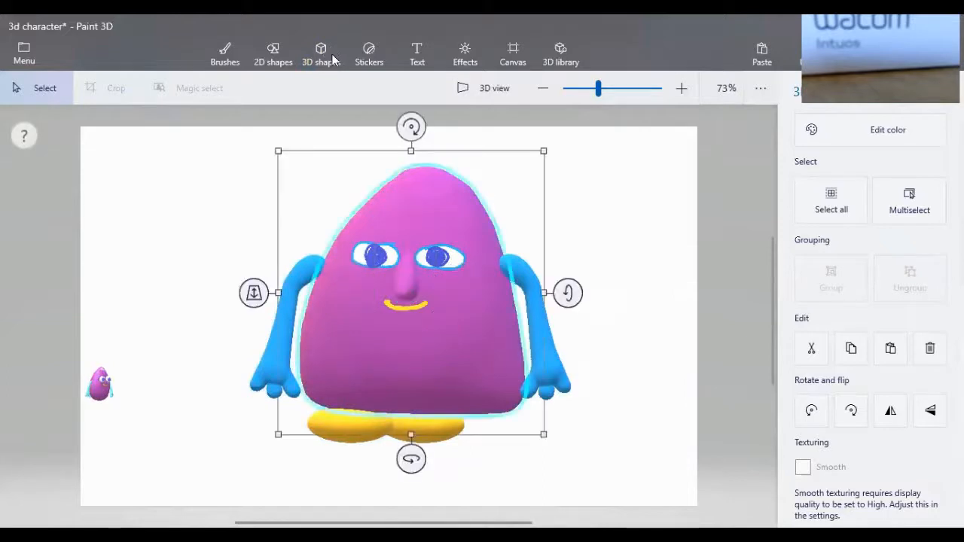
pyautogui.click(321, 53)
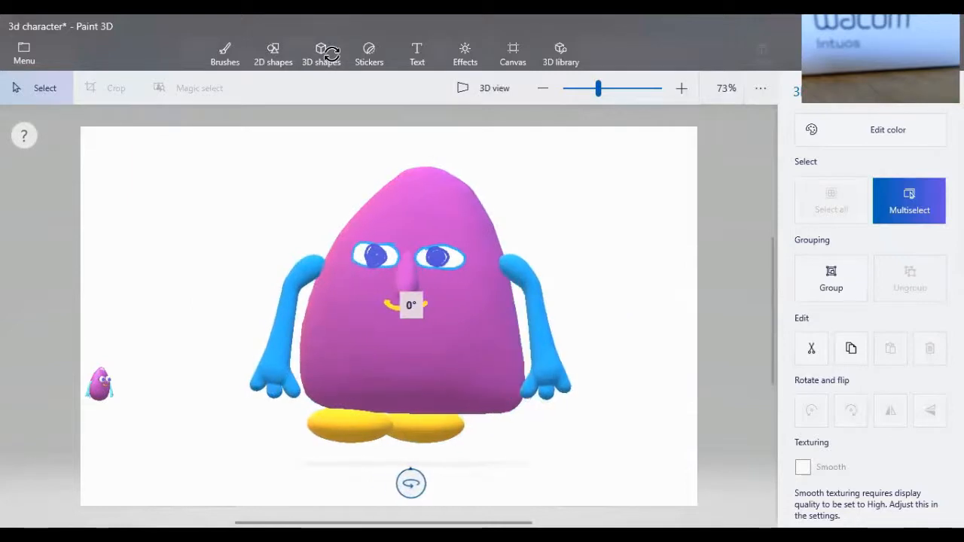
pyautogui.click(410, 316)
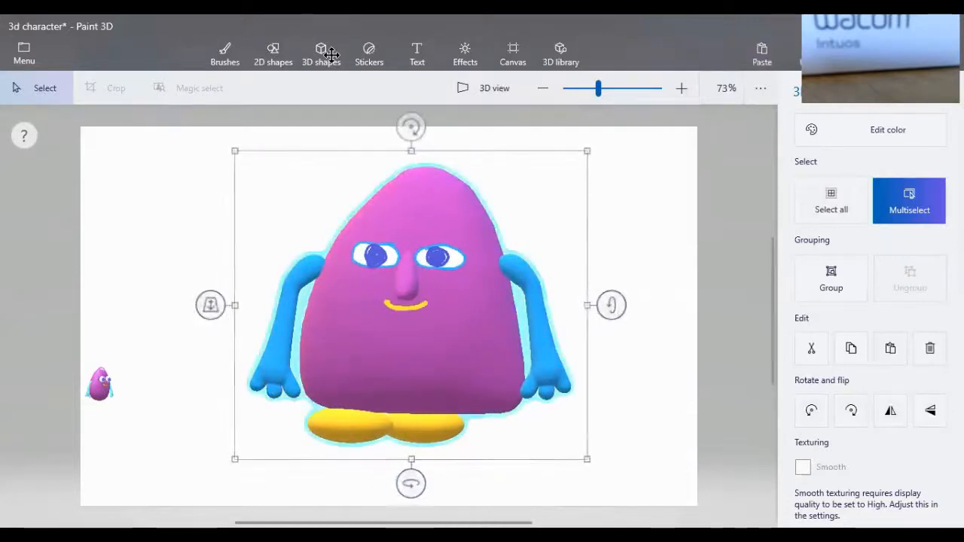
pyautogui.click(831, 277)
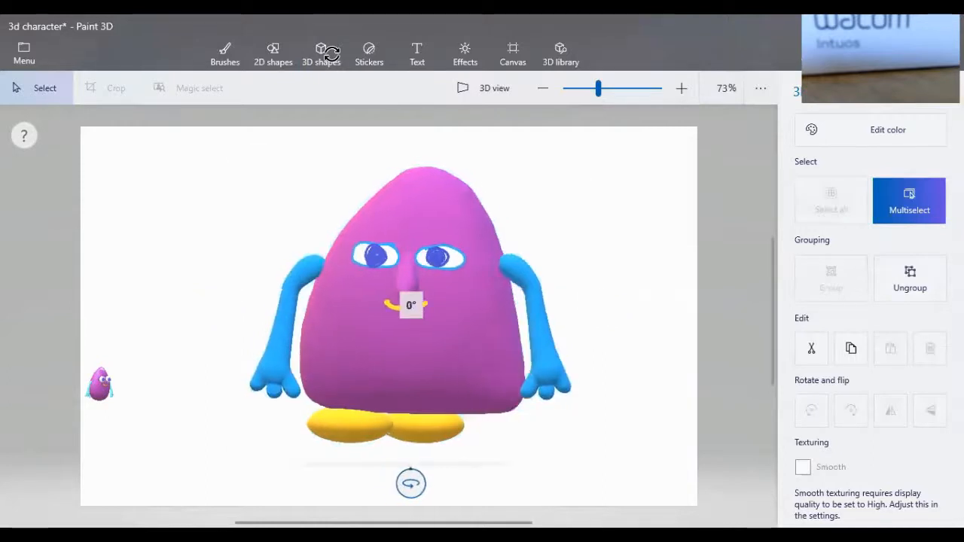
pyautogui.click(321, 53)
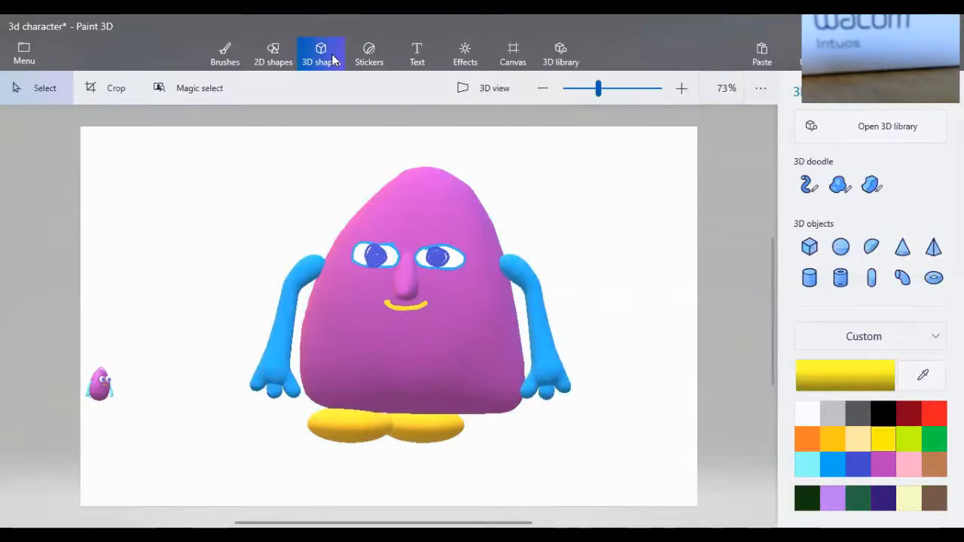
# - Draw a yellow zigzag band across the top of the head and select the whole character
pyautogui.click(224, 53)
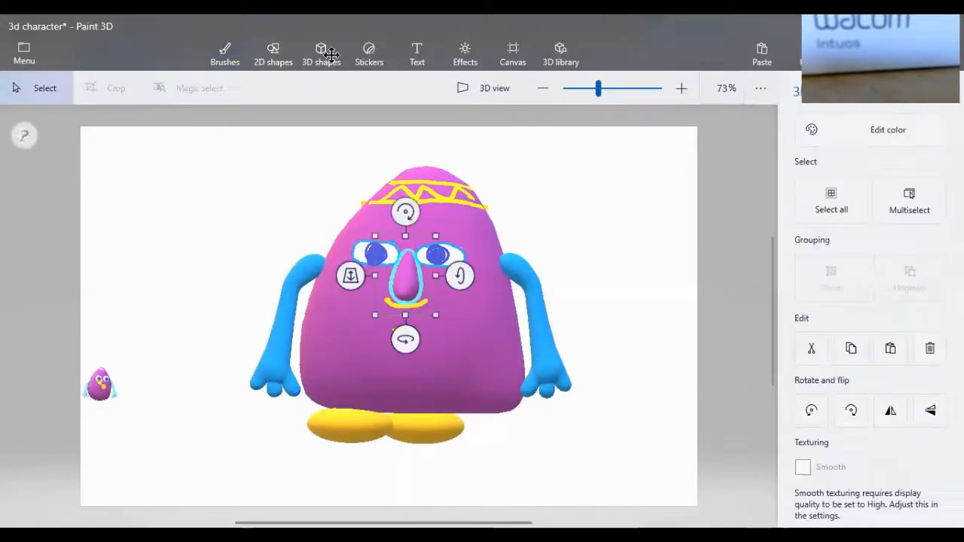
pyautogui.click(909, 200)
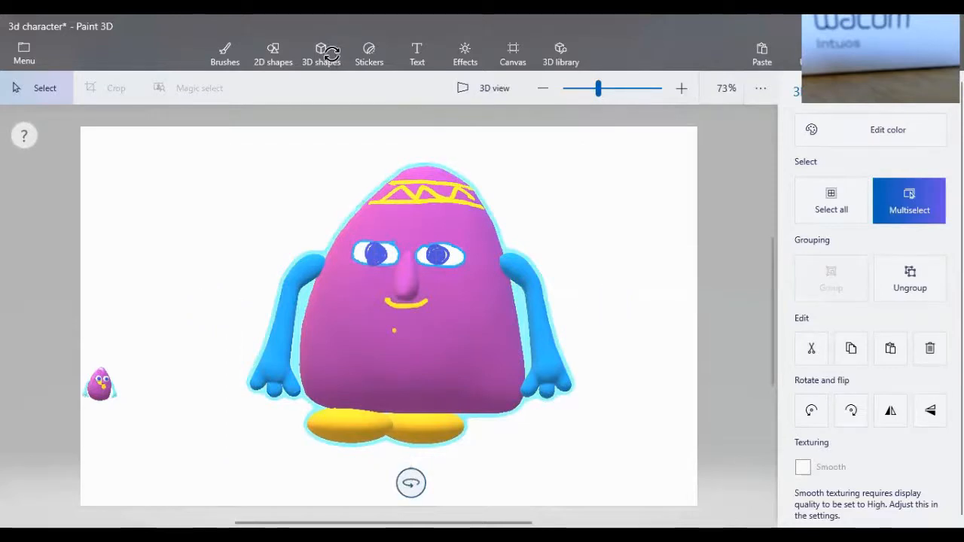
# - Shrink the character to about half size and move it to the upper right of the canvas
pyautogui.moveTo(410, 482); pyautogui.dragTo(431, 482)
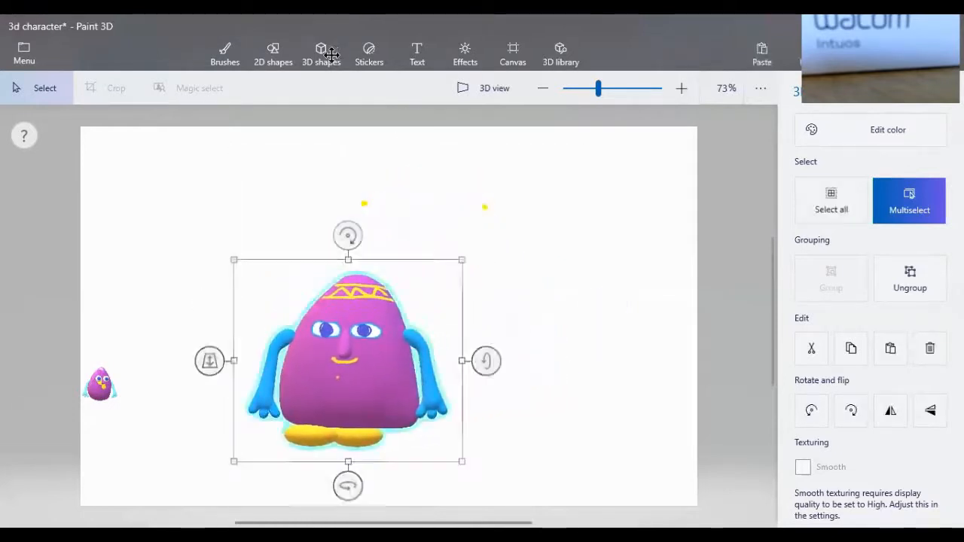
pyautogui.moveTo(347, 359); pyautogui.dragTo(590, 253)
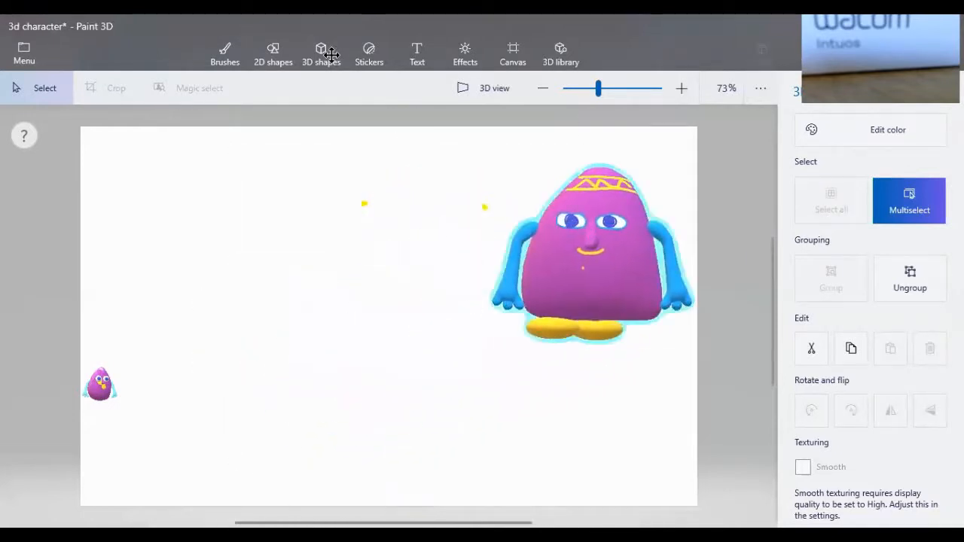
pyautogui.click(593, 253)
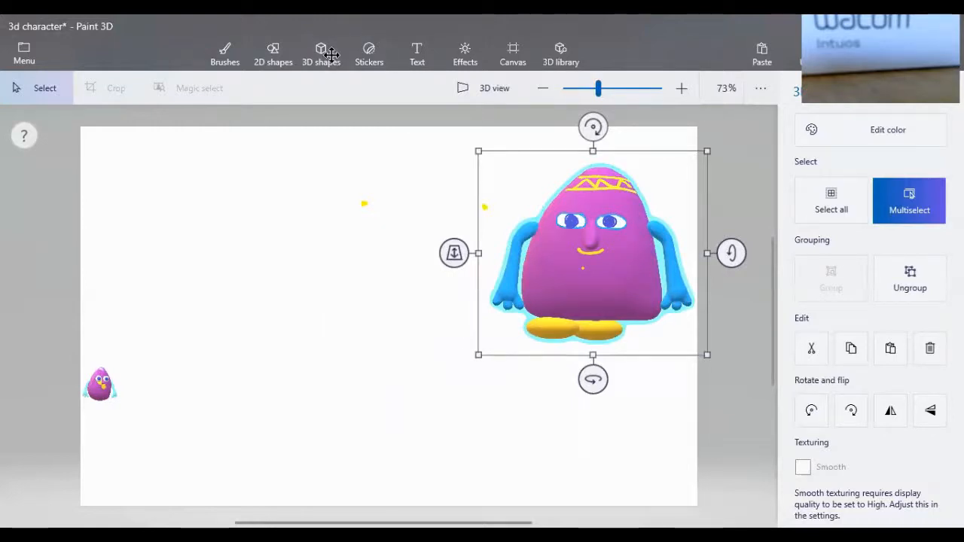
pyautogui.moveTo(593, 253); pyautogui.dragTo(557, 282)
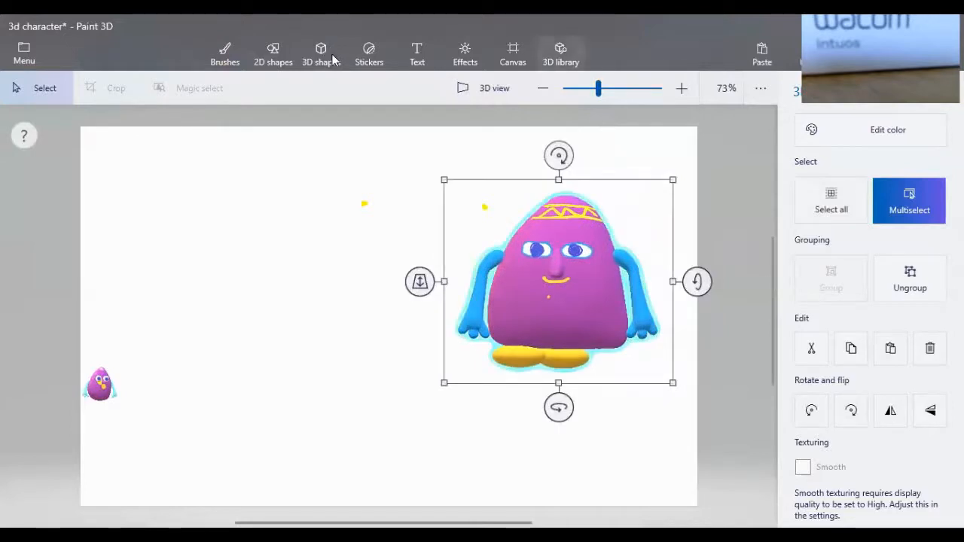
pyautogui.click(273, 53)
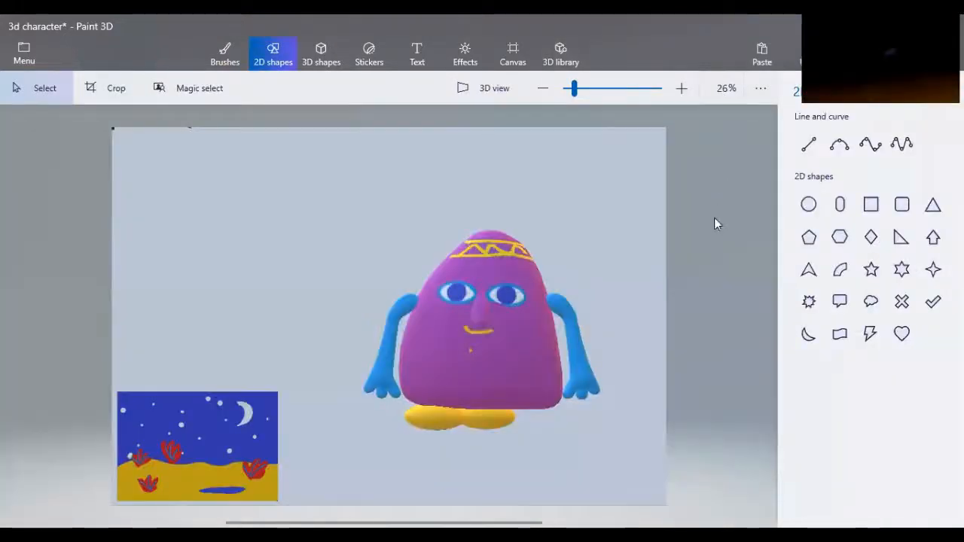
# - Rotate the character about -57° into a left-facing profile with its nose pointing left
pyautogui.click(482, 323)
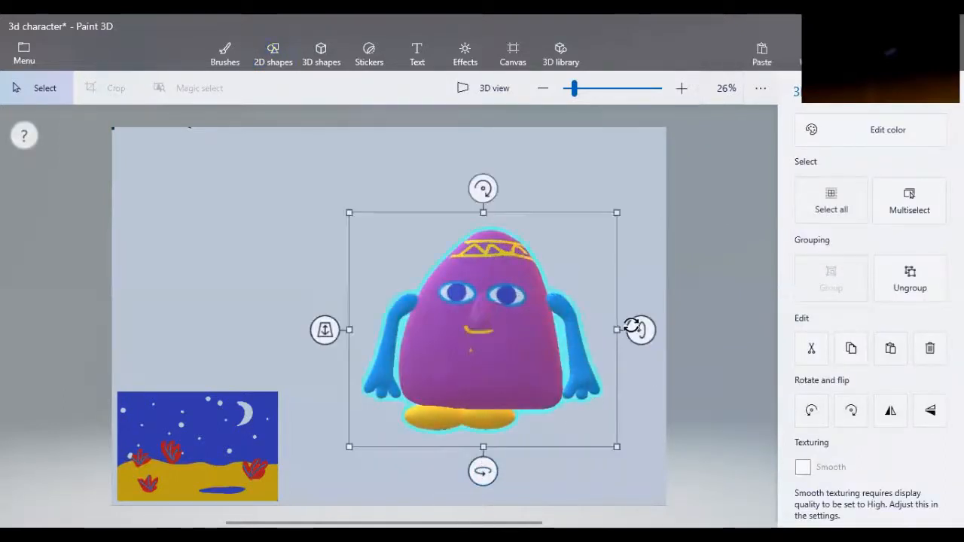
pyautogui.moveTo(640, 328); pyautogui.dragTo(640, 256)
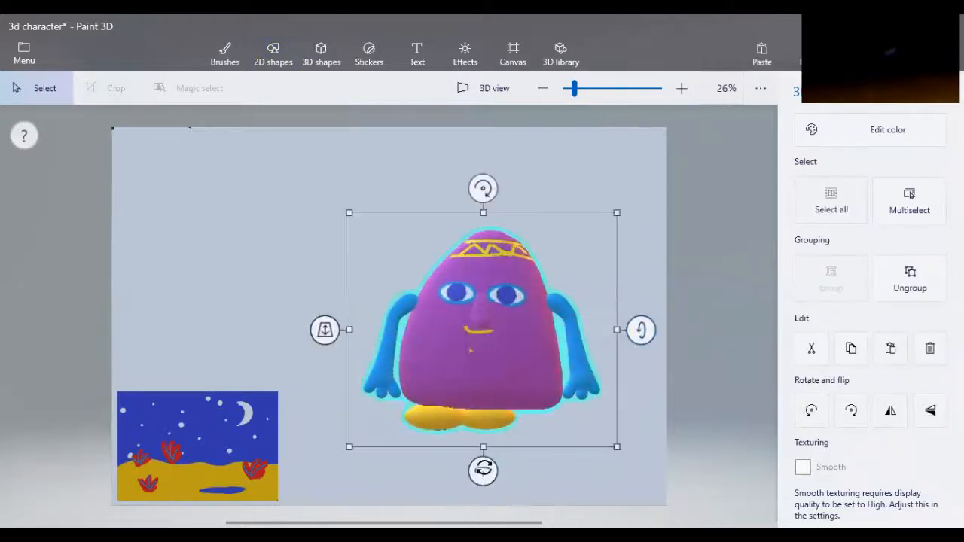
pyautogui.moveTo(482, 469); pyautogui.dragTo(391, 470)
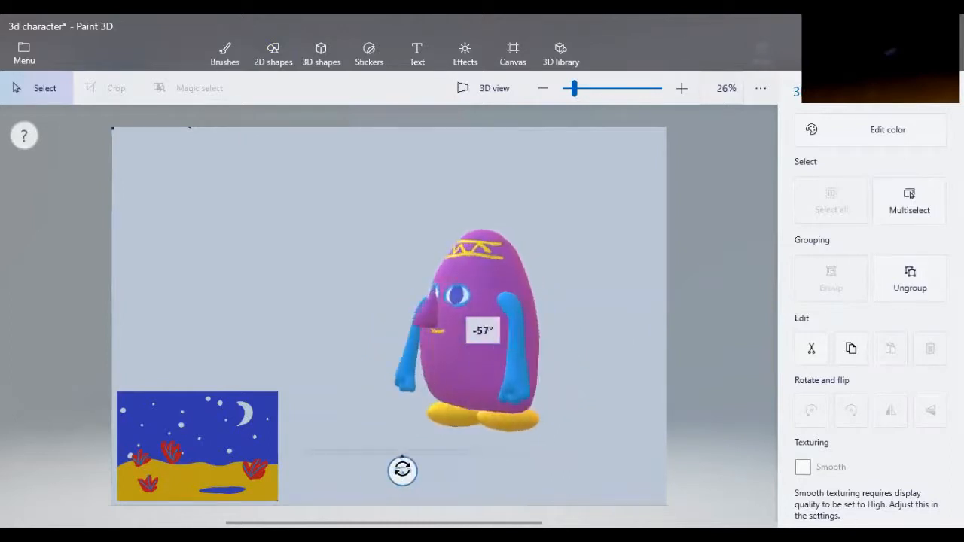
pyautogui.click(467, 331)
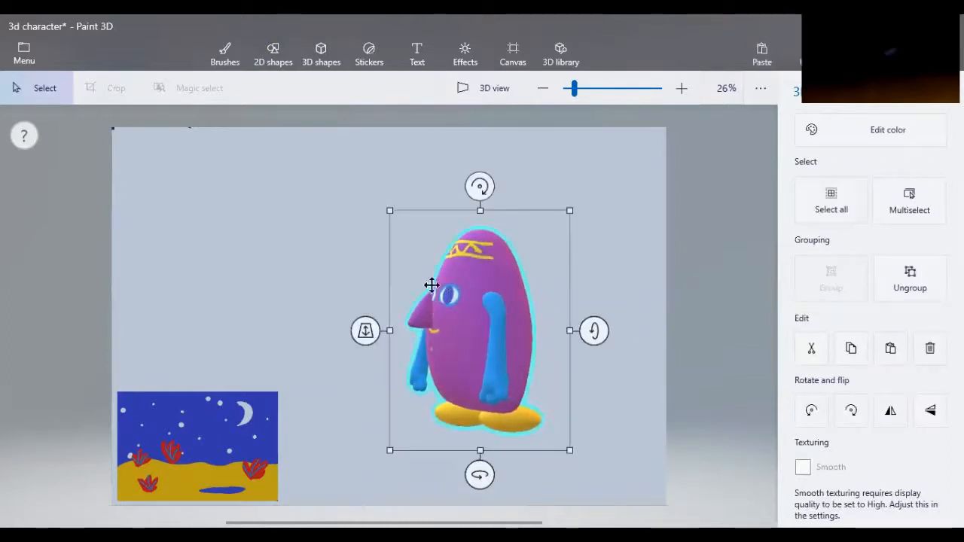
pyautogui.click(224, 53)
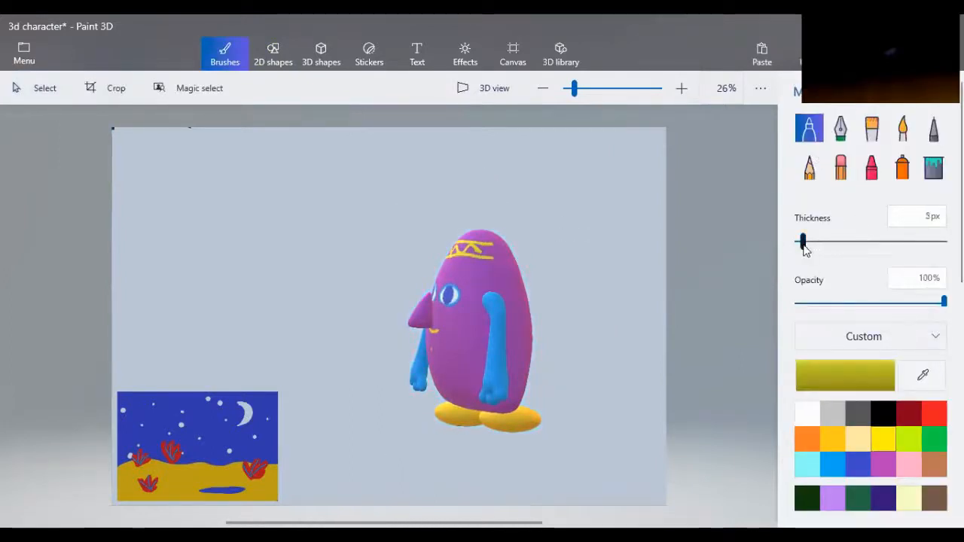
# - Raise brush thickness to 8px and spin the character back into a three-quarter front view
pyautogui.moveTo(801, 241); pyautogui.dragTo(798, 241)
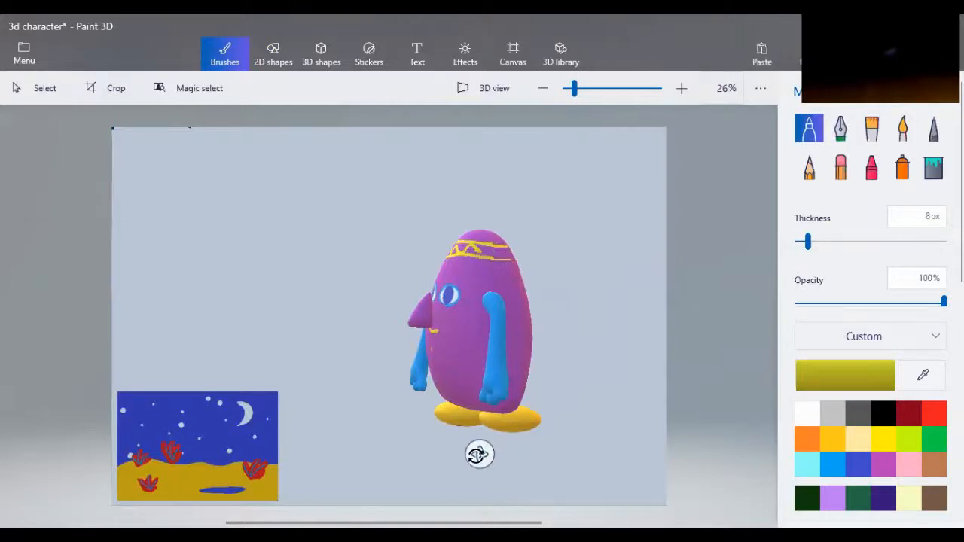
pyautogui.moveTo(479, 455); pyautogui.dragTo(421, 446)
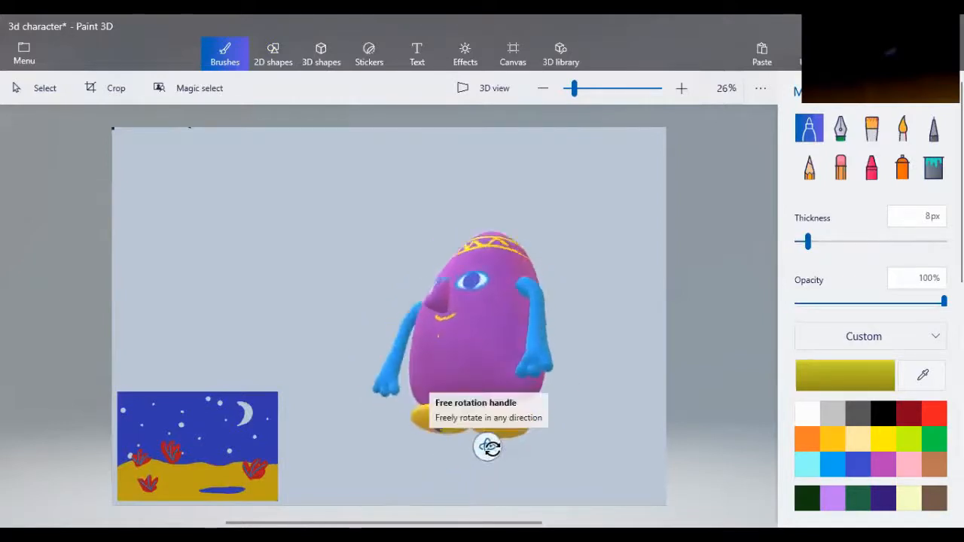
pyautogui.moveTo(488, 446); pyautogui.dragTo(503, 458)
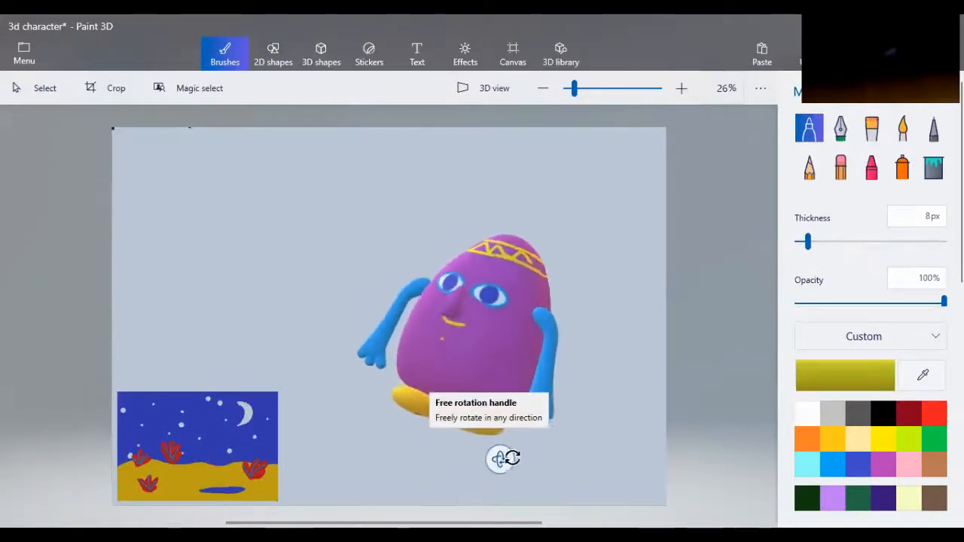
pyautogui.moveTo(496, 459); pyautogui.dragTo(496, 460)
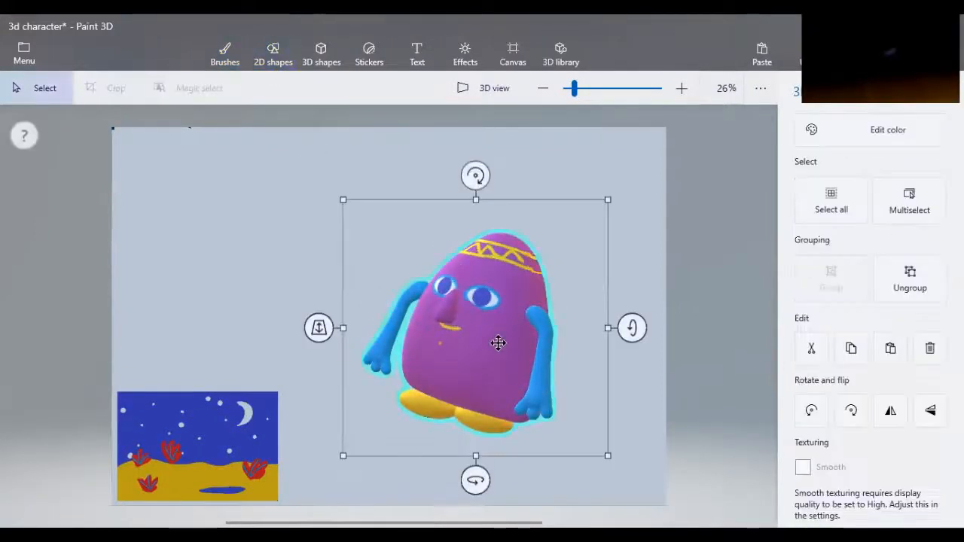
# - Level the character to face straight ahead and select the small night-desert picture
pyautogui.moveTo(476, 480); pyautogui.dragTo(506, 480)
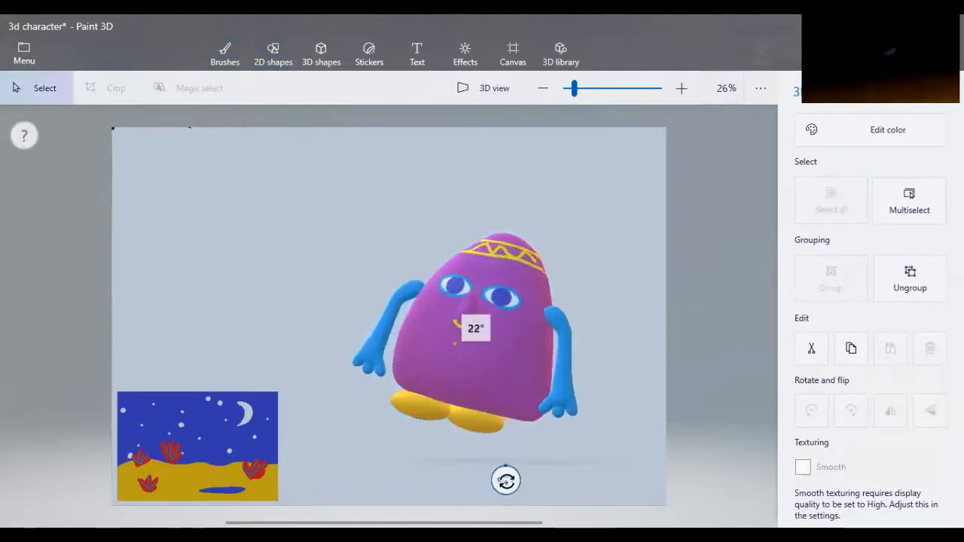
pyautogui.moveTo(506, 481); pyautogui.dragTo(446, 175)
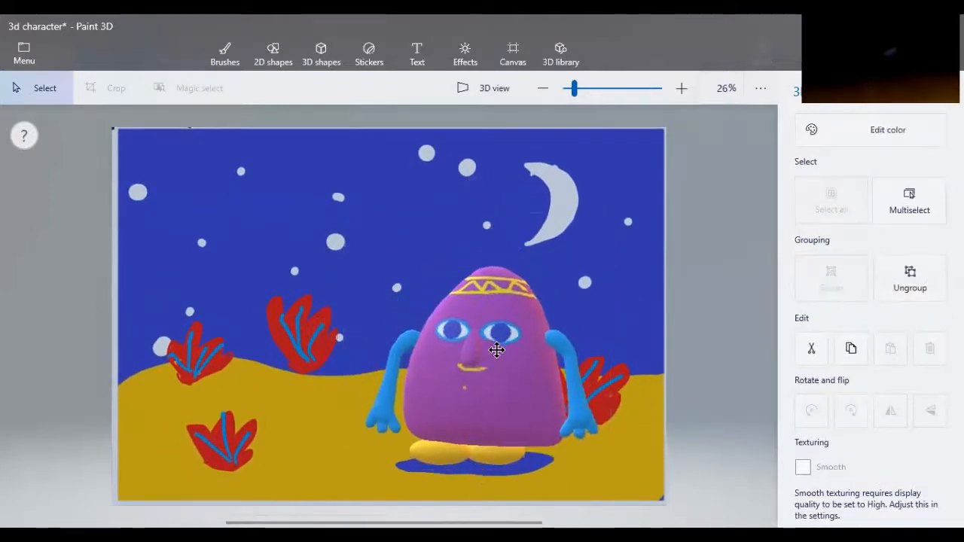
pyautogui.click(496, 349)
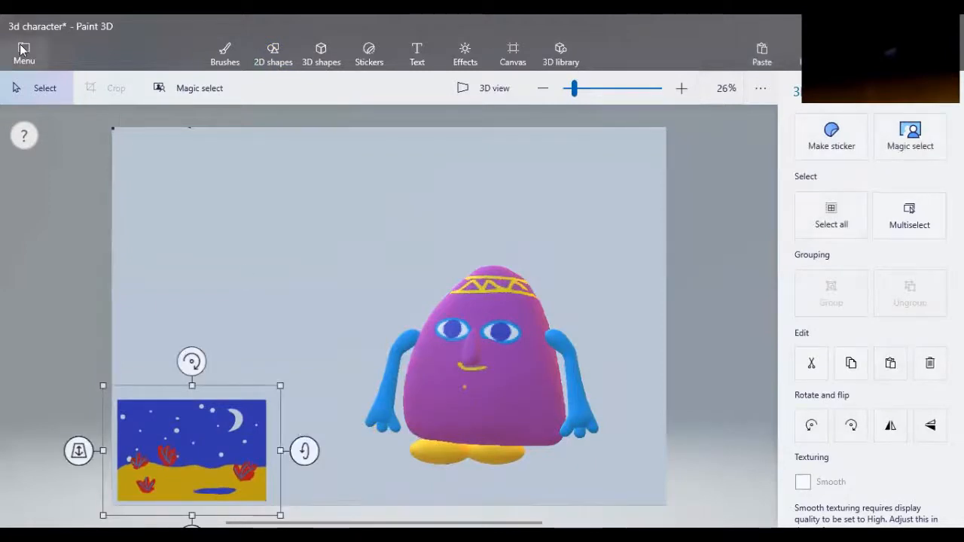
# - Insert the Summer-Beach palm-leaf photo from the Landscape folder behind the character
pyautogui.click(24, 53)
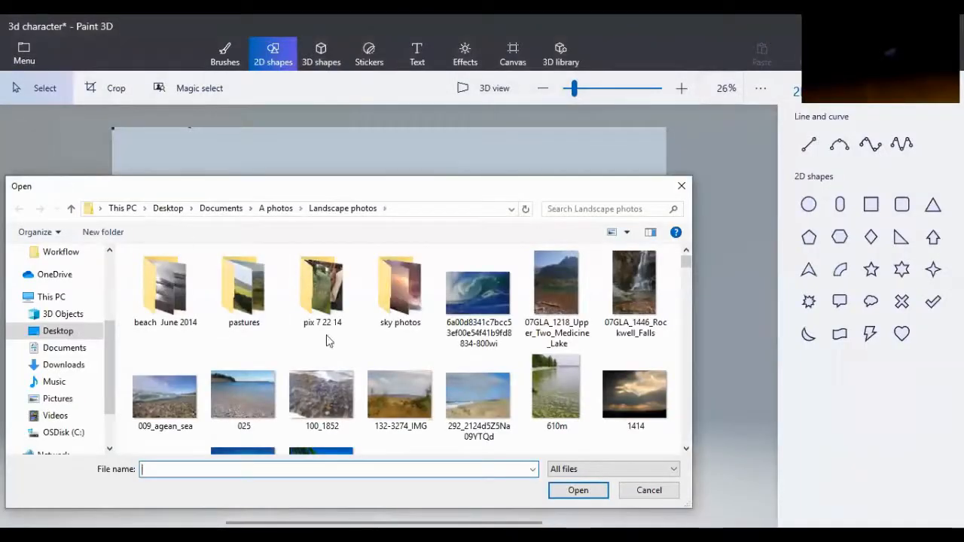
pyautogui.scroll(-3)
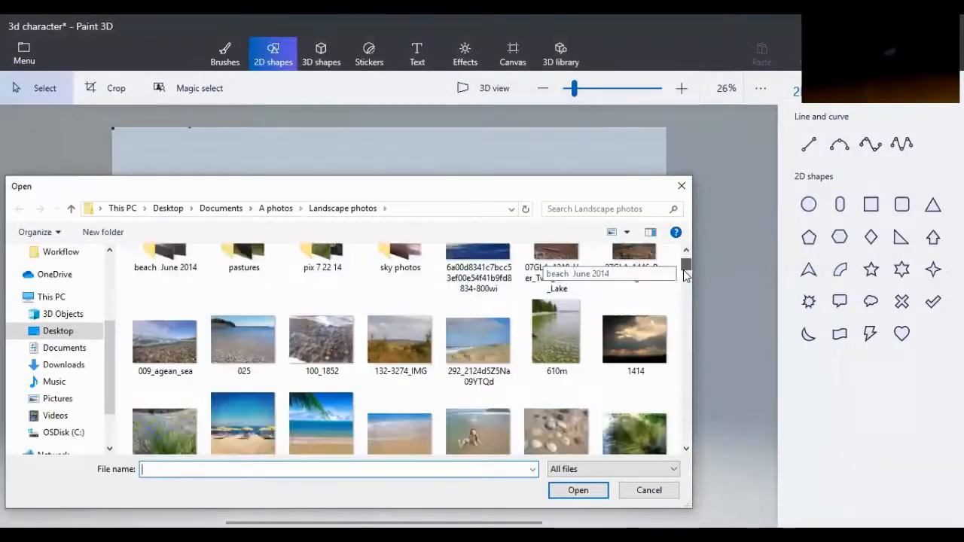
pyautogui.scroll(-3)
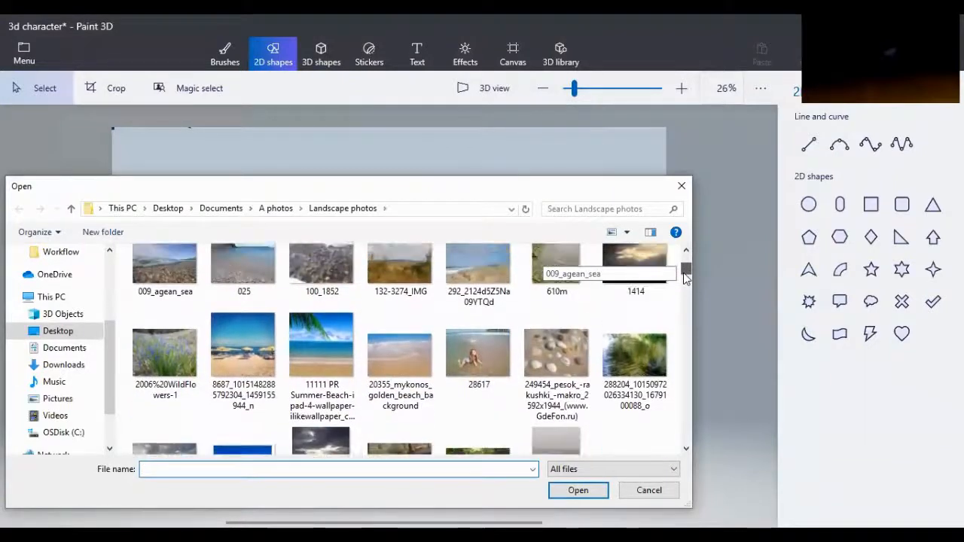
pyautogui.click(323, 355)
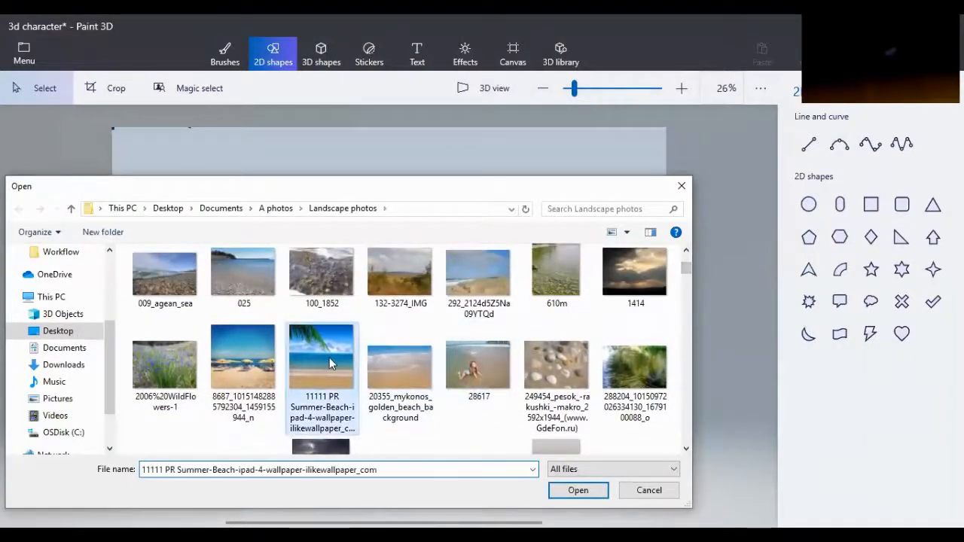
pyautogui.click(578, 491)
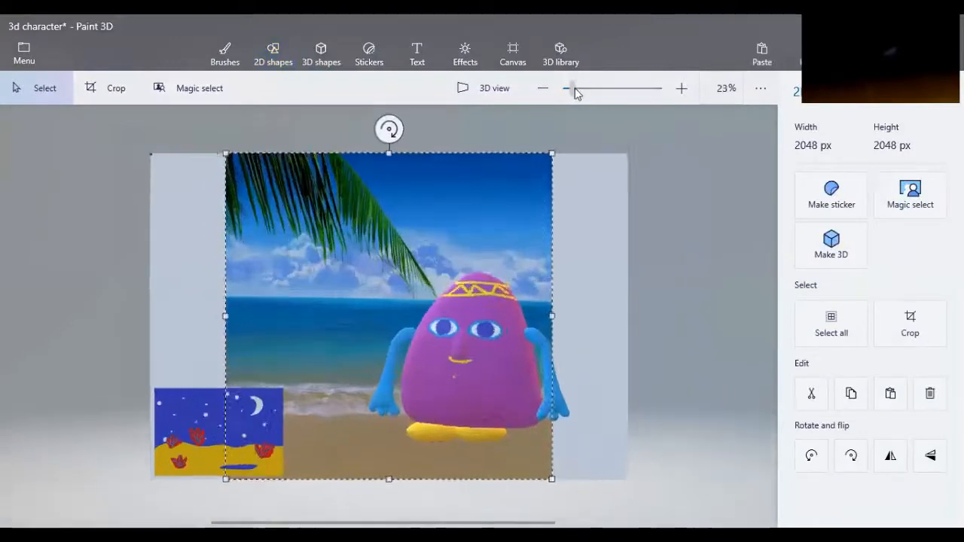
# - Zoom in on the beach and select the purple character to shrink it into the shallows
pyautogui.moveTo(572, 87); pyautogui.dragTo(575, 88)
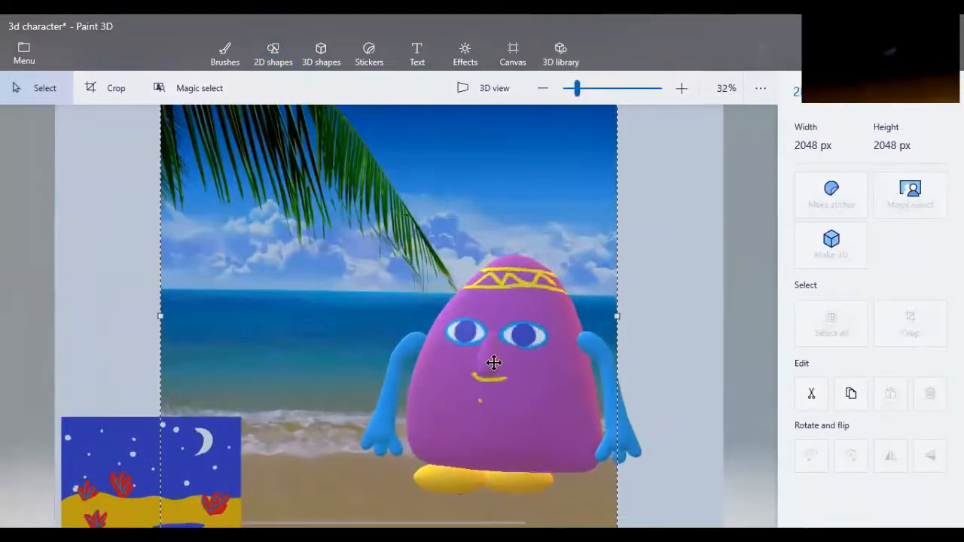
pyautogui.click(494, 363)
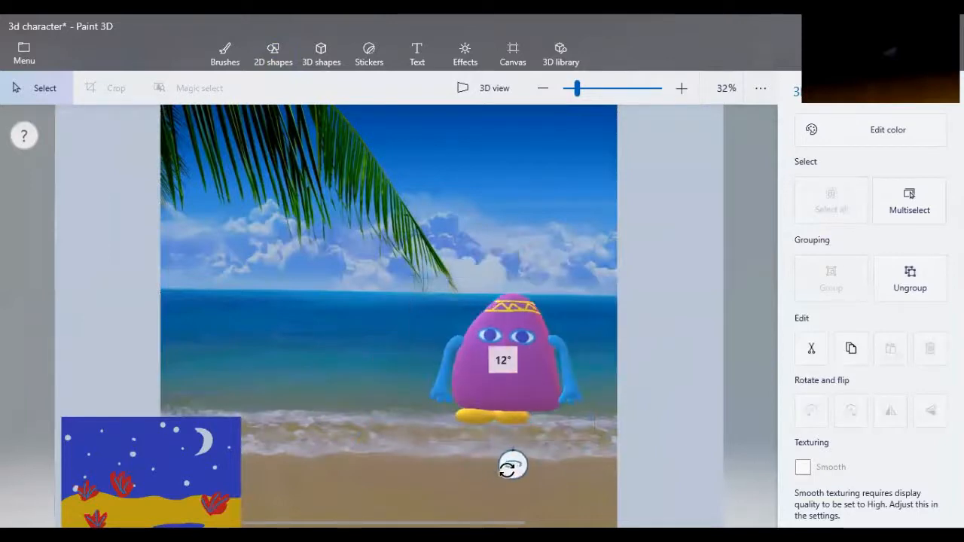
# - Copy the character and drop a tiny duplicate far out at the ocean horizon
pyautogui.click(509, 360)
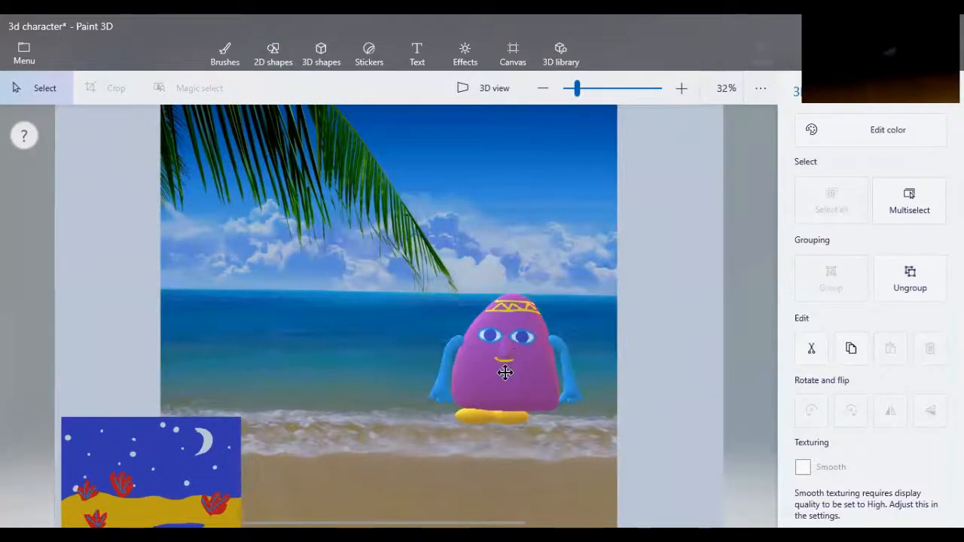
pyautogui.click(505, 371)
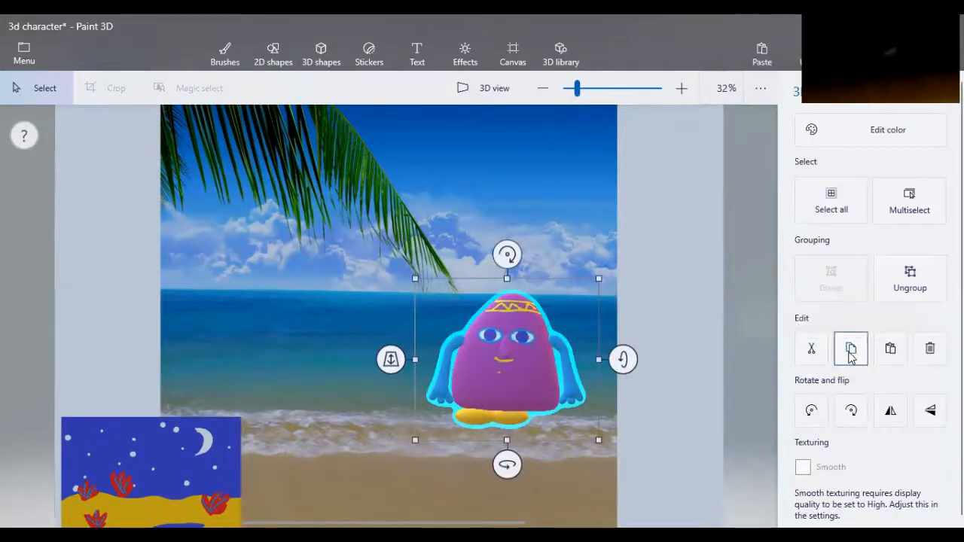
pyautogui.moveTo(556, 285)
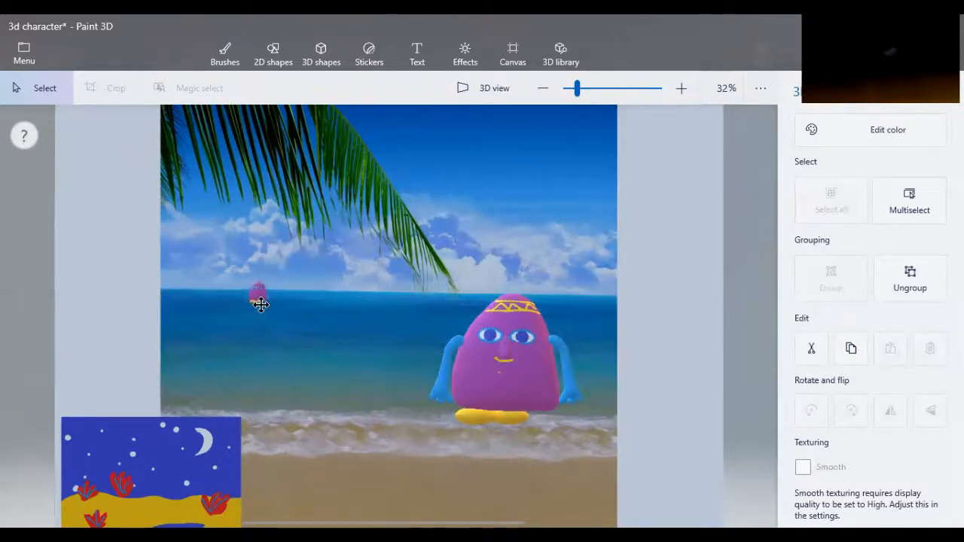
pyautogui.click(259, 295)
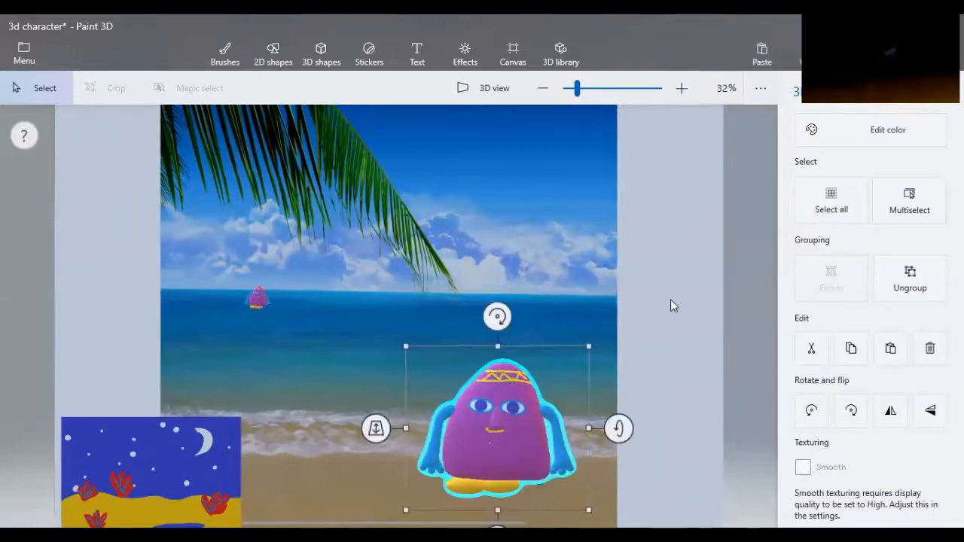
pyautogui.click(273, 53)
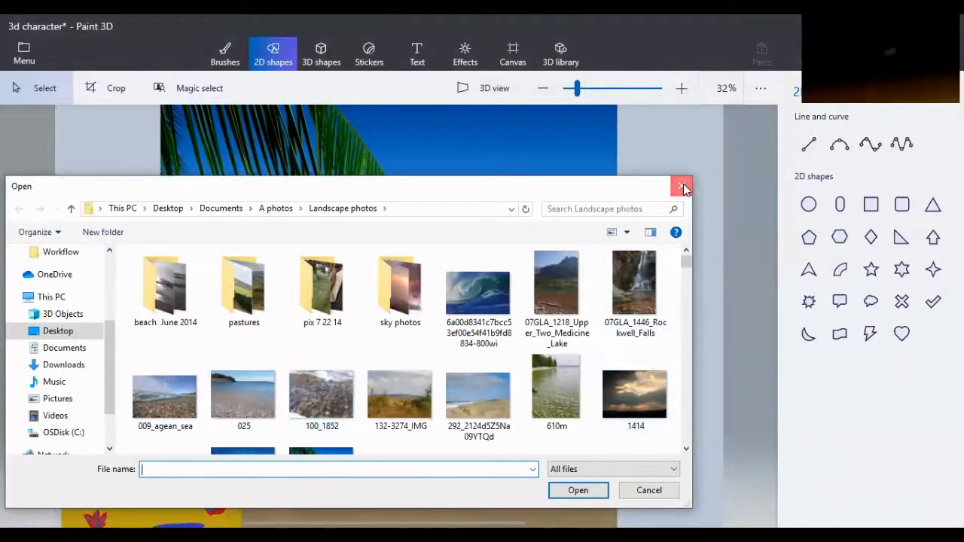
# - Dismiss the picture browser without inserting anything and enlarge the character on the sand
pyautogui.click(681, 186)
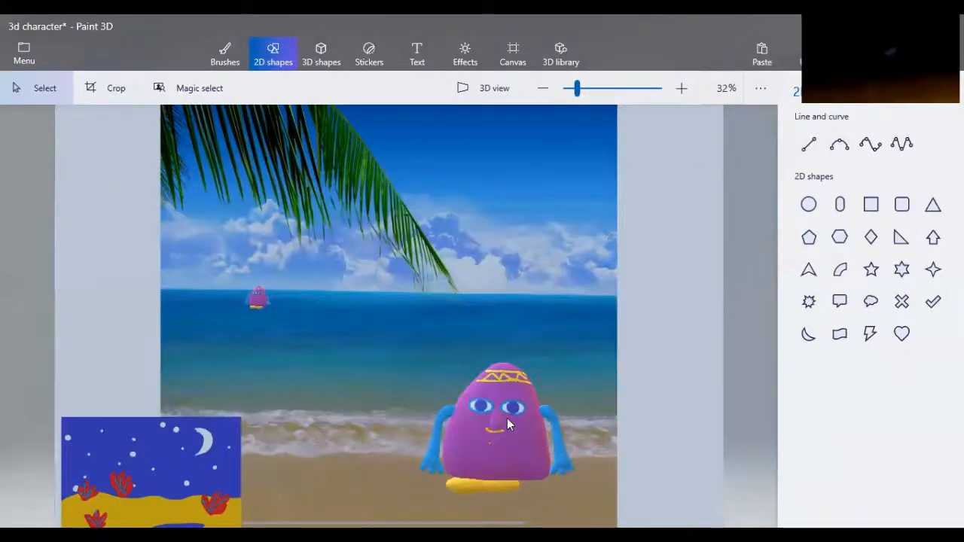
pyautogui.click(505, 421)
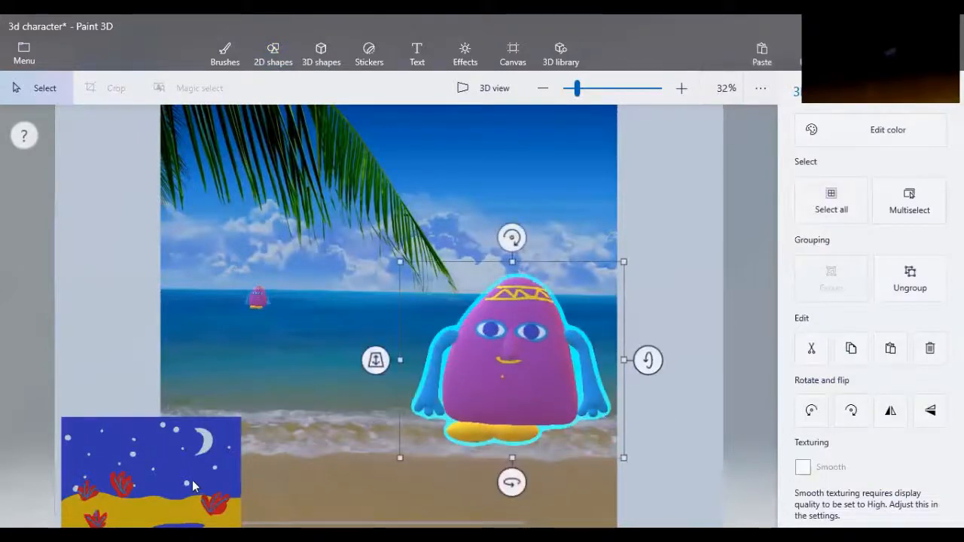
pyautogui.moveTo(111, 295)
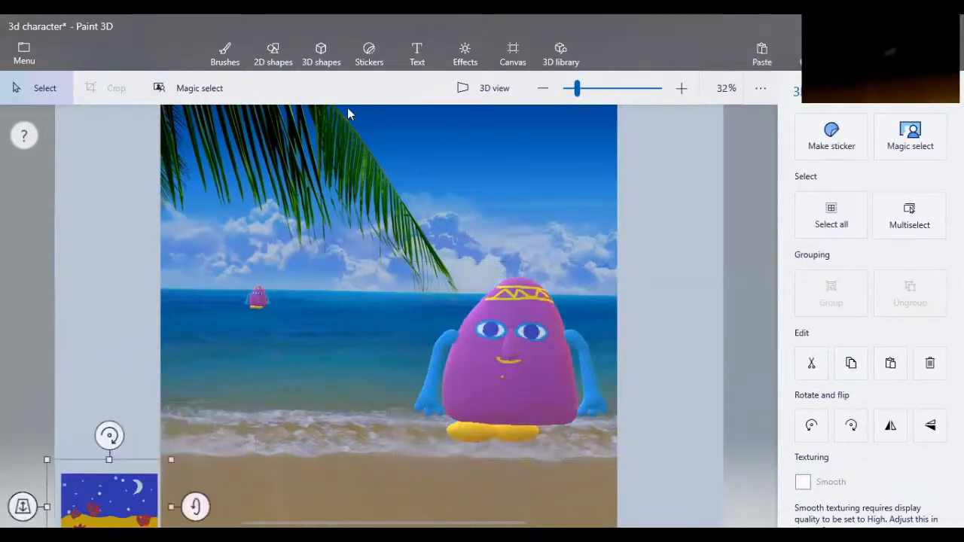
pyautogui.click(463, 53)
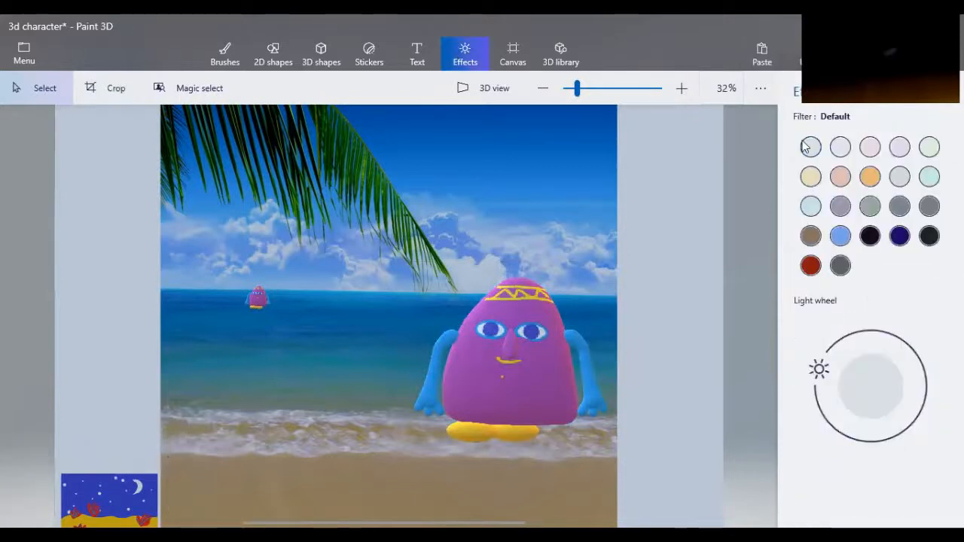
# - Try the Night filter, move the light source above the scene, then settle on the blue Underwater filter
pyautogui.moveTo(819, 367); pyautogui.dragTo(829, 349)
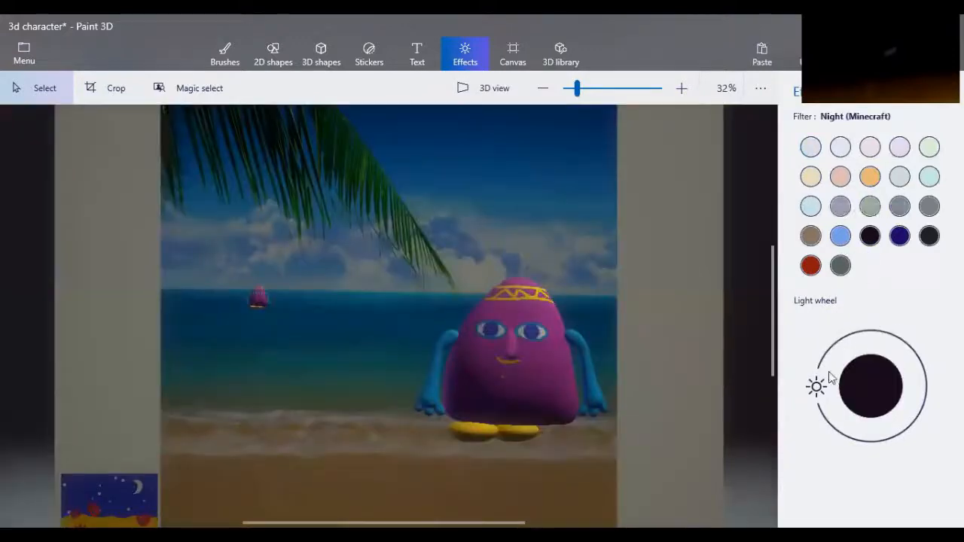
pyautogui.moveTo(816, 385); pyautogui.dragTo(842, 339)
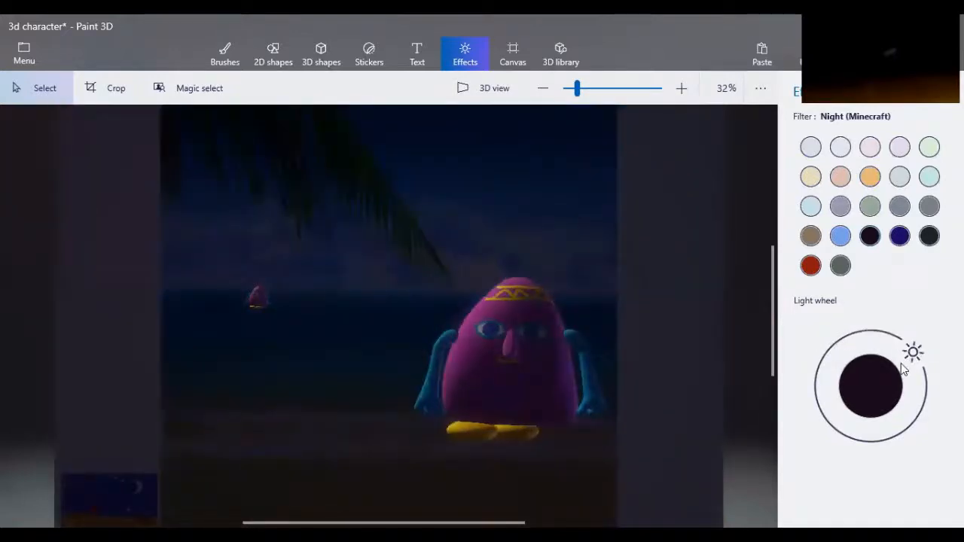
pyautogui.moveTo(913, 353); pyautogui.dragTo(861, 333)
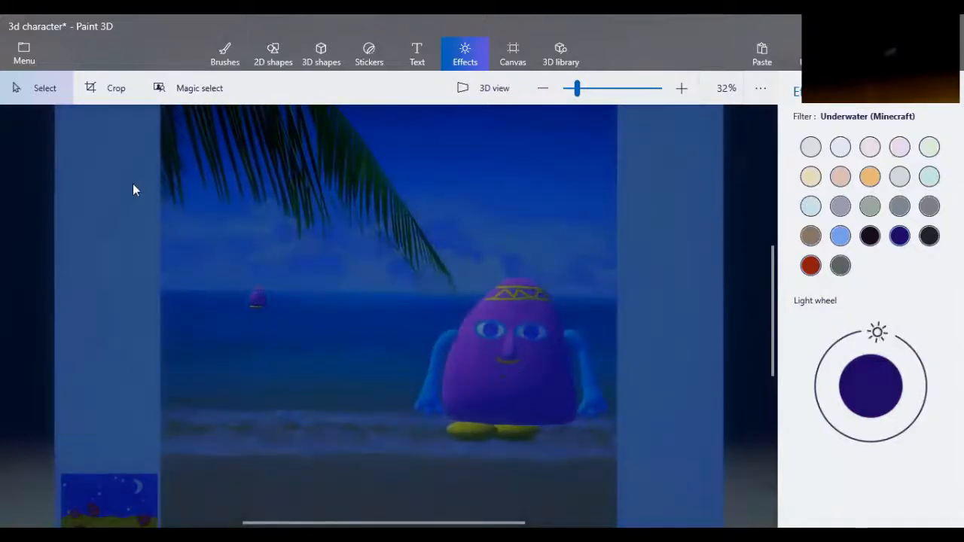
pyautogui.click(24, 53)
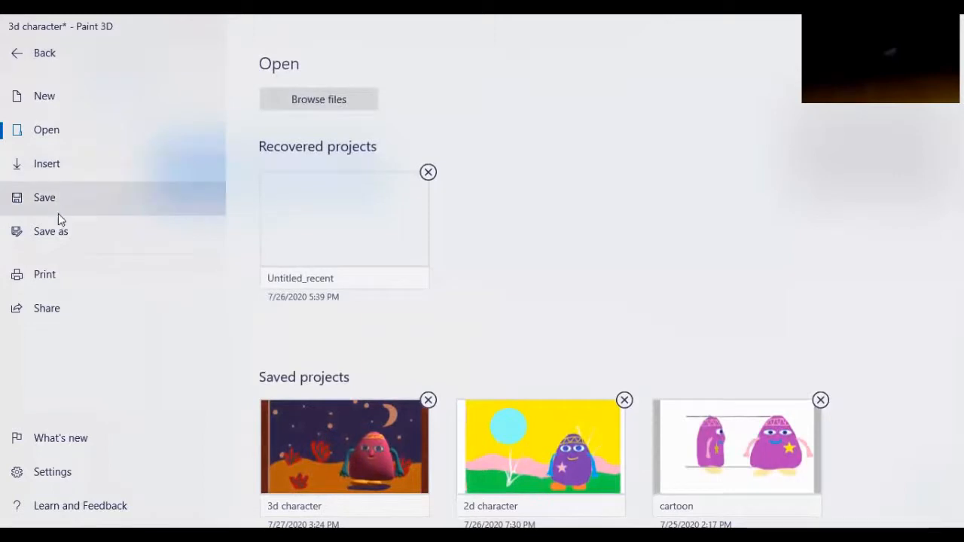
# - Save a copy of the scene as a 3000×2048 image through Menu > Save as
pyautogui.click(52, 232)
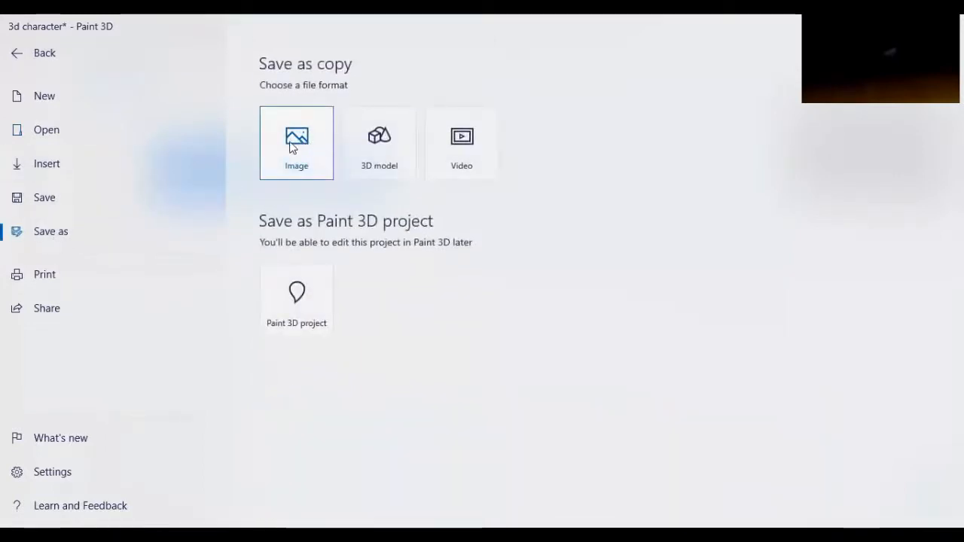
pyautogui.click(295, 144)
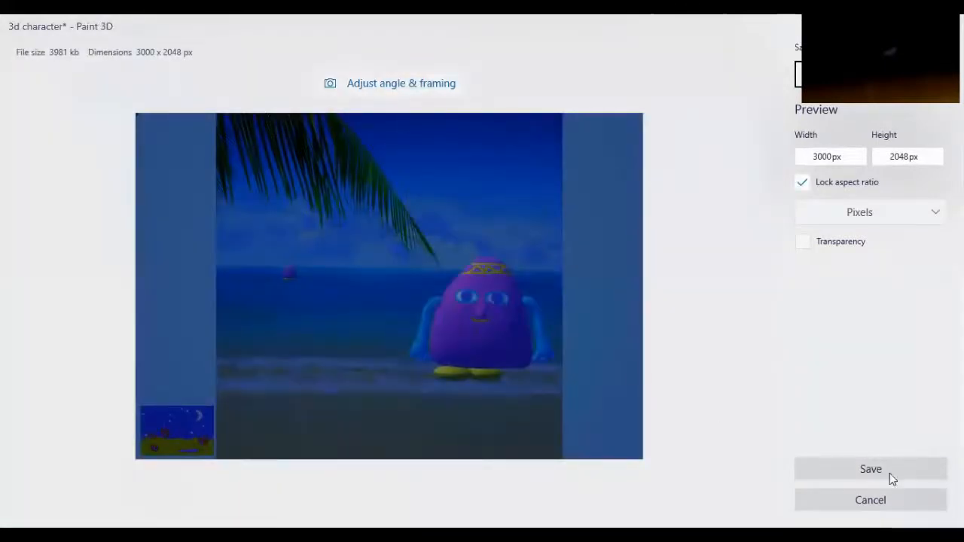
pyautogui.click(871, 468)
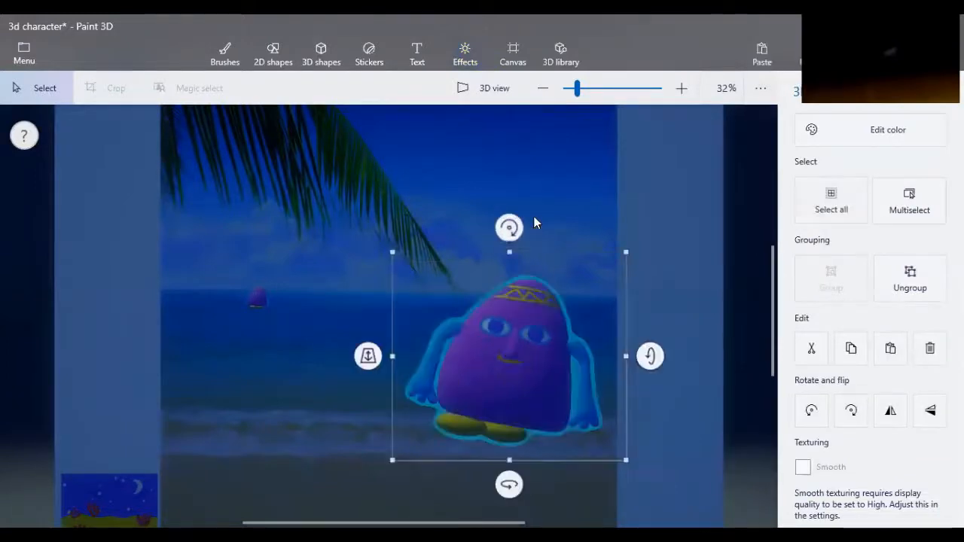
pyautogui.click(464, 52)
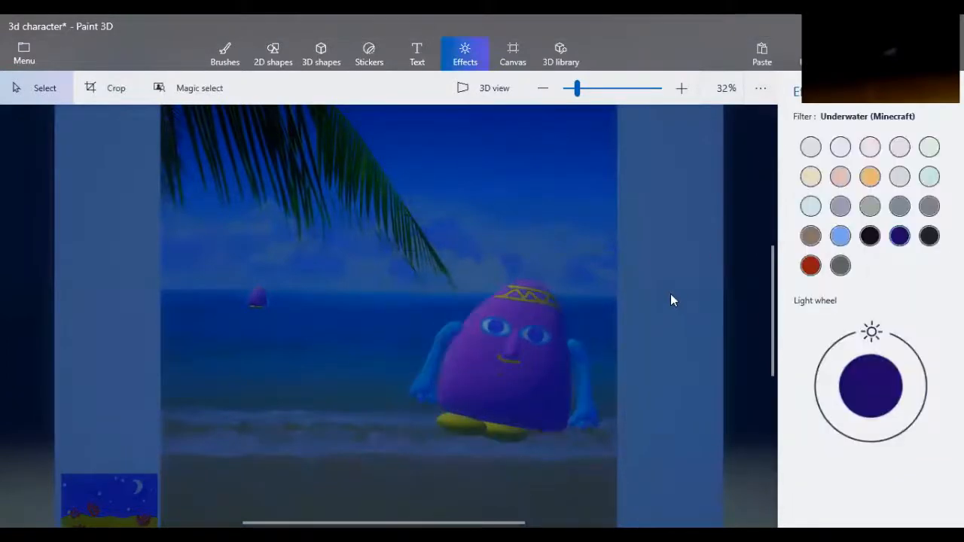